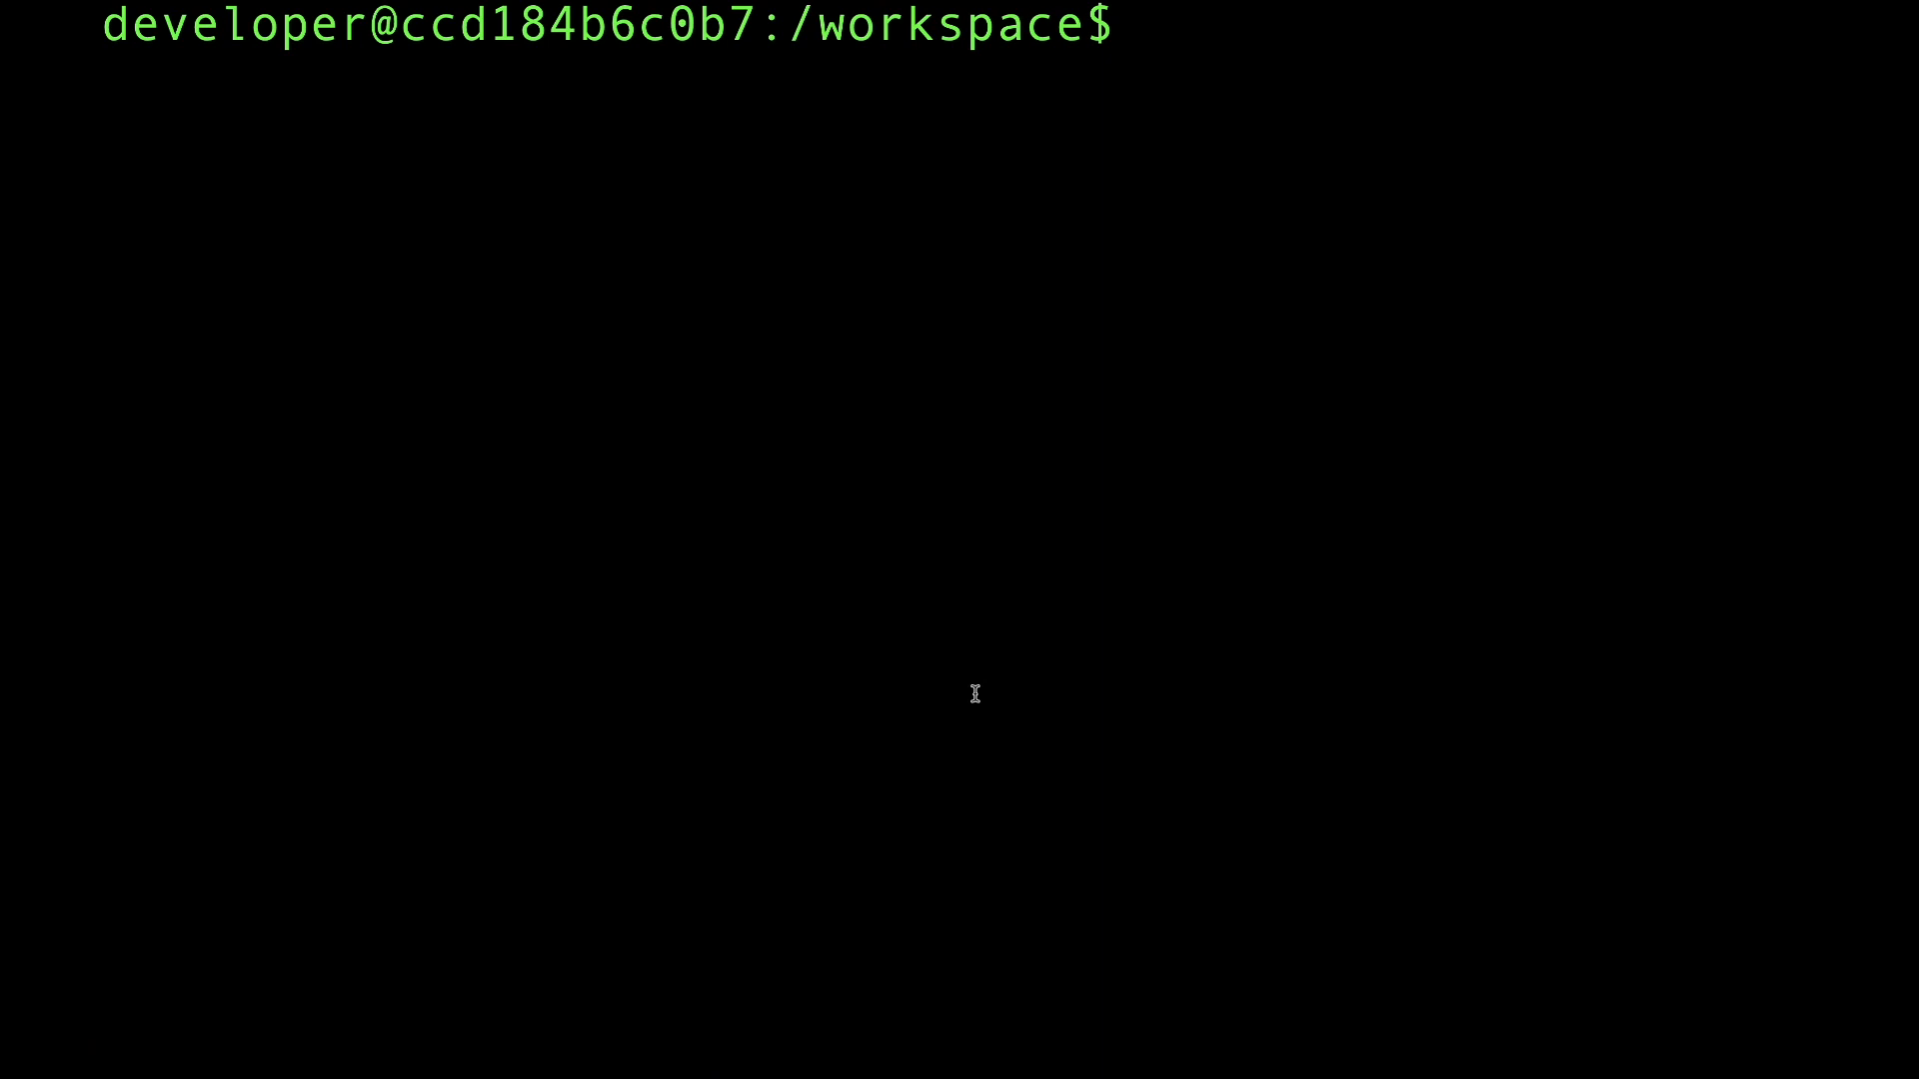
# Check the installed dfx version with dfx --version
pyautogui.write('dfx')
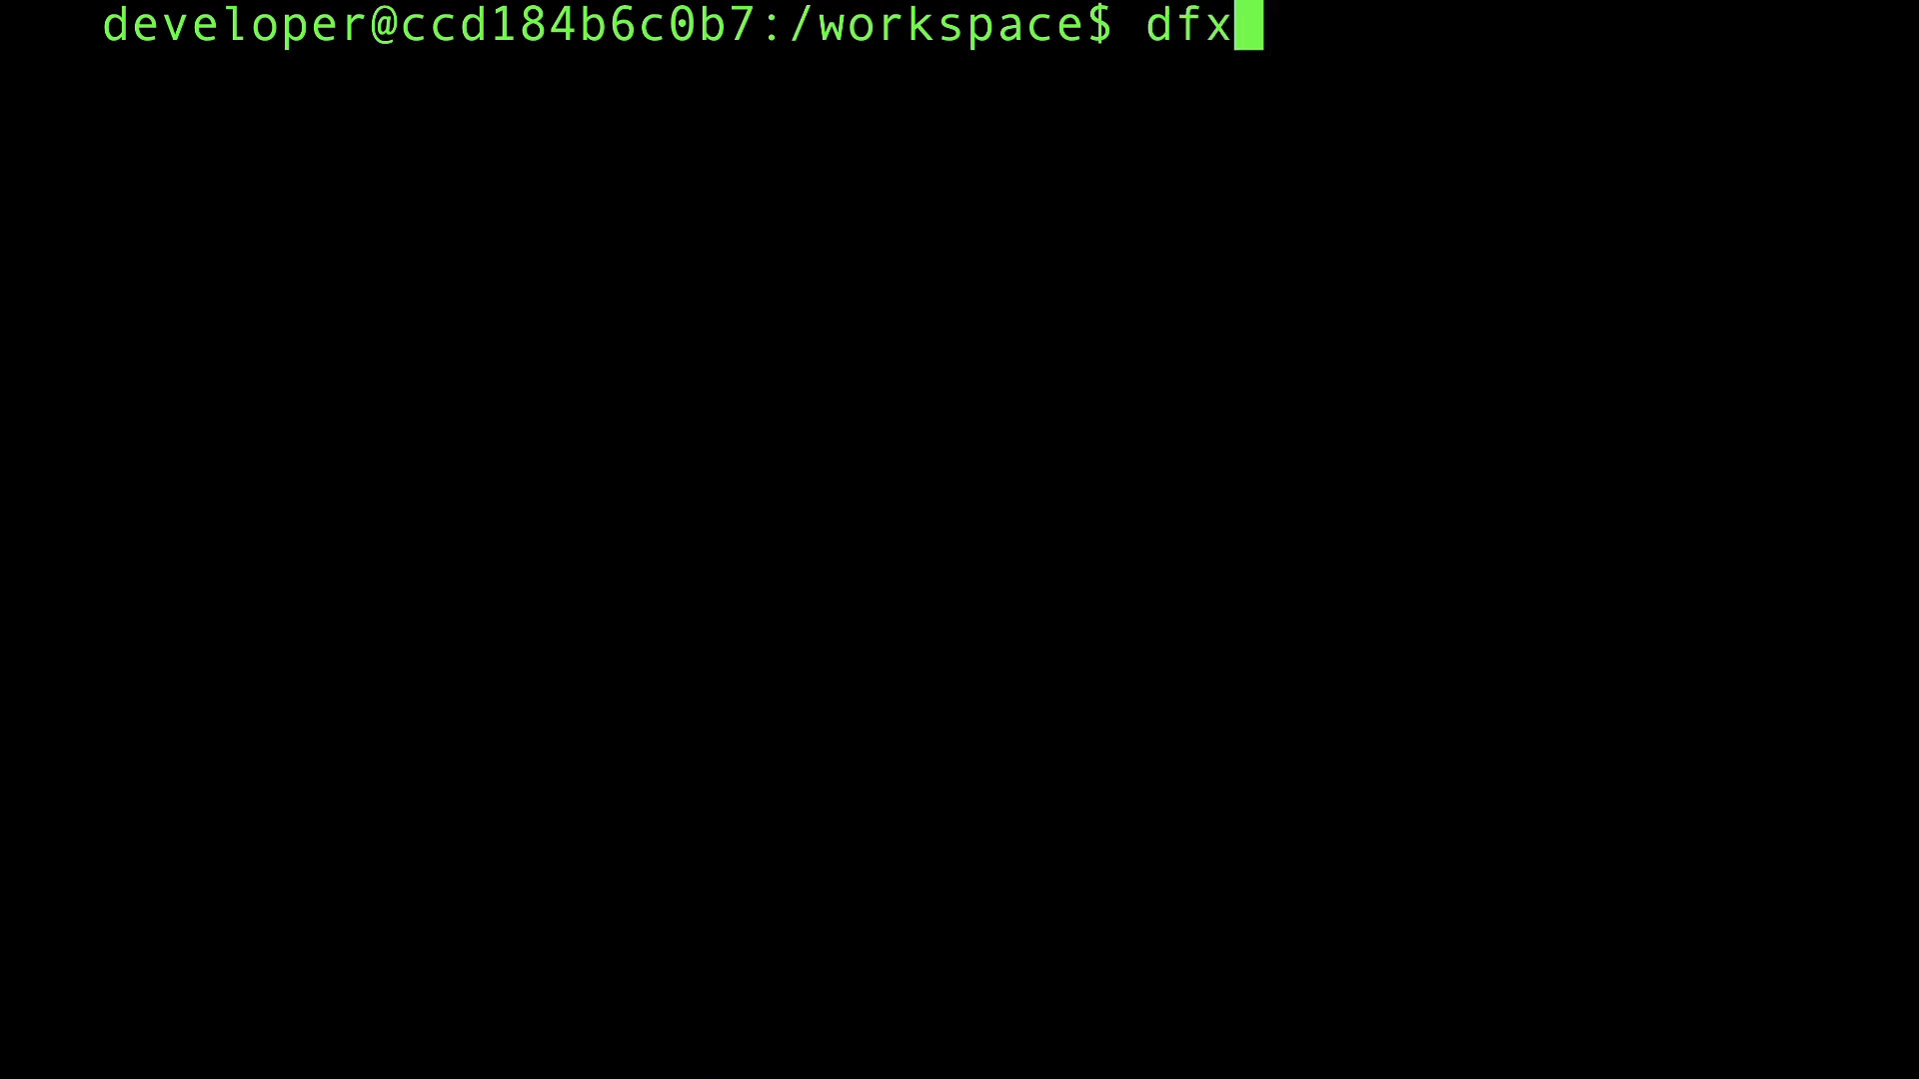
pyautogui.write('--version')
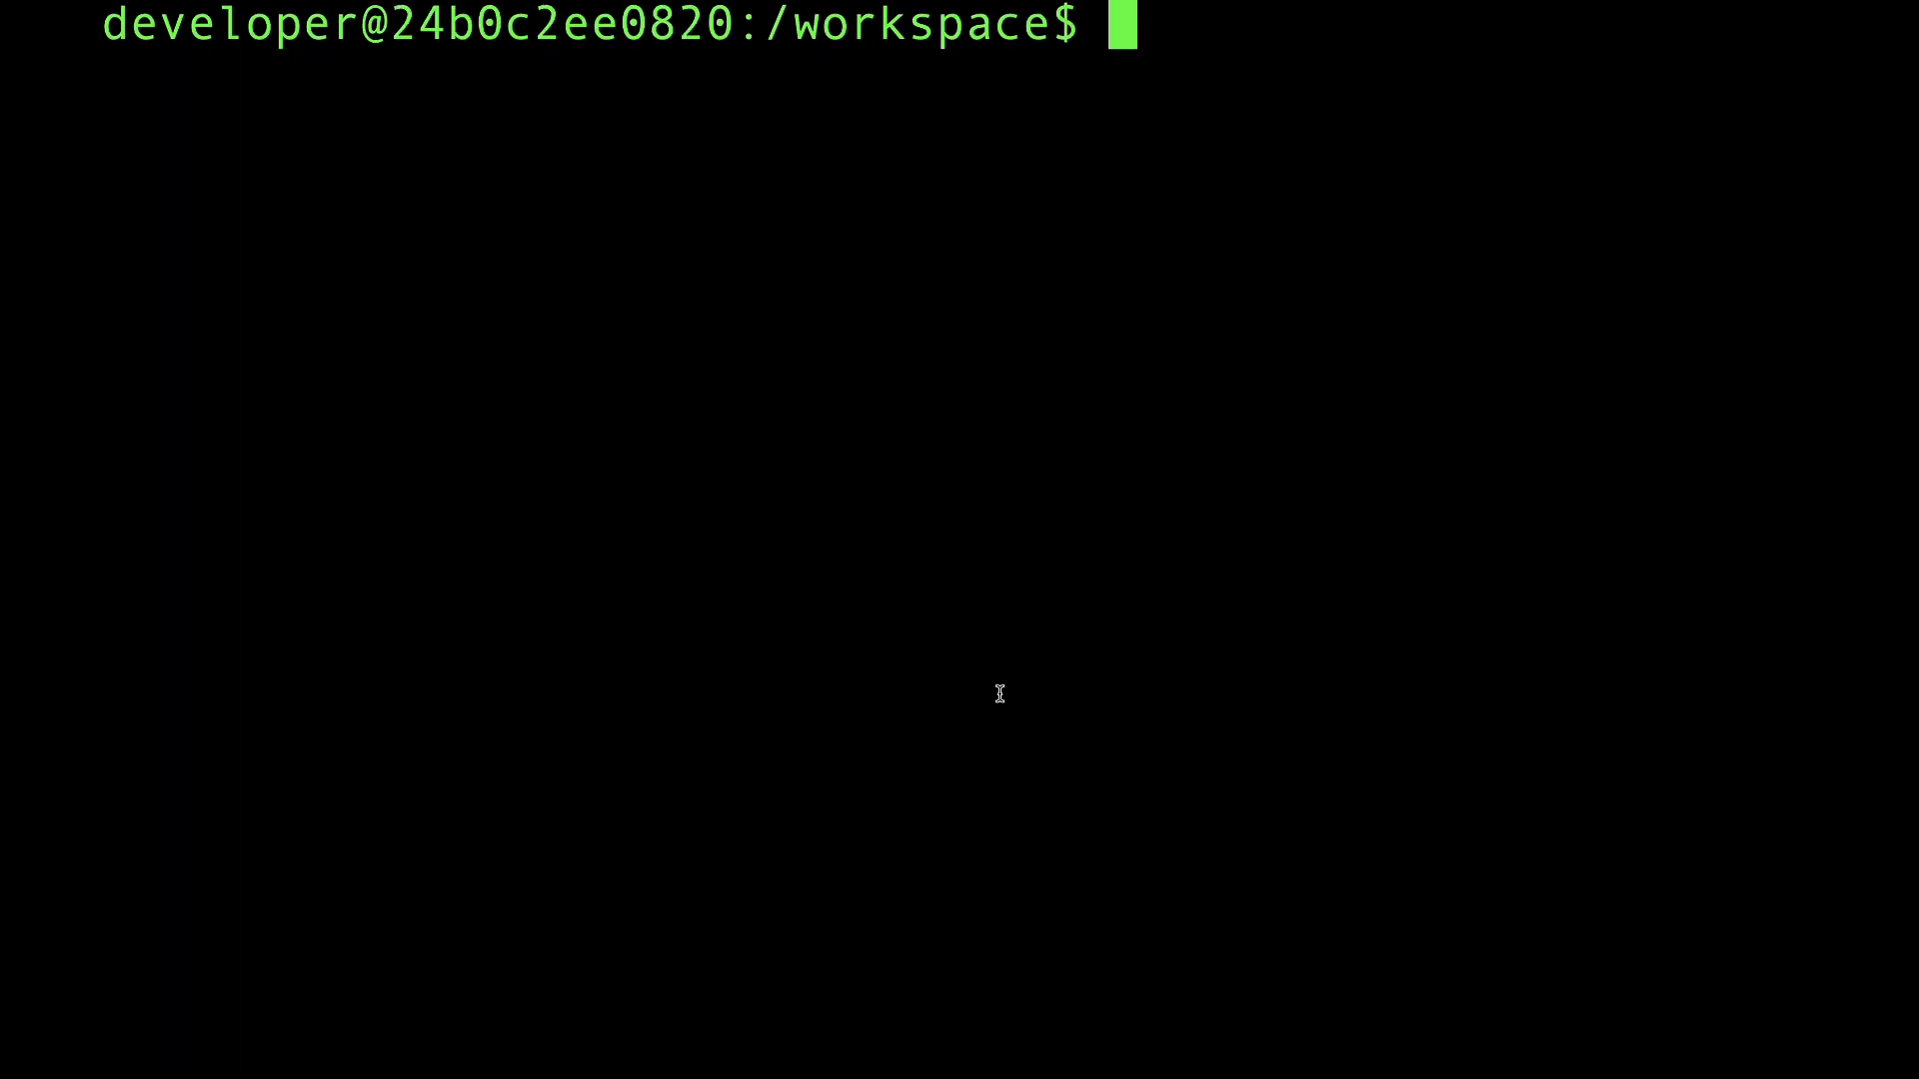
# Query the cycle_balance of the alice and bob wallet canisters, each about 5.37 trillion
pyautogui.write('dfx ca')
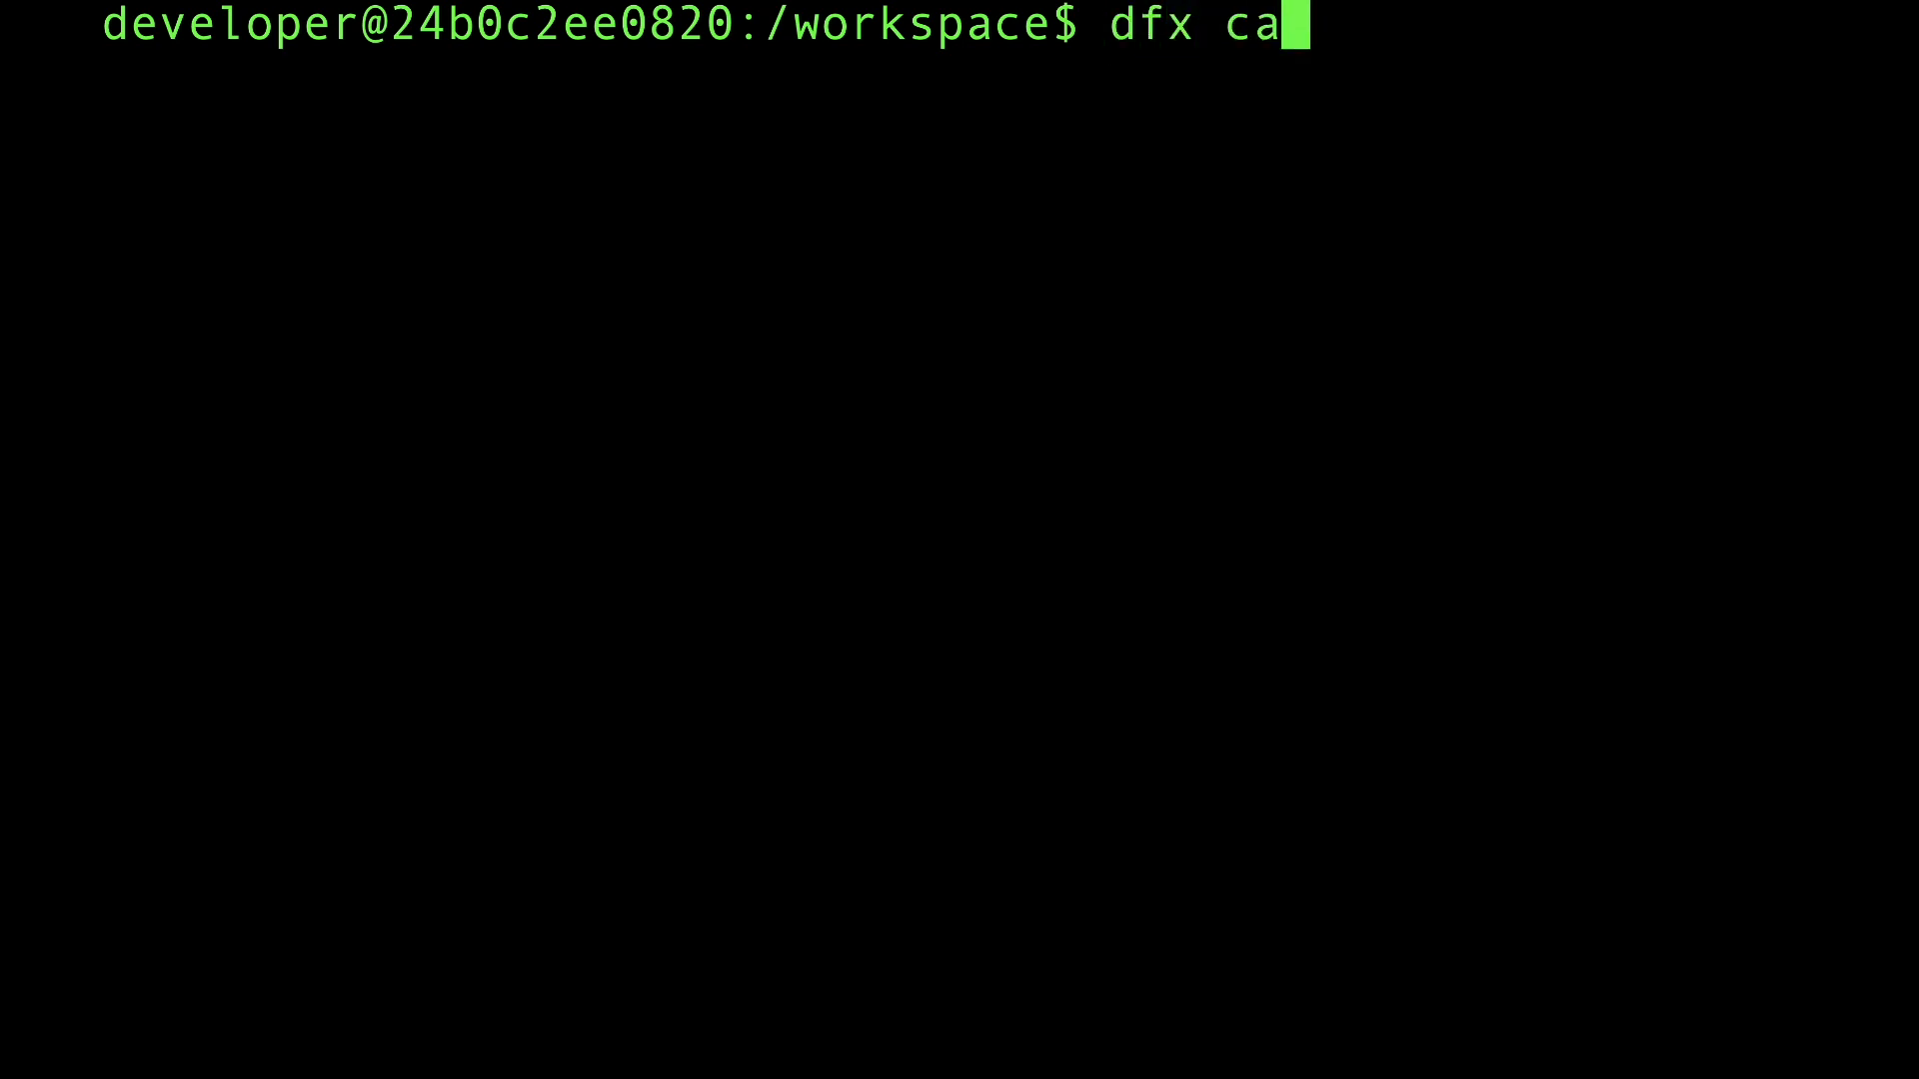
pyautogui.write('nister call alice c')
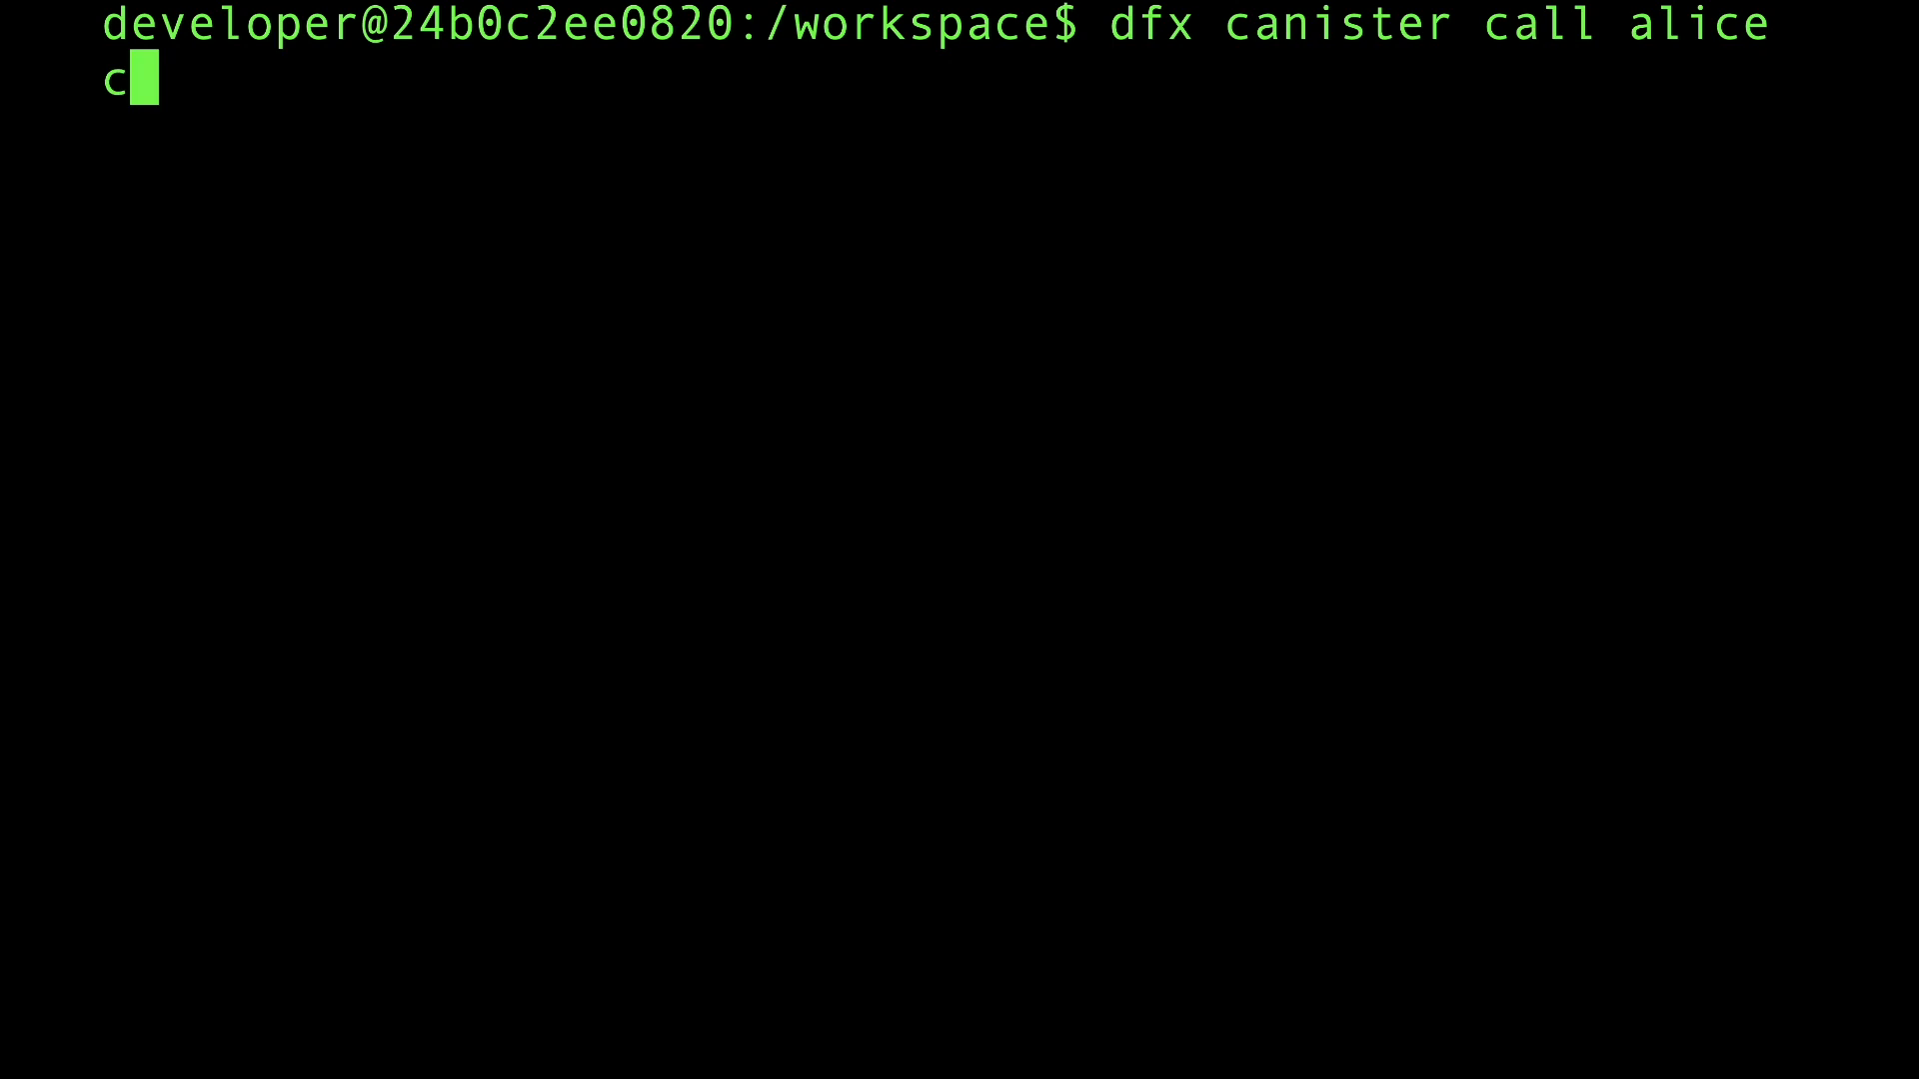
pyautogui.write('ycle_balance')
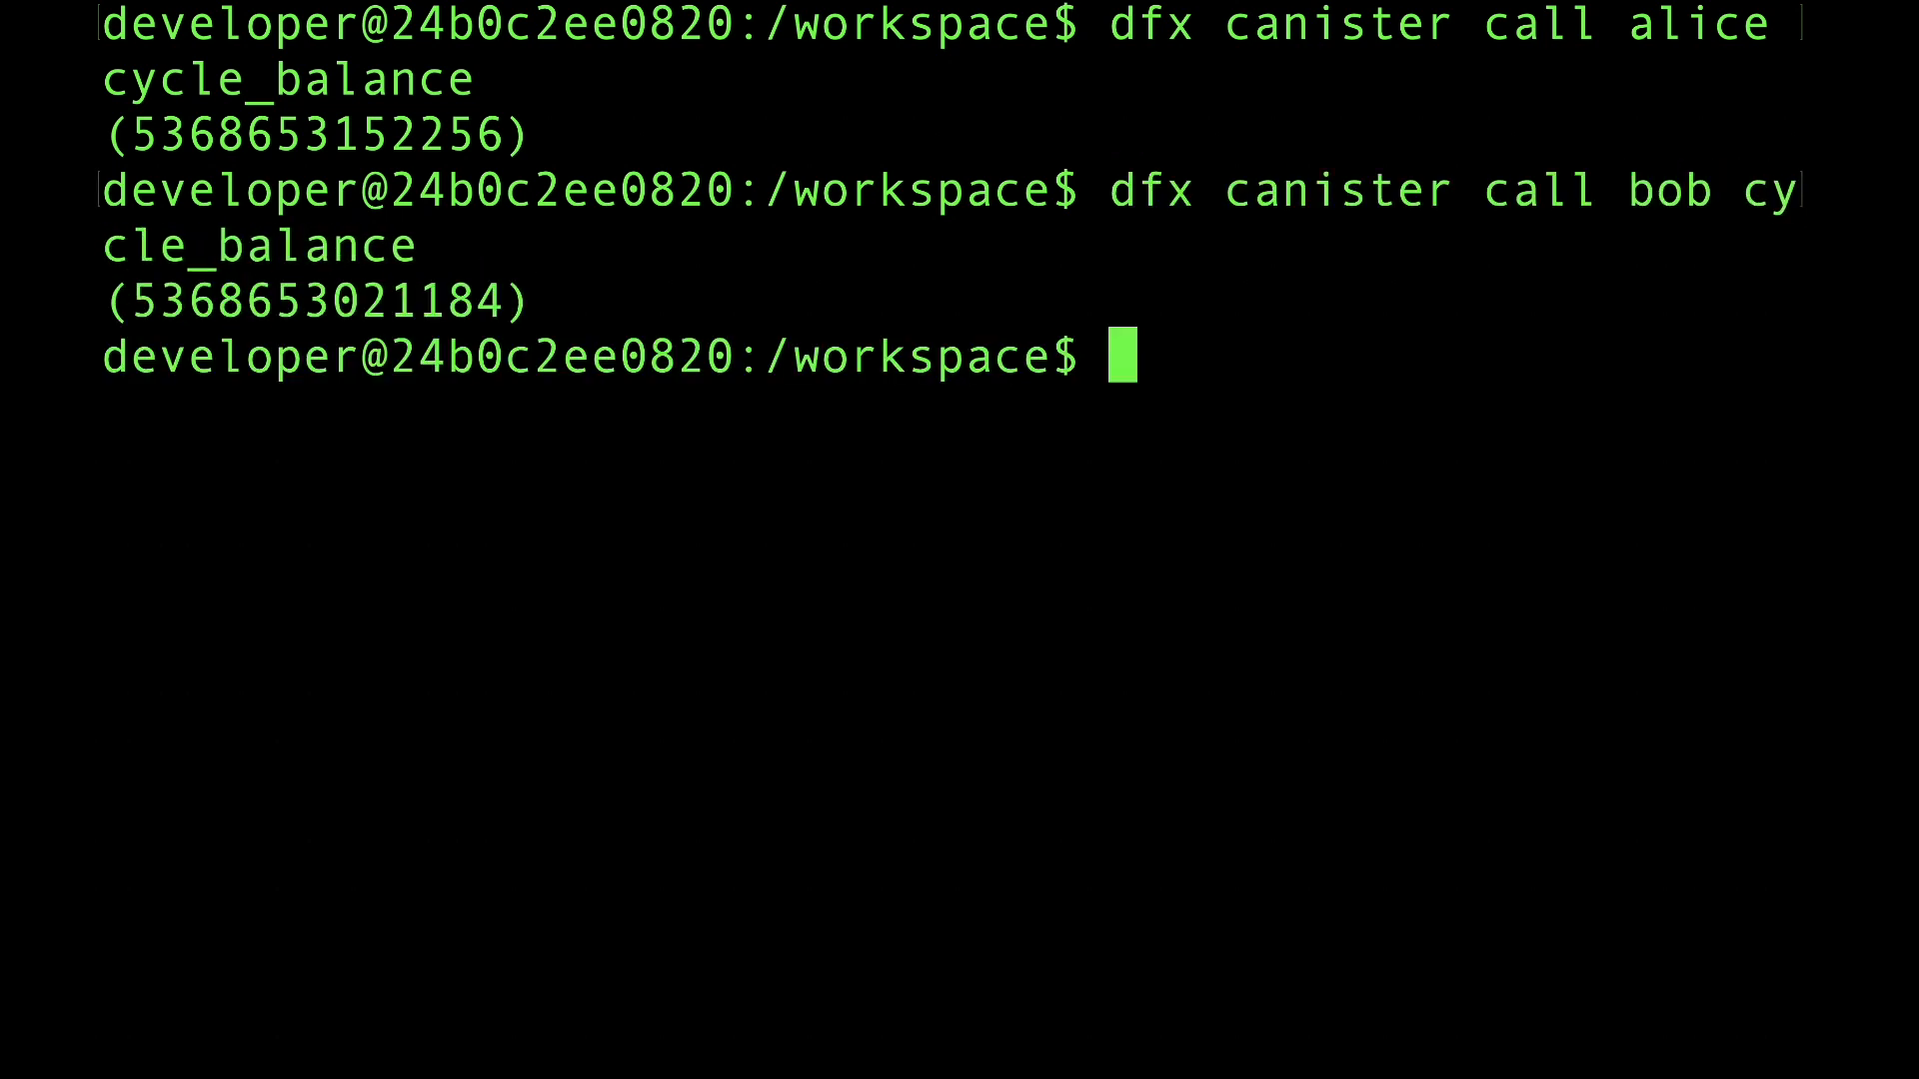
pyautogui.write('dfx')
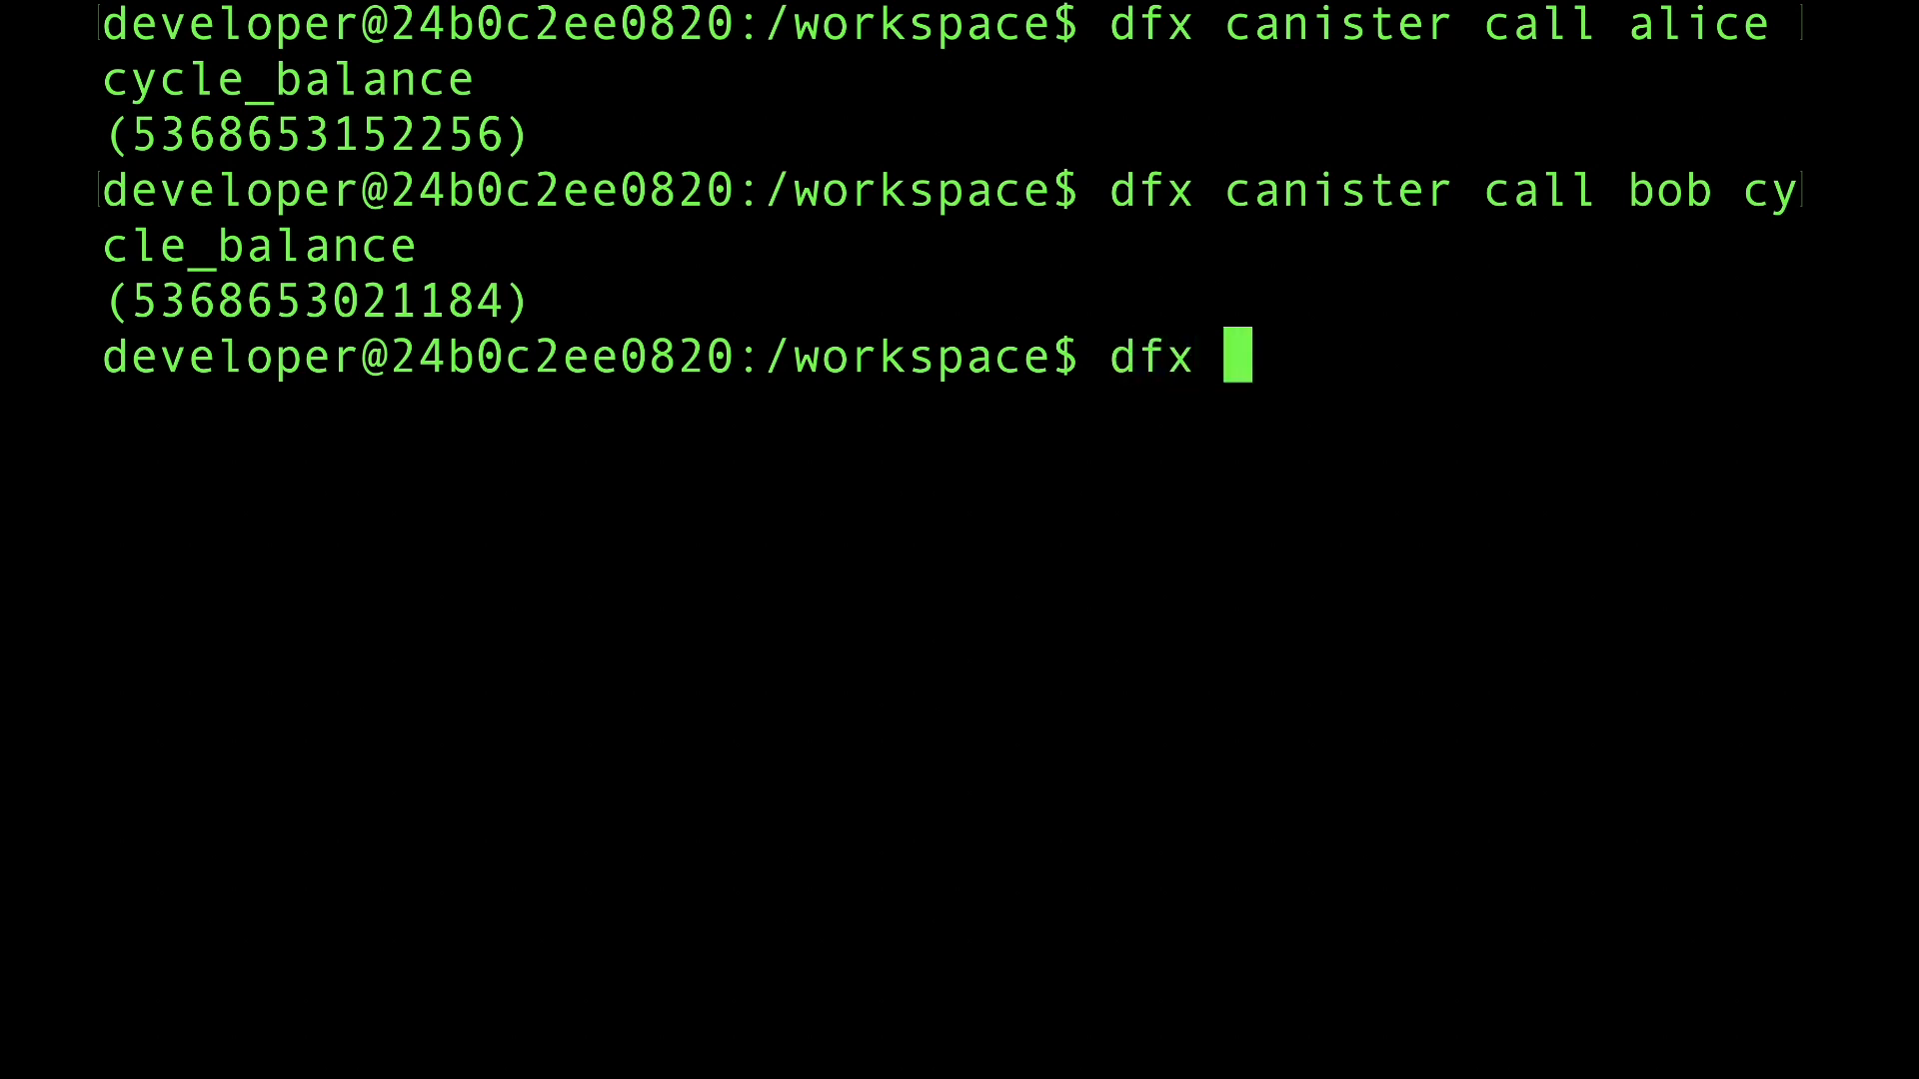
# Look up bob's canister id with dfx canister id bob
pyautogui.write('canister i')
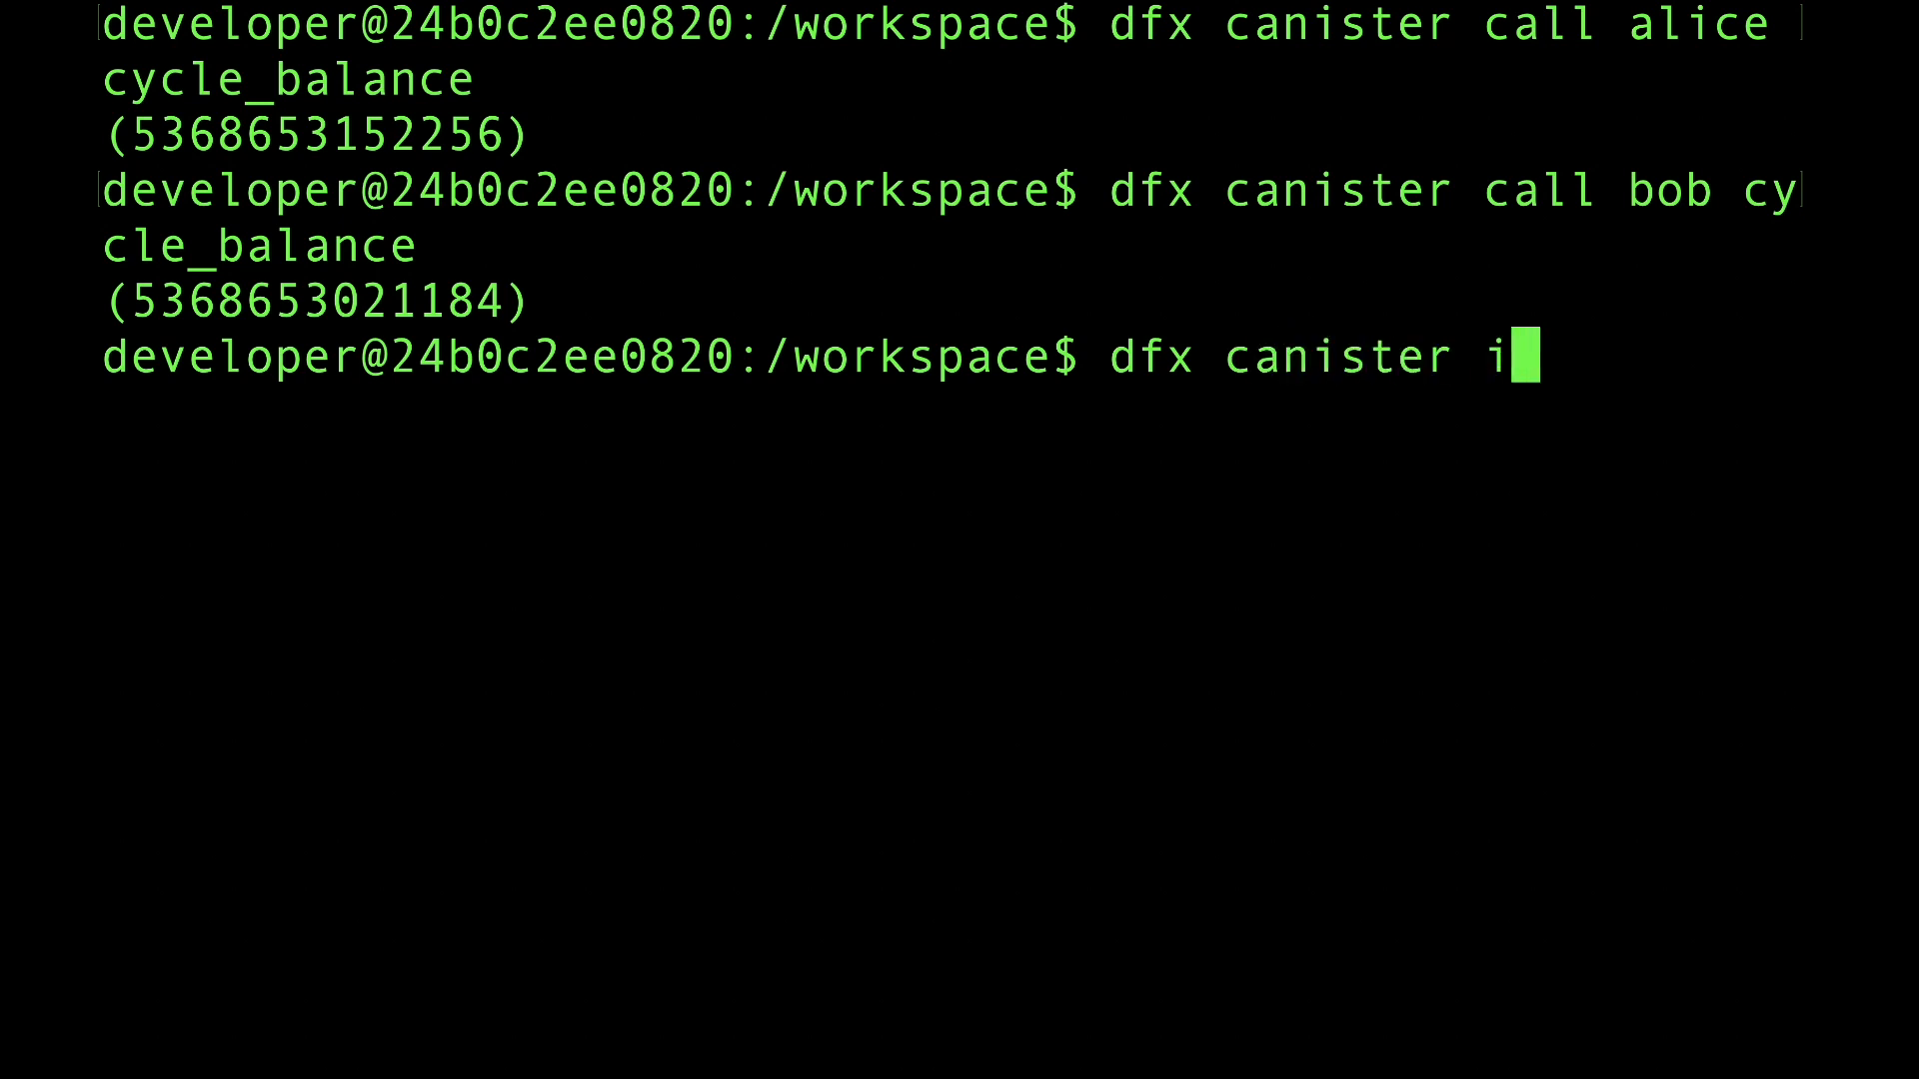
pyautogui.write('d b')
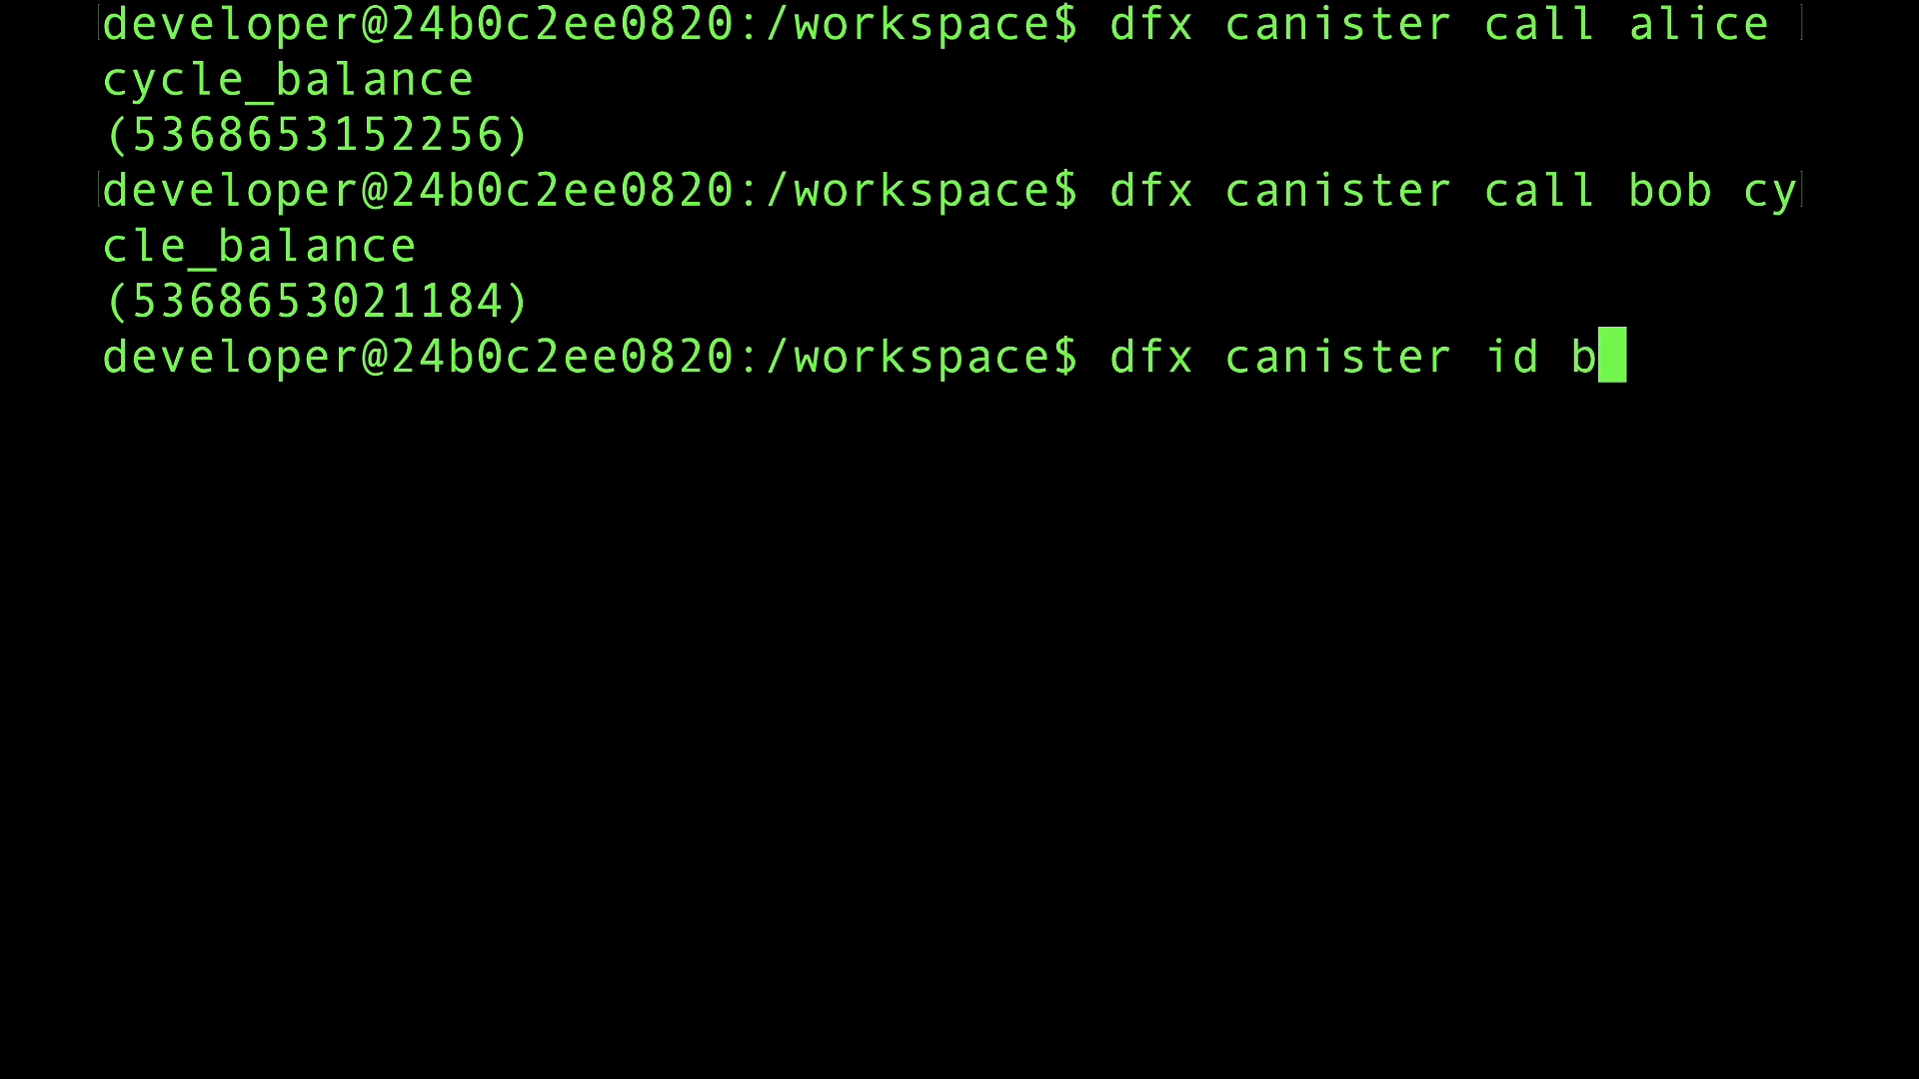
pyautogui.press('Return')
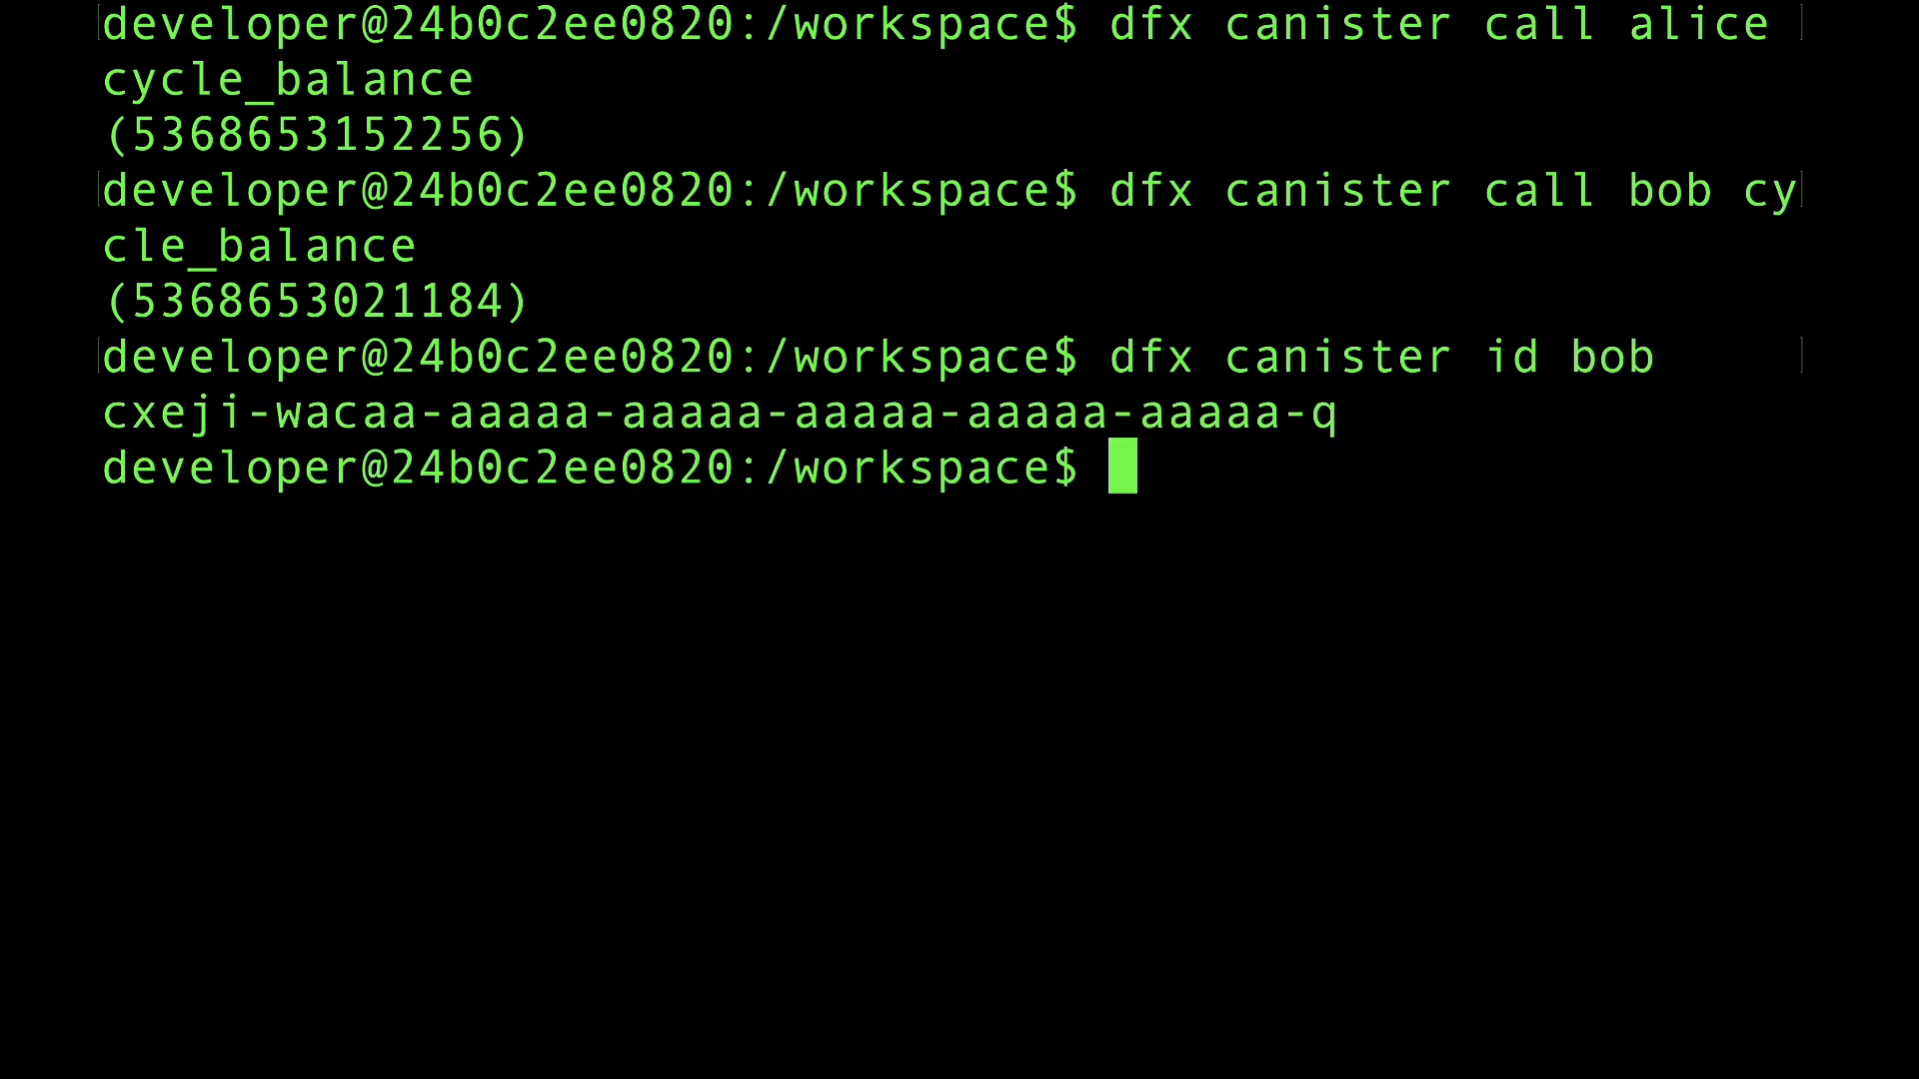
pyautogui.write('dfx c')
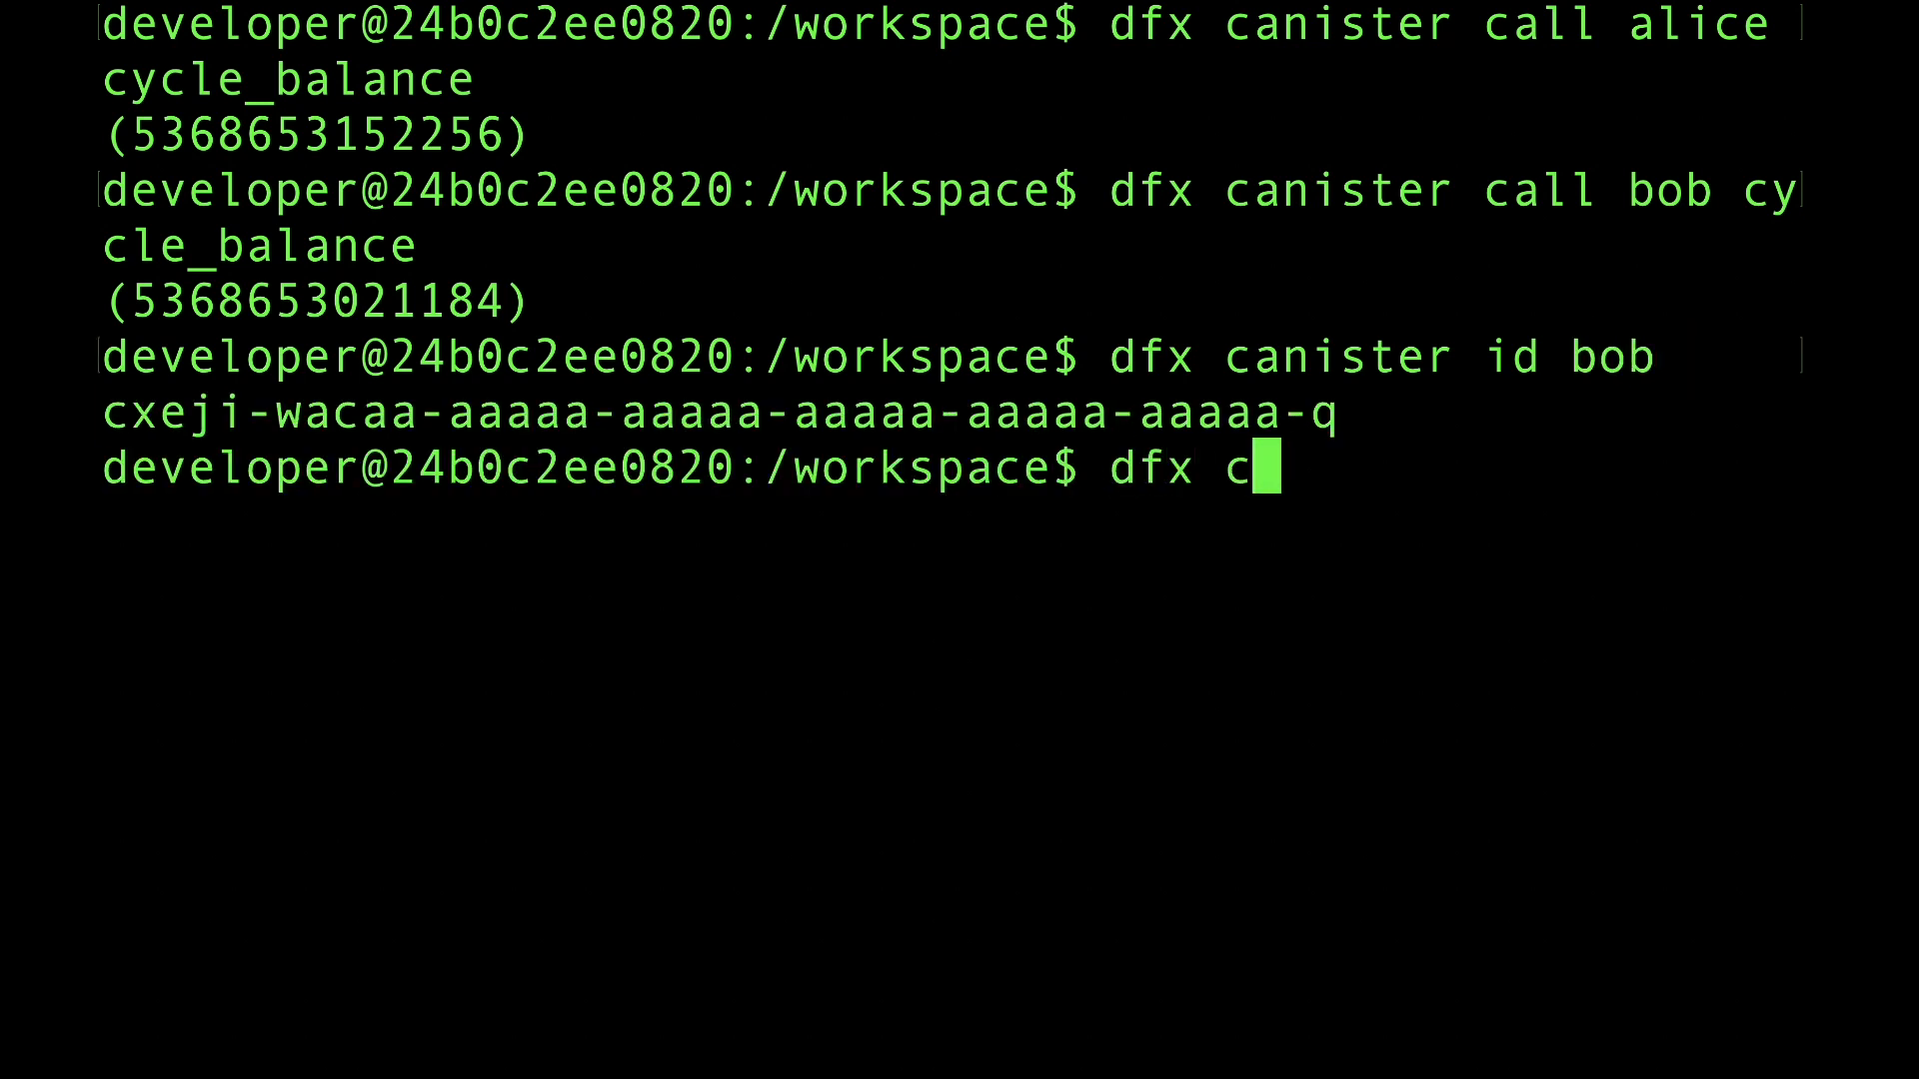
pyautogui.write('anister call')
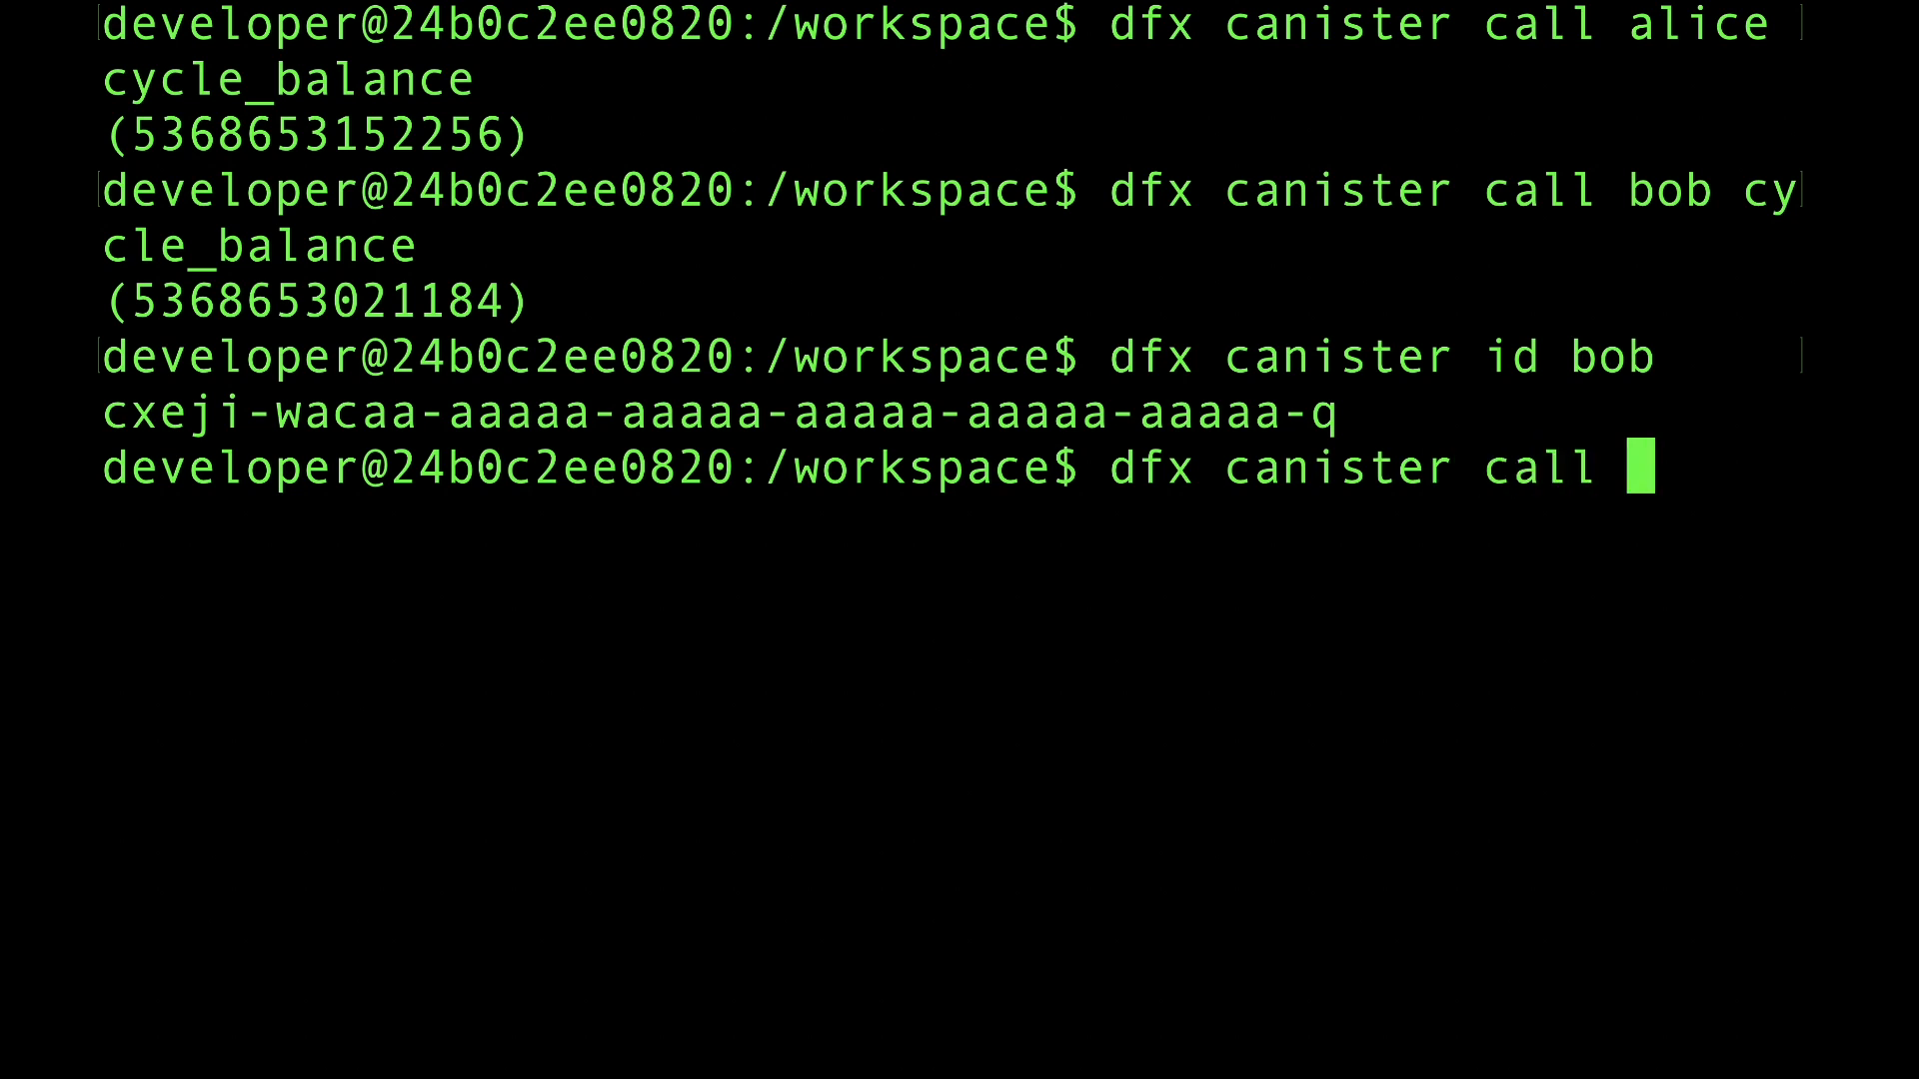
pyautogui.write('alice send')
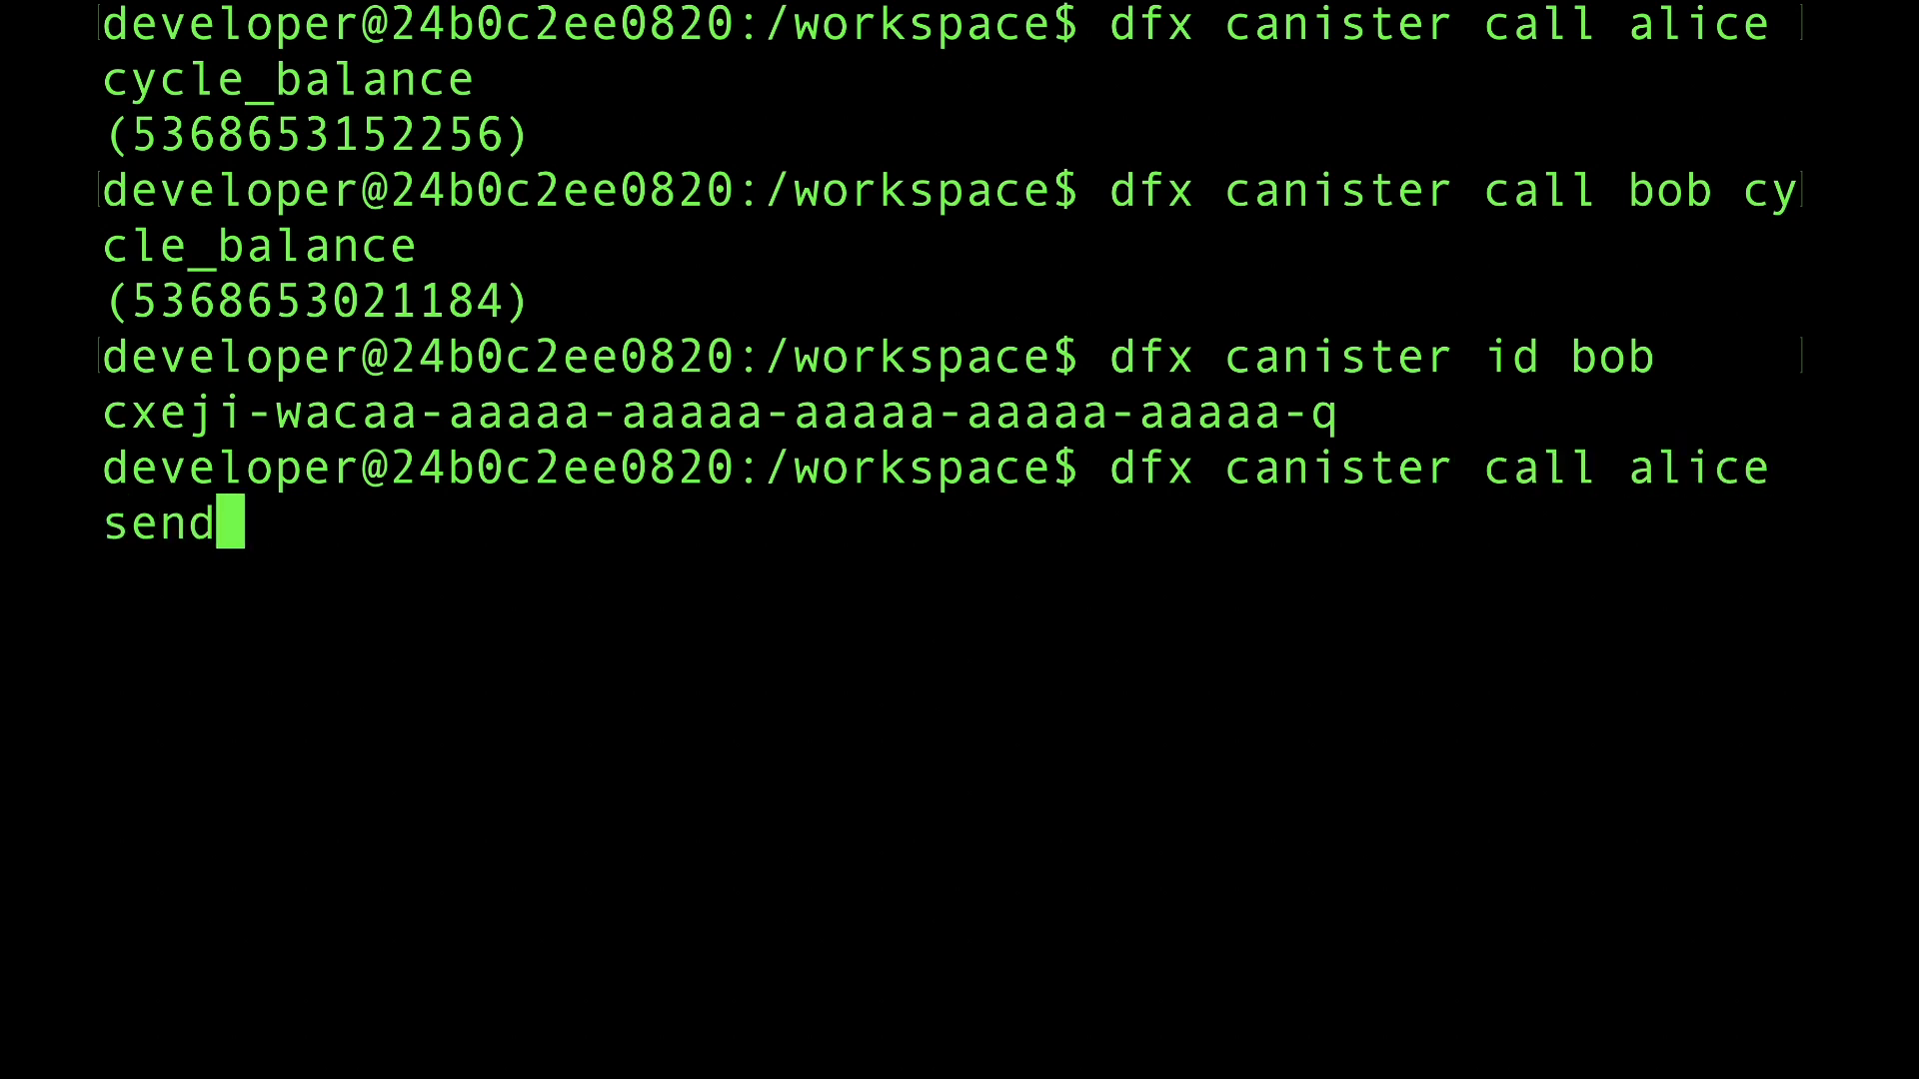
pyautogui.write('_cycles')
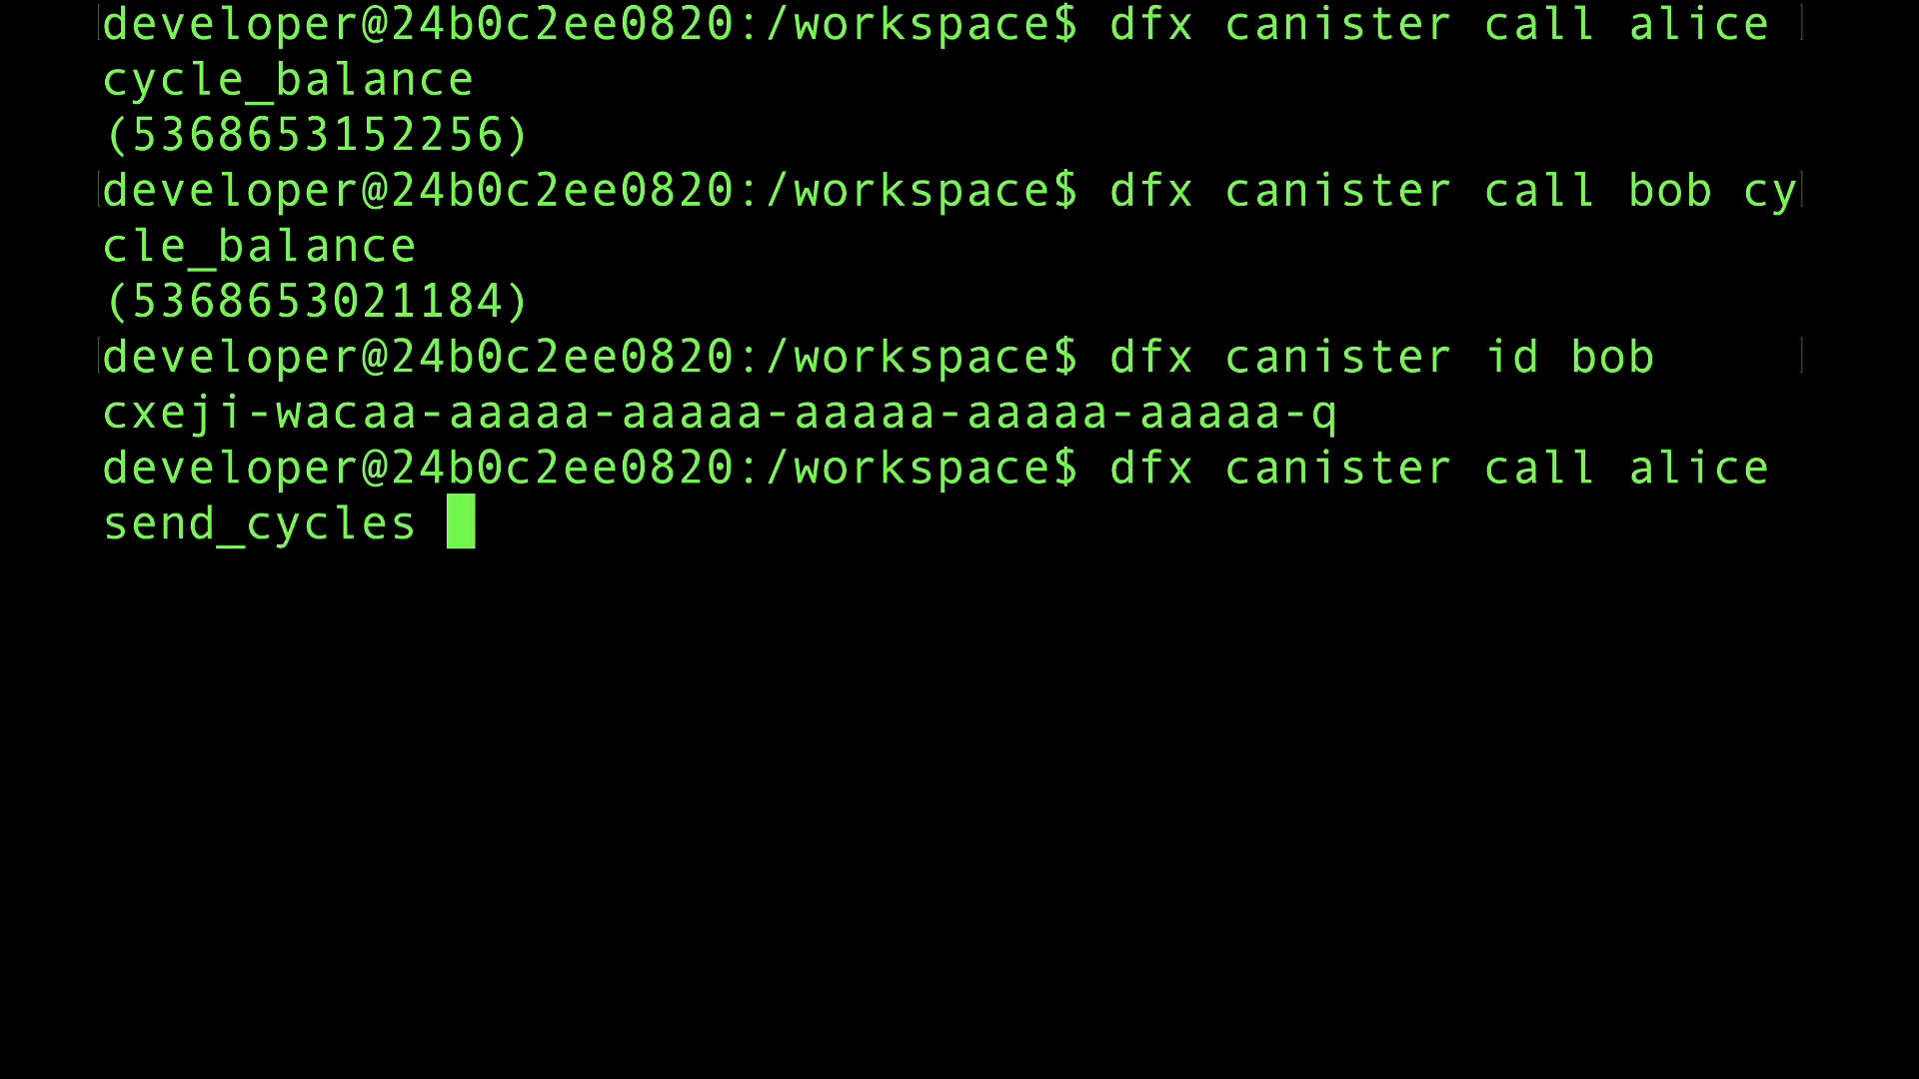
pyautogui.write("'")
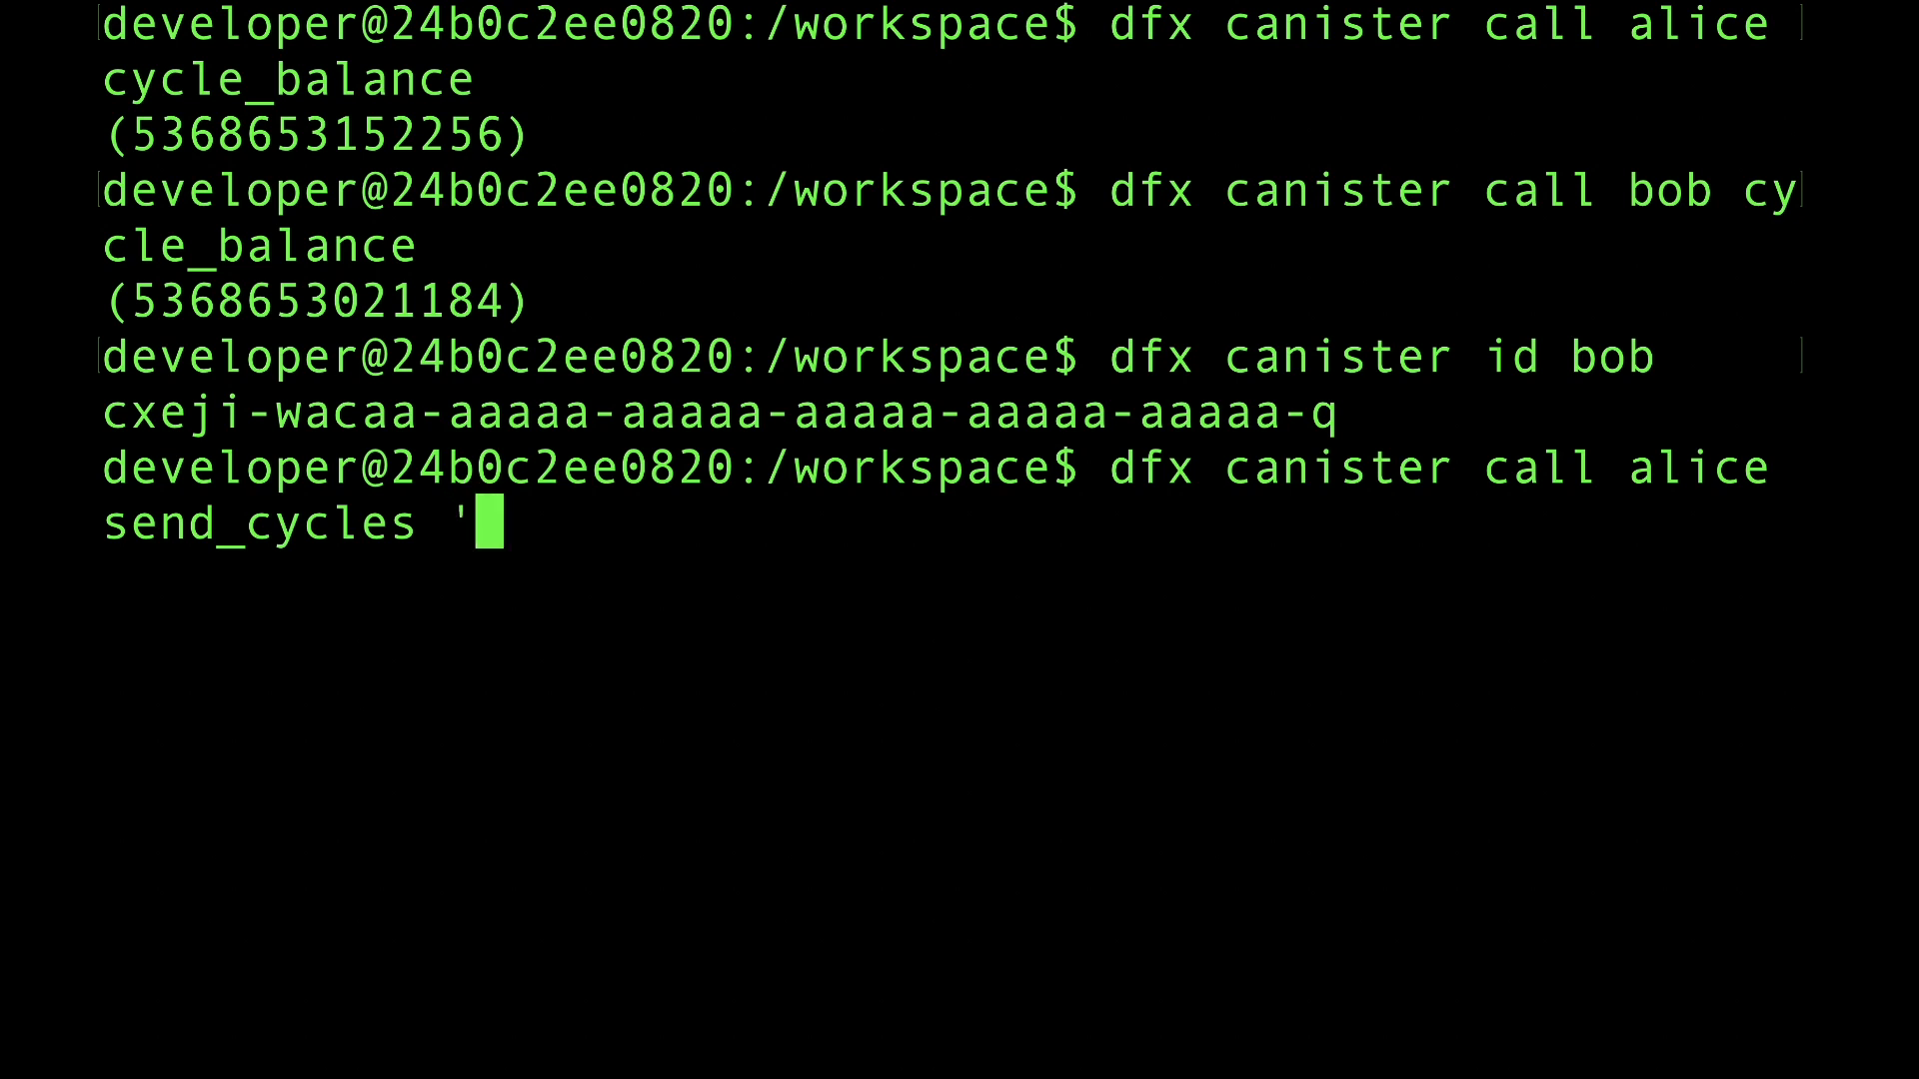
pyautogui.write('(')
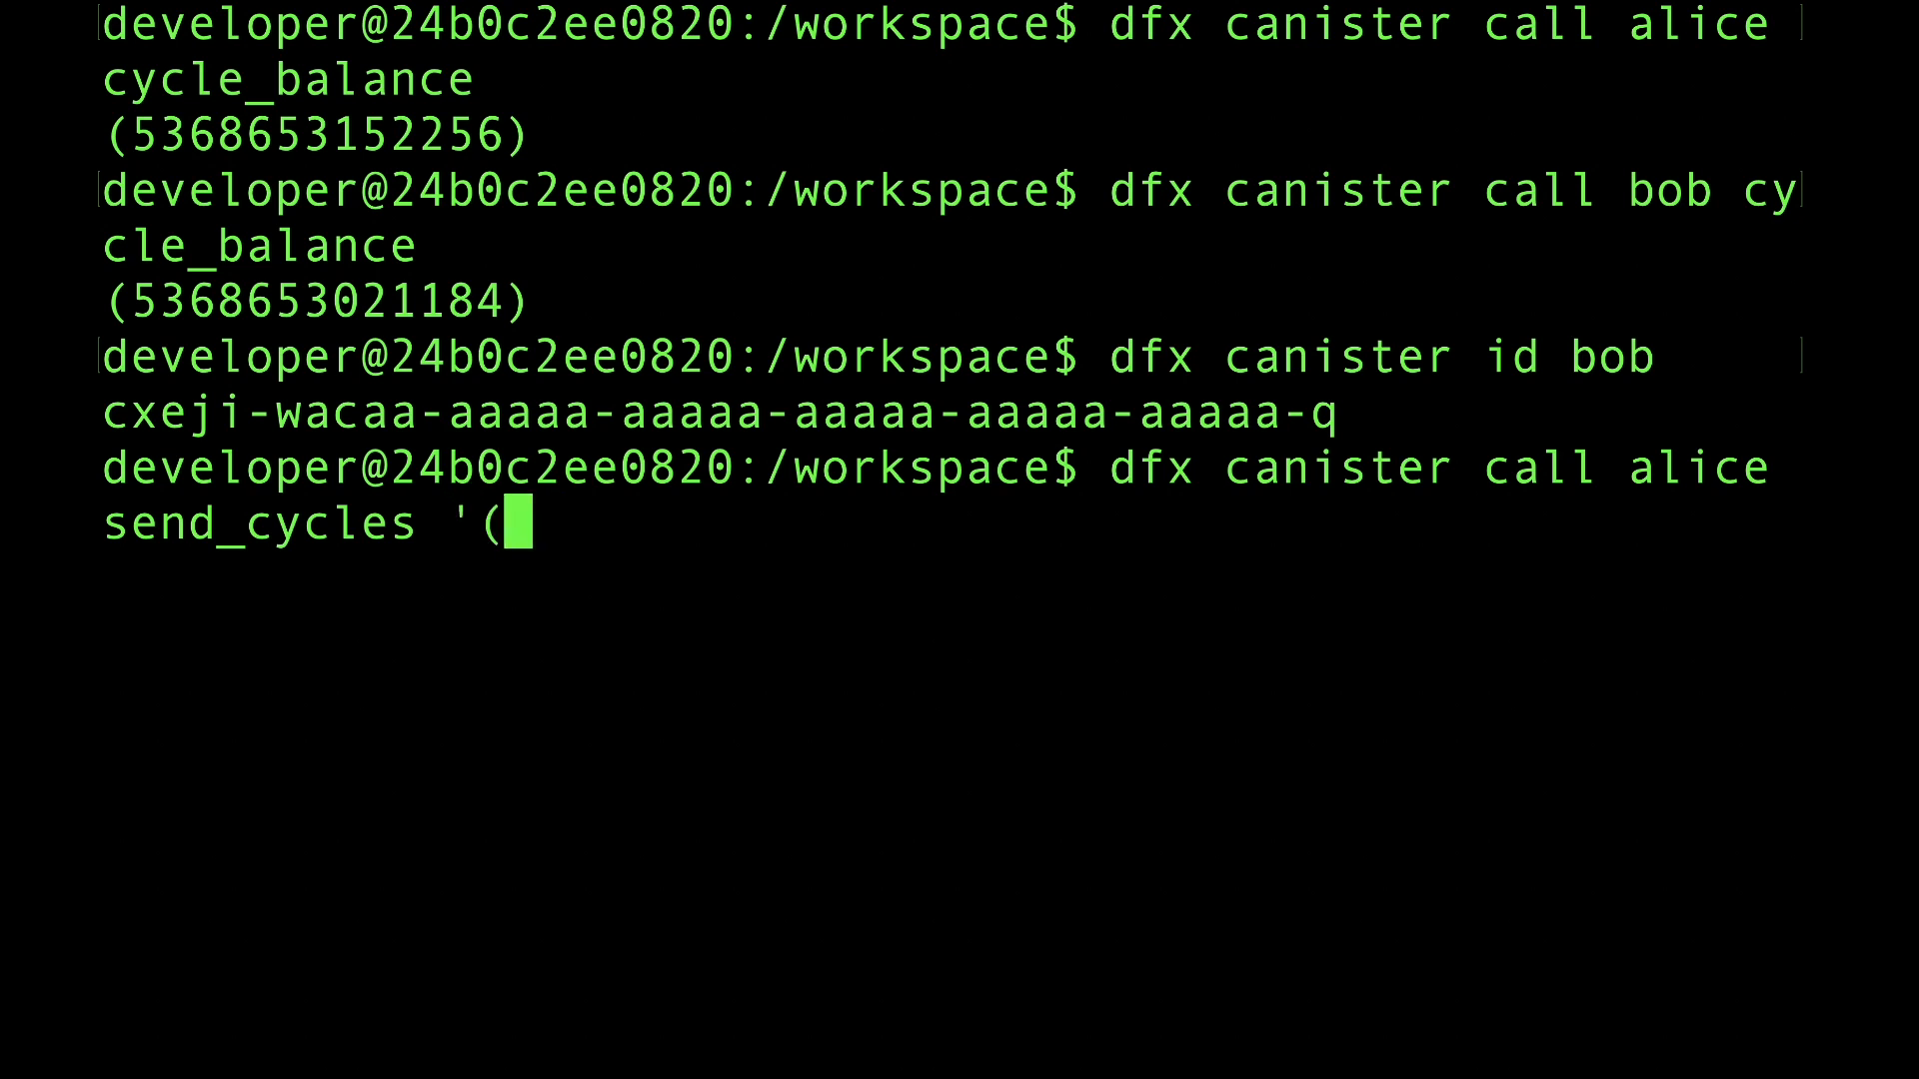
pyautogui.write('pri')
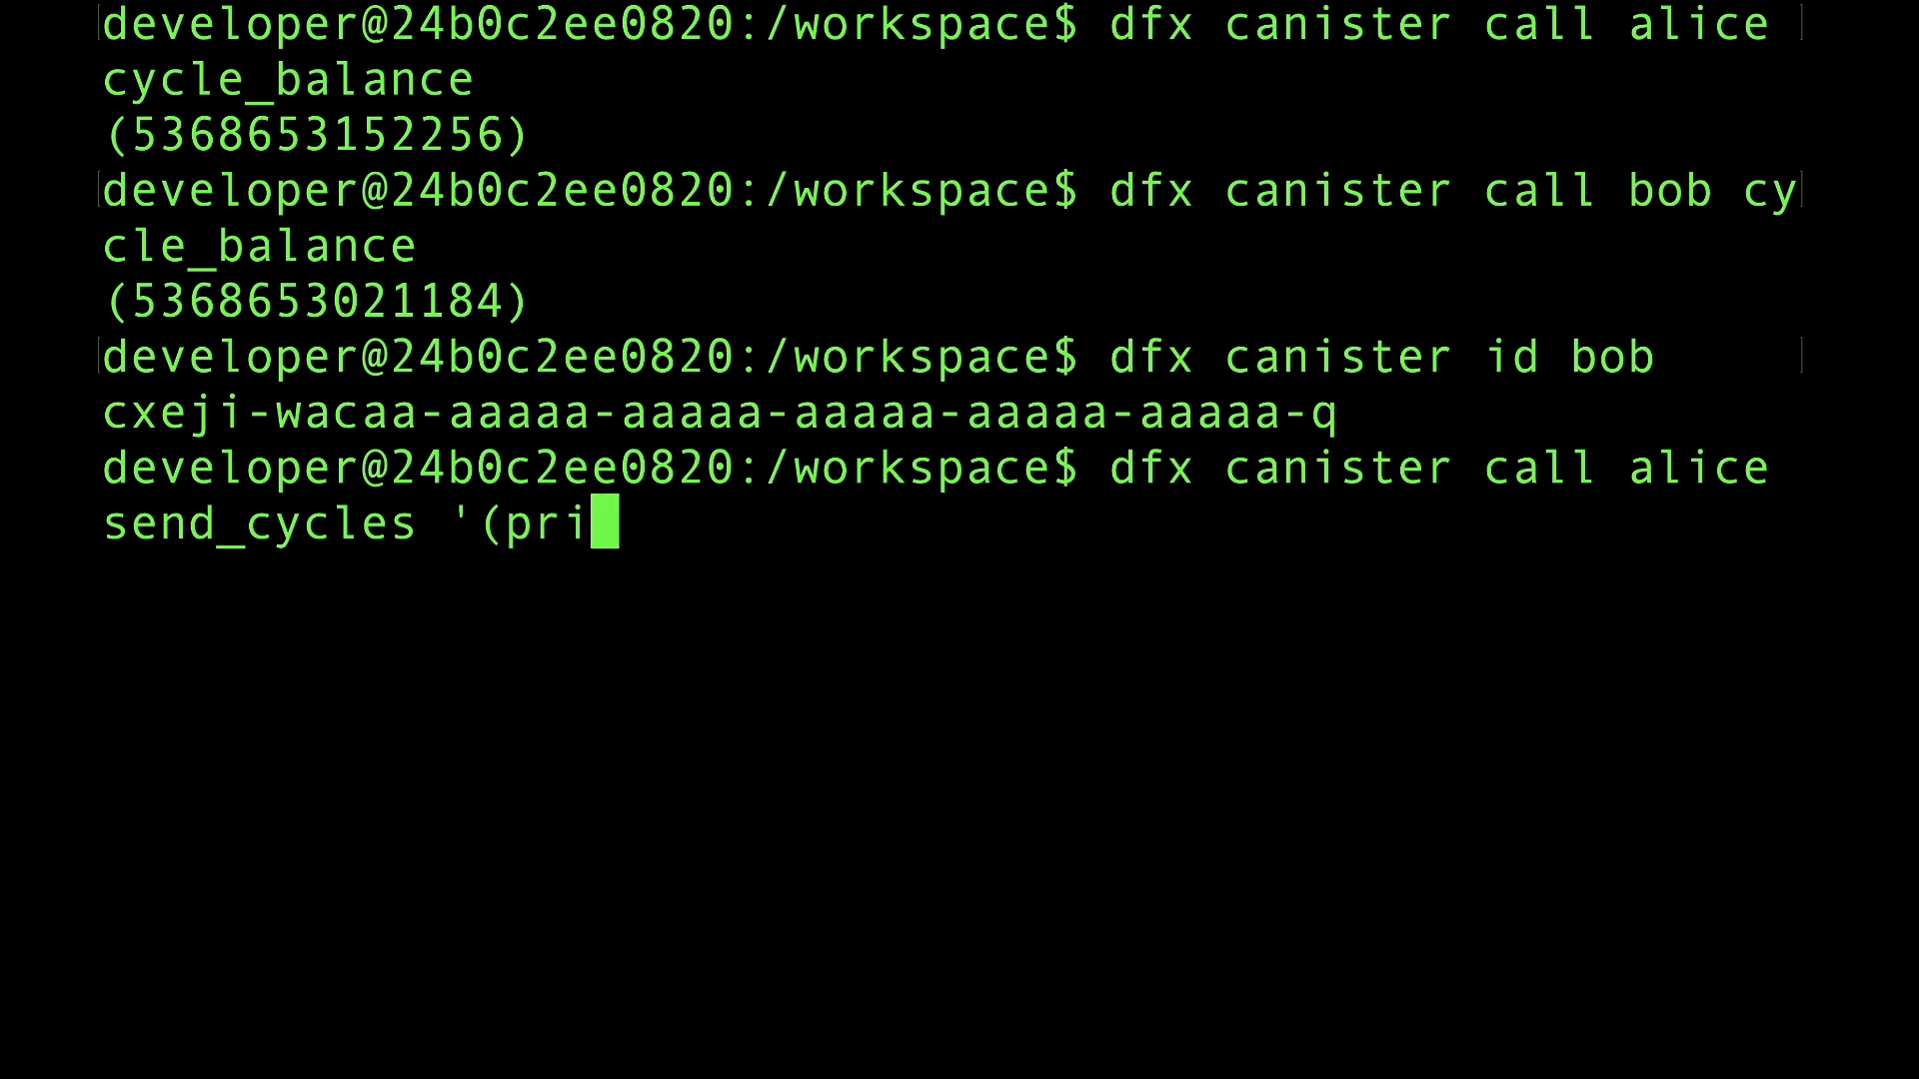
pyautogui.write('ncipal "')
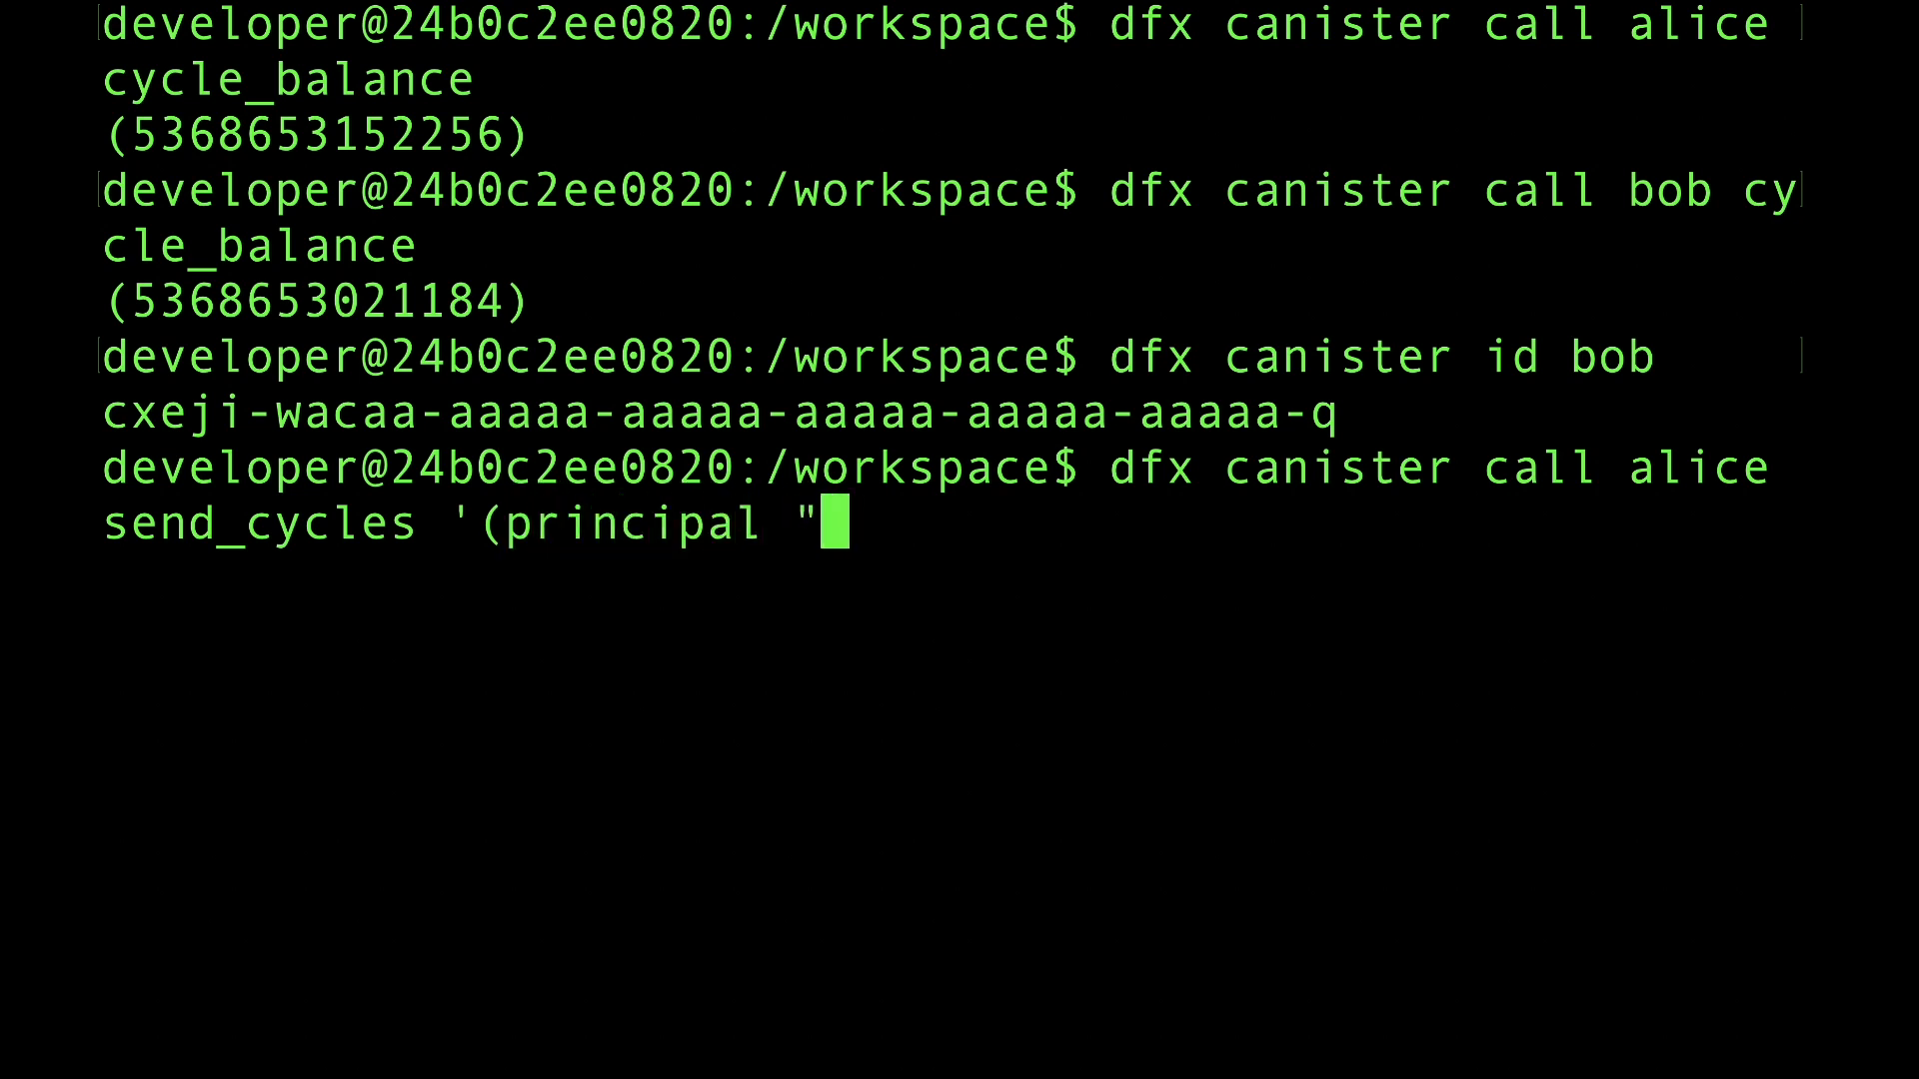
pyautogui.write('cxeji-wacaa-aaaaa-aaaaa-aaaaa-aaaaa-aaaaa-q",')
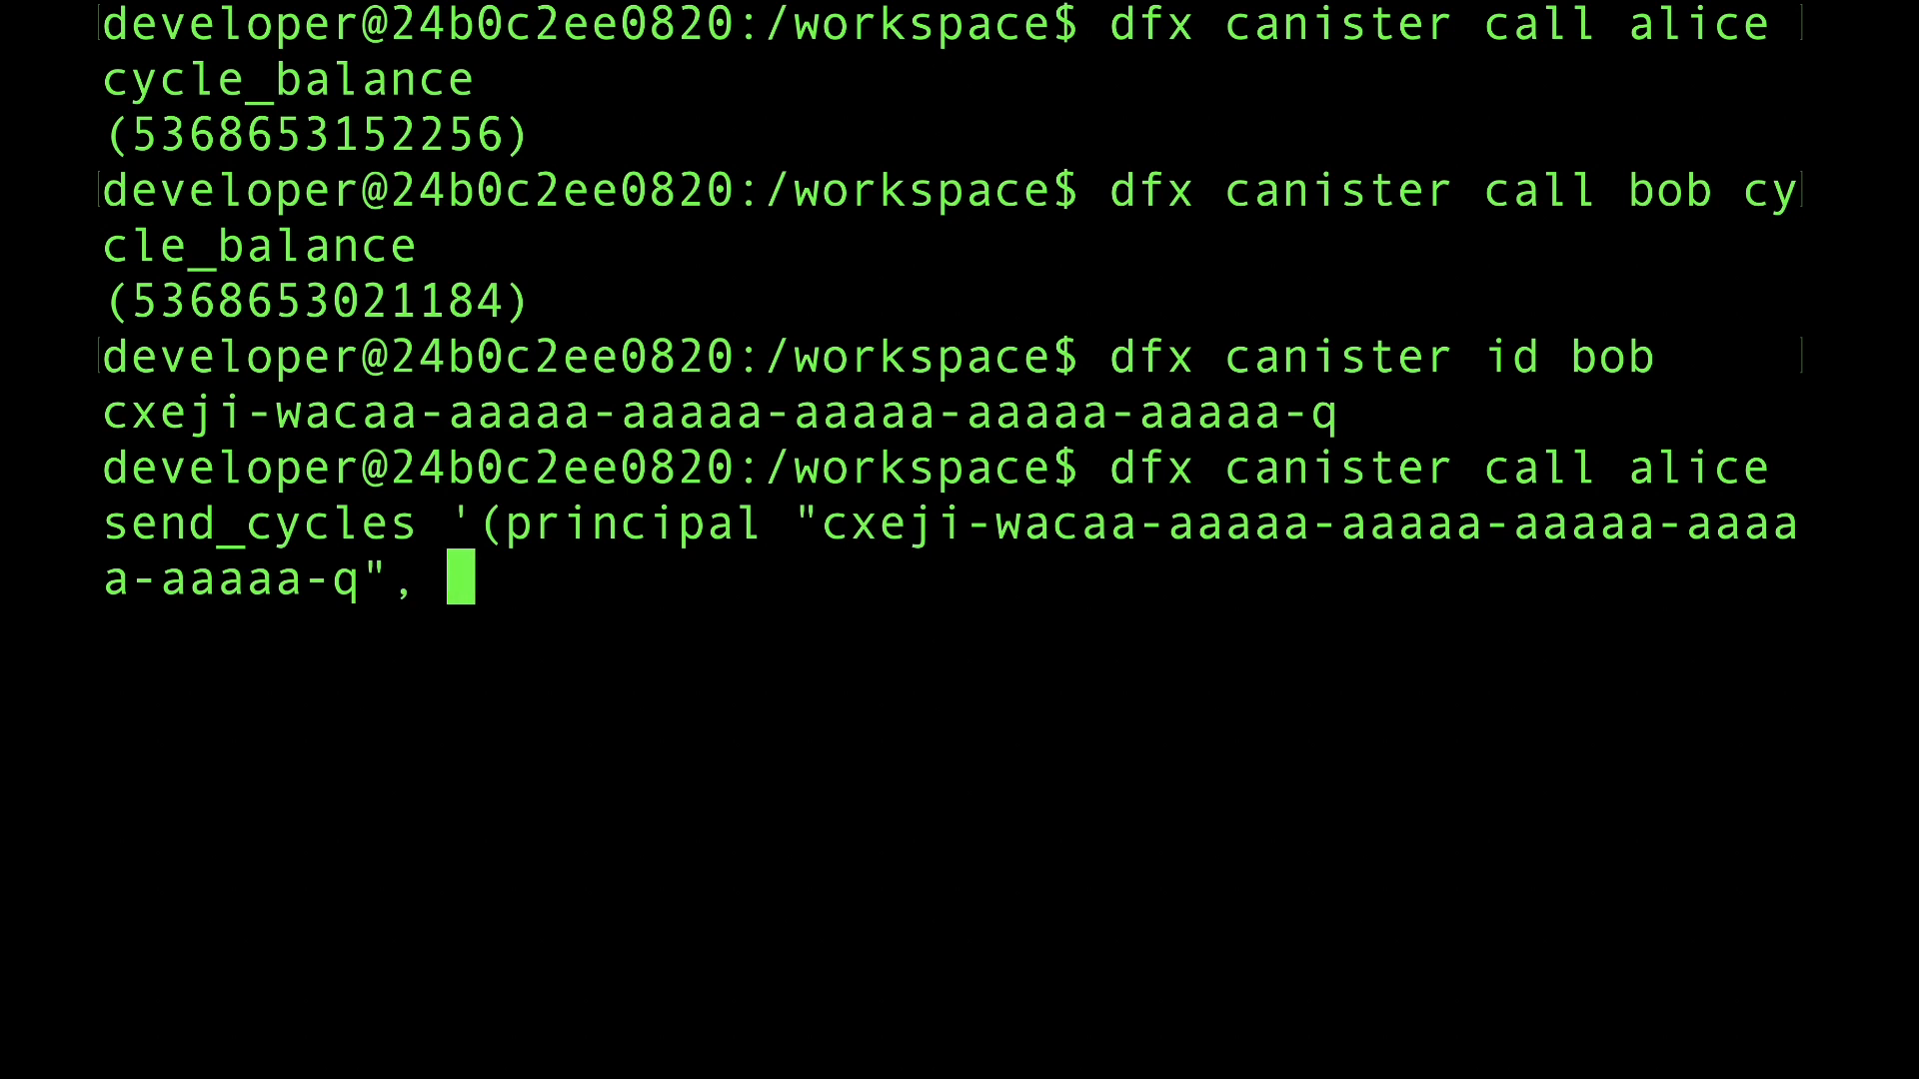
pyautogui.write('1000')
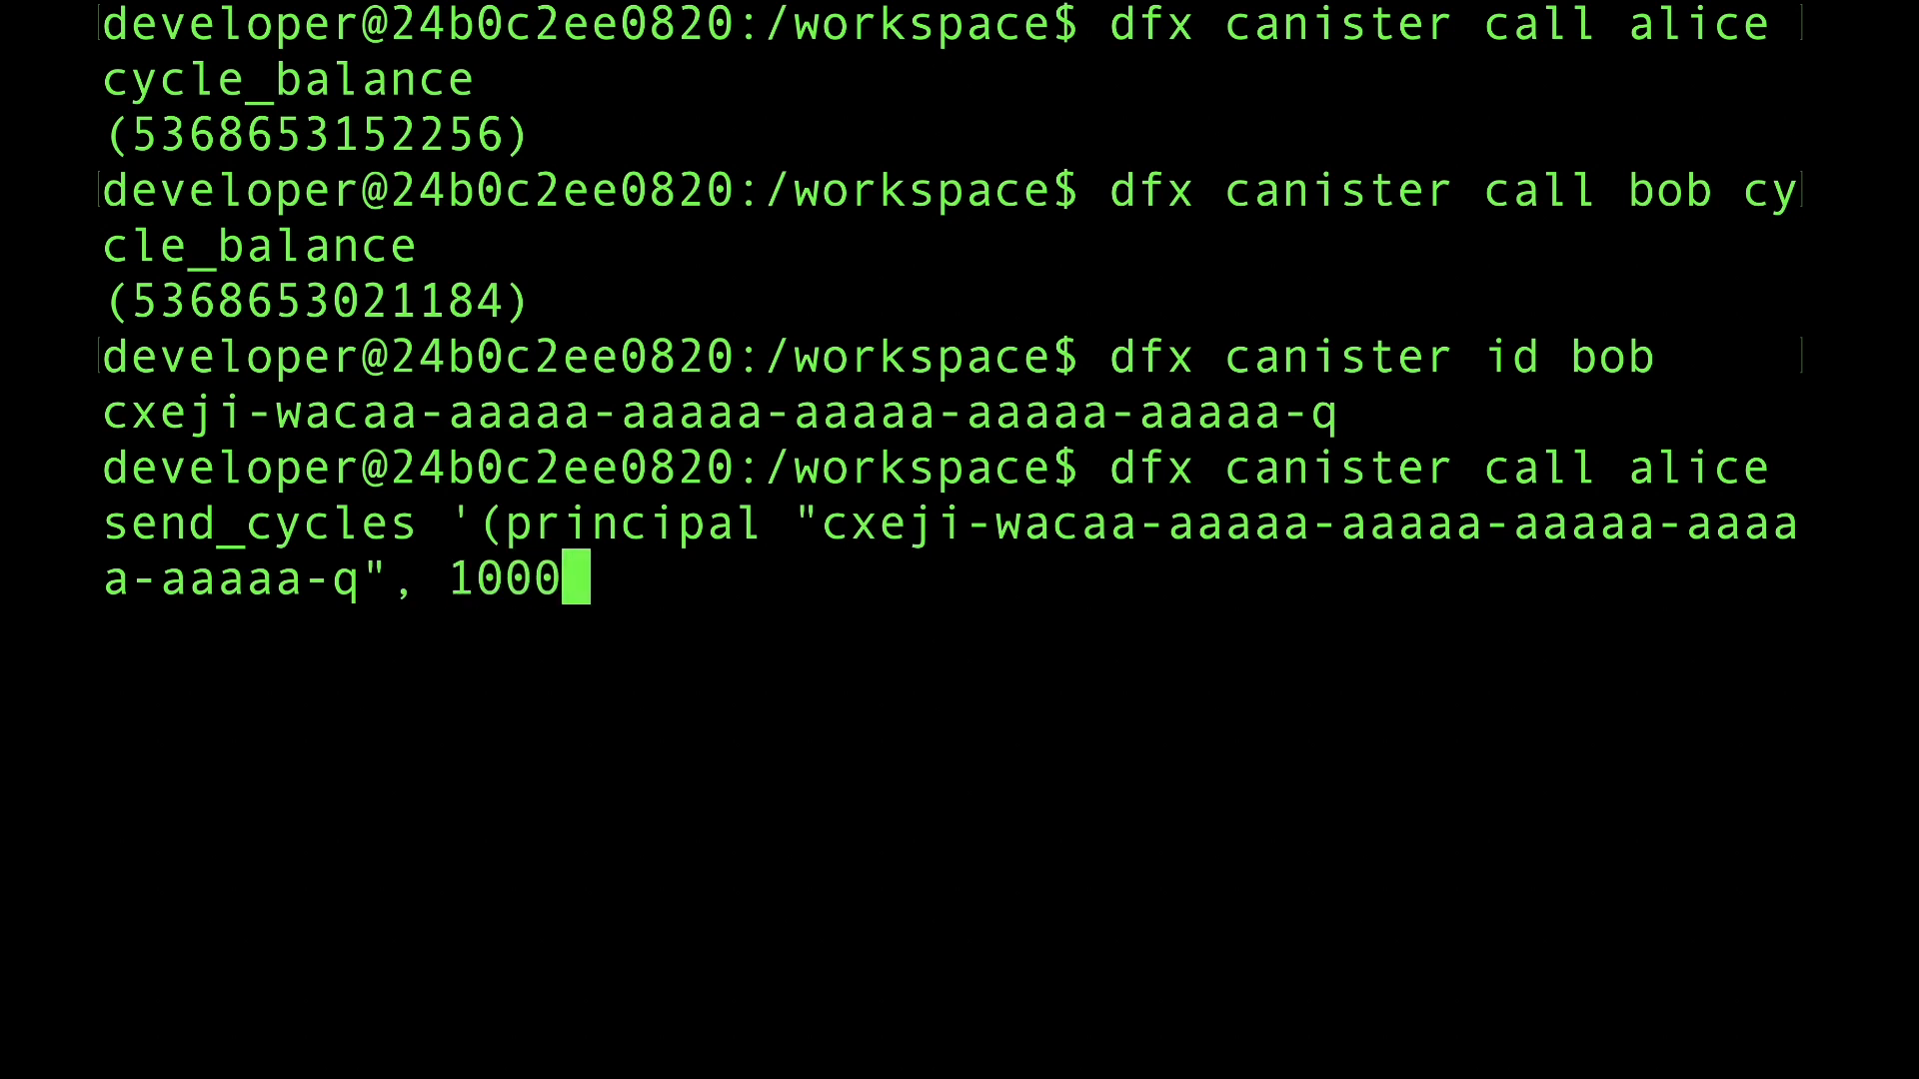
pyautogui.write('000000000')
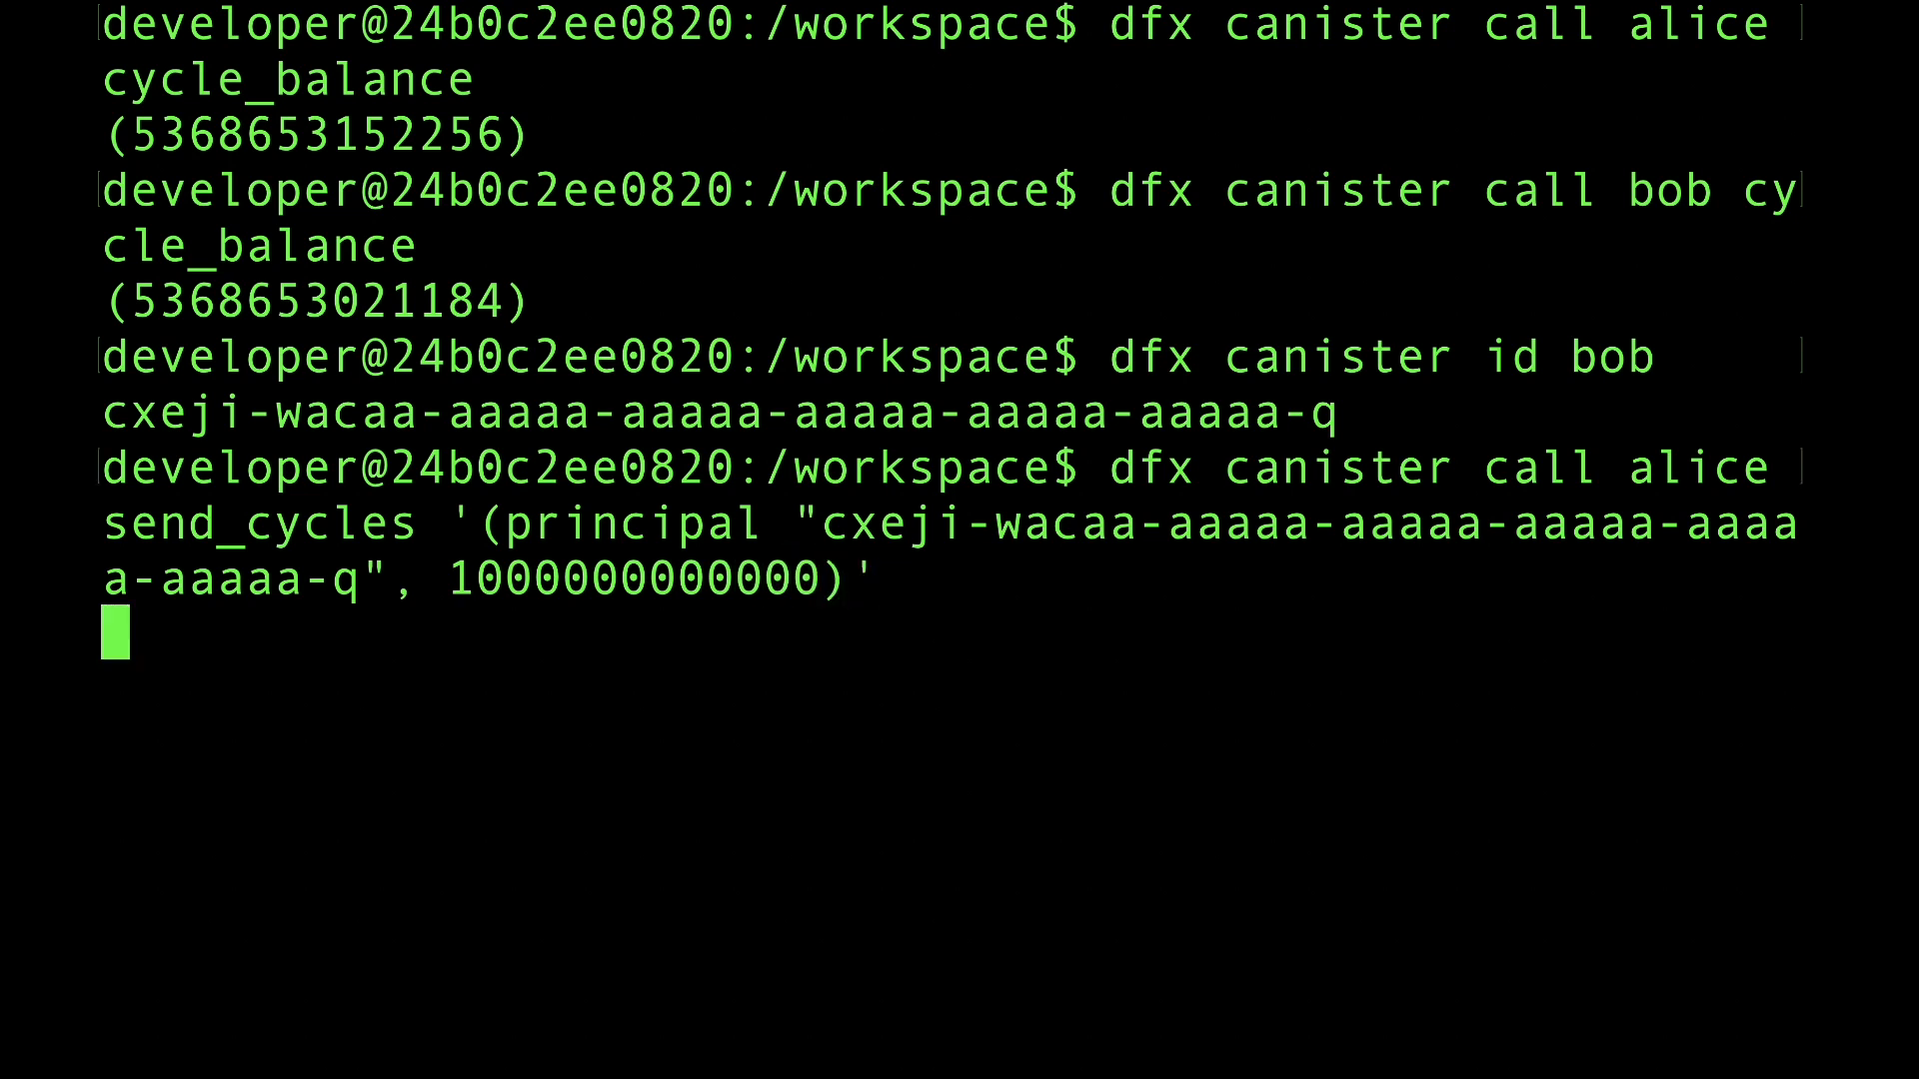
pyautogui.moveTo(1024, 600)
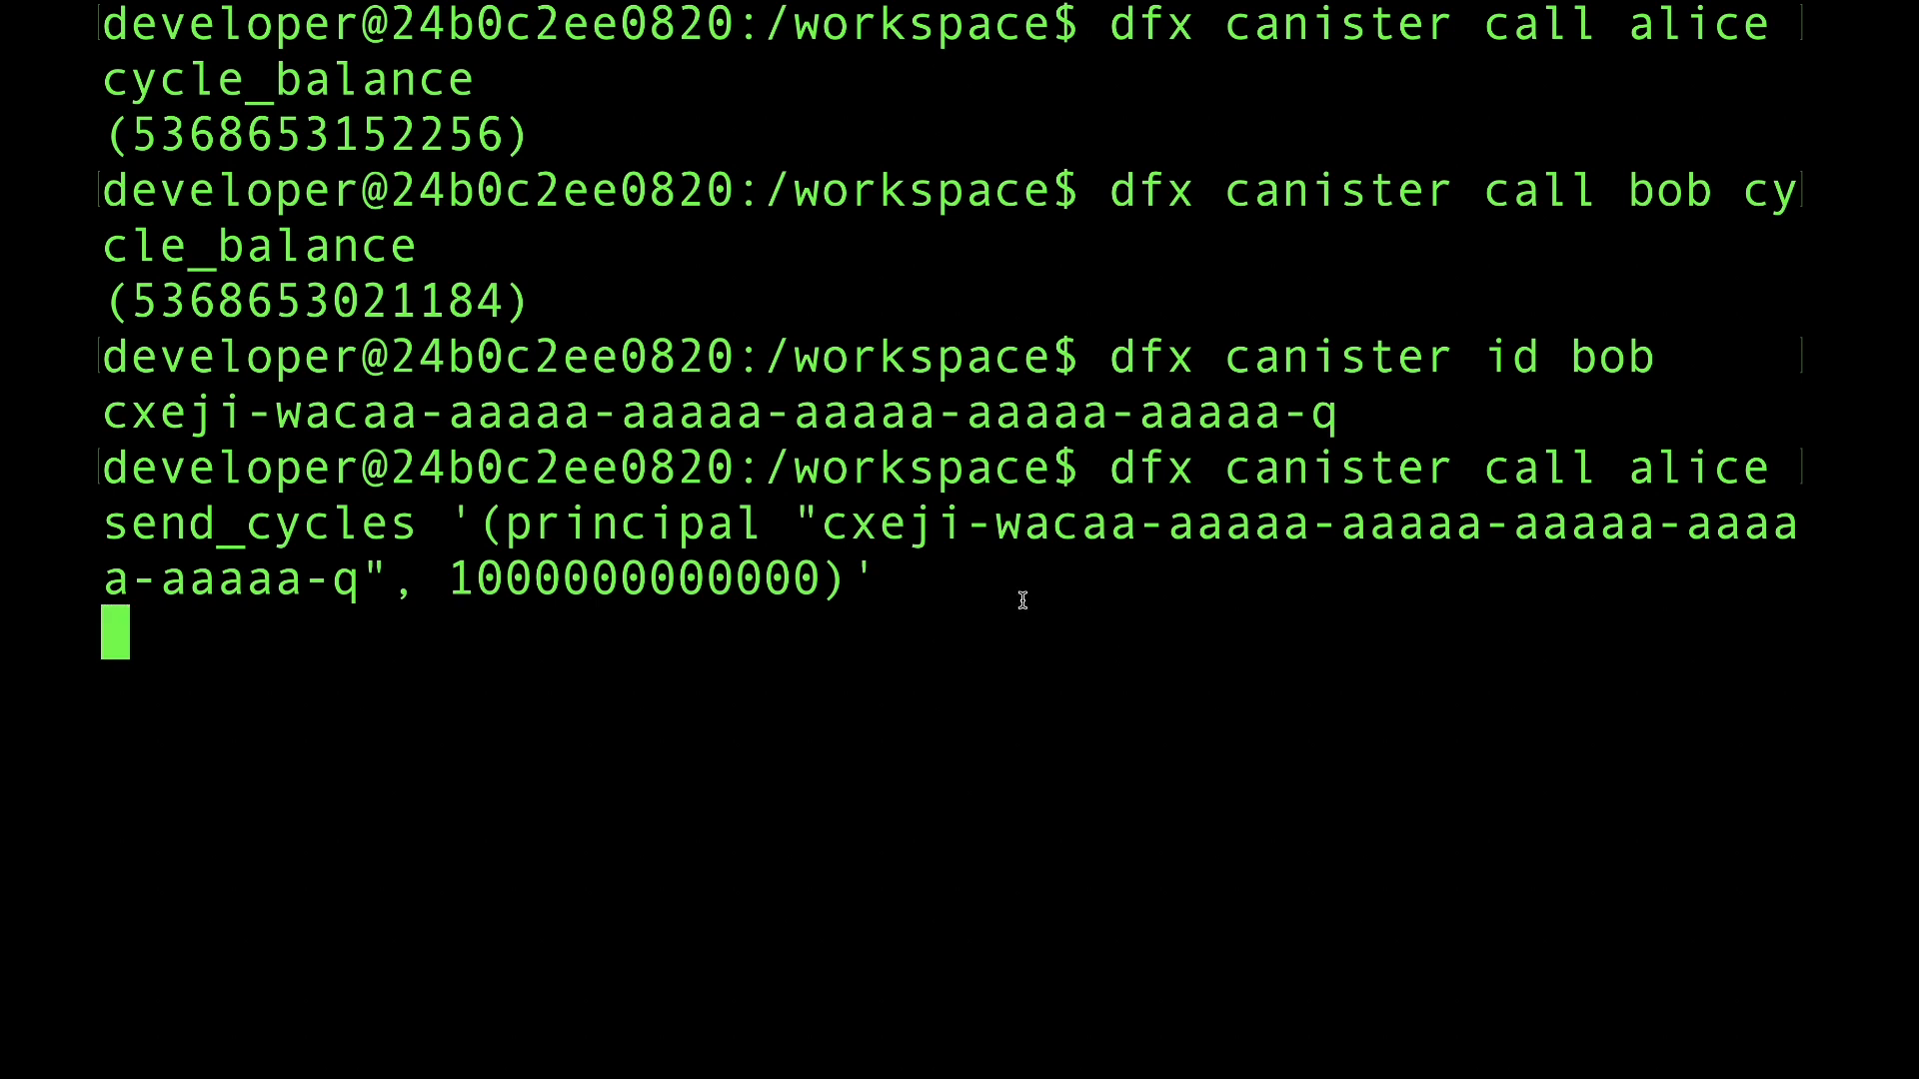
pyautogui.moveTo(1607, 668)
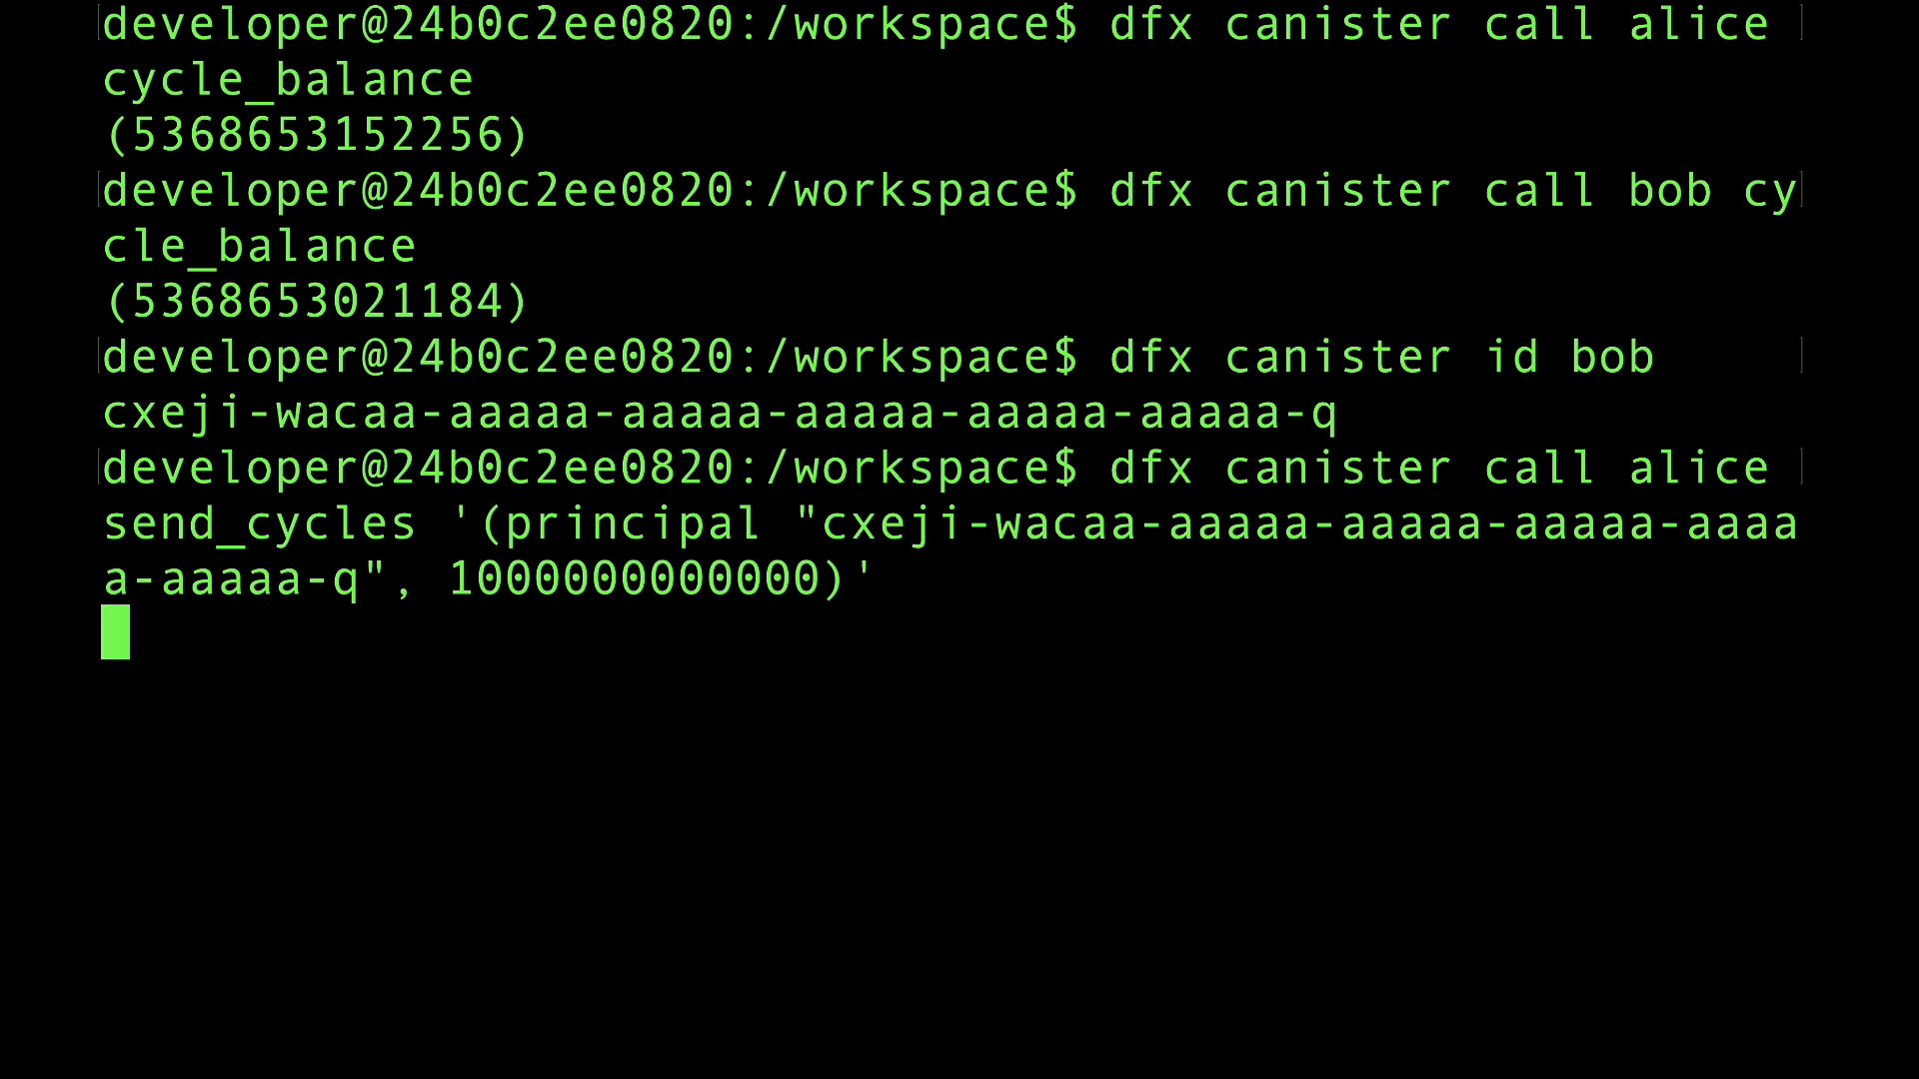
pyautogui.press('Return')
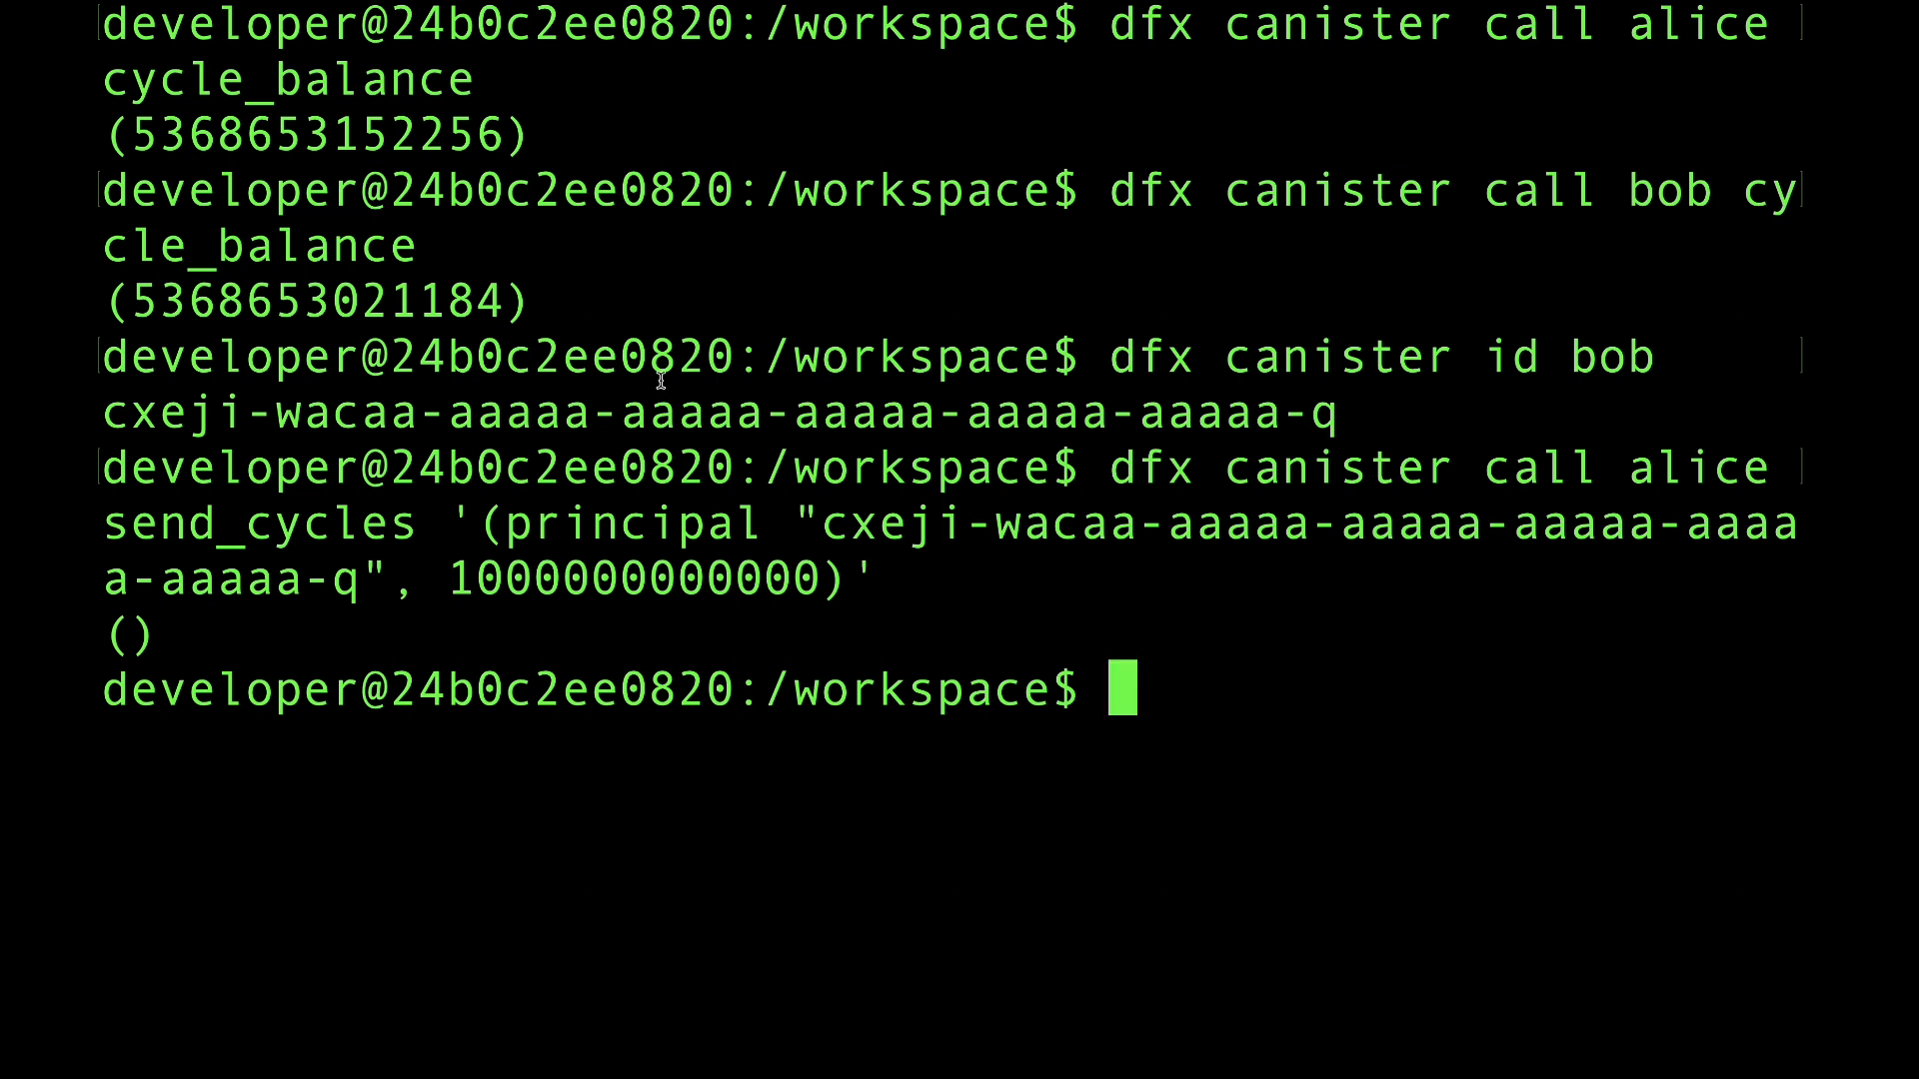
# Re-query alice's and bob's cycle balances (about 4.37 and 6.37 trillion), then clear the screen
pyautogui.write('dfx canister id bob')
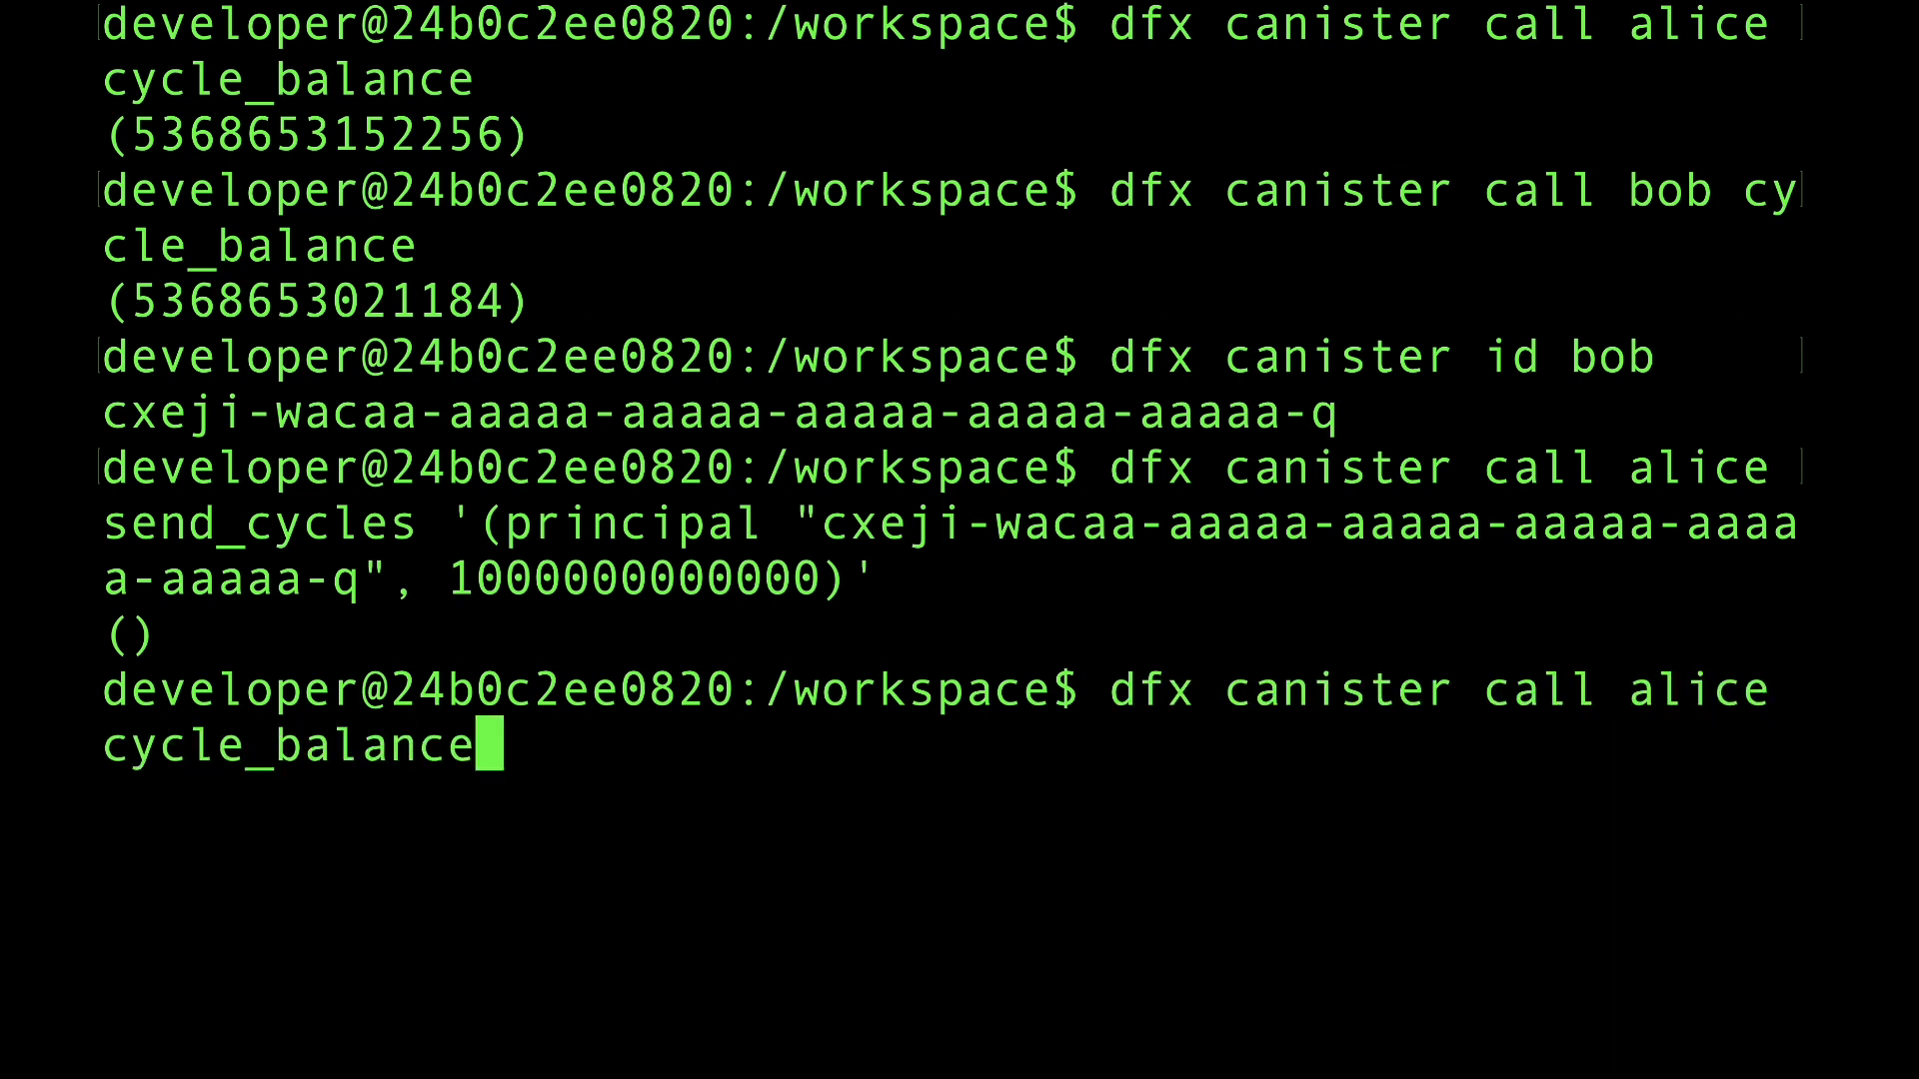
pyautogui.press('Return')
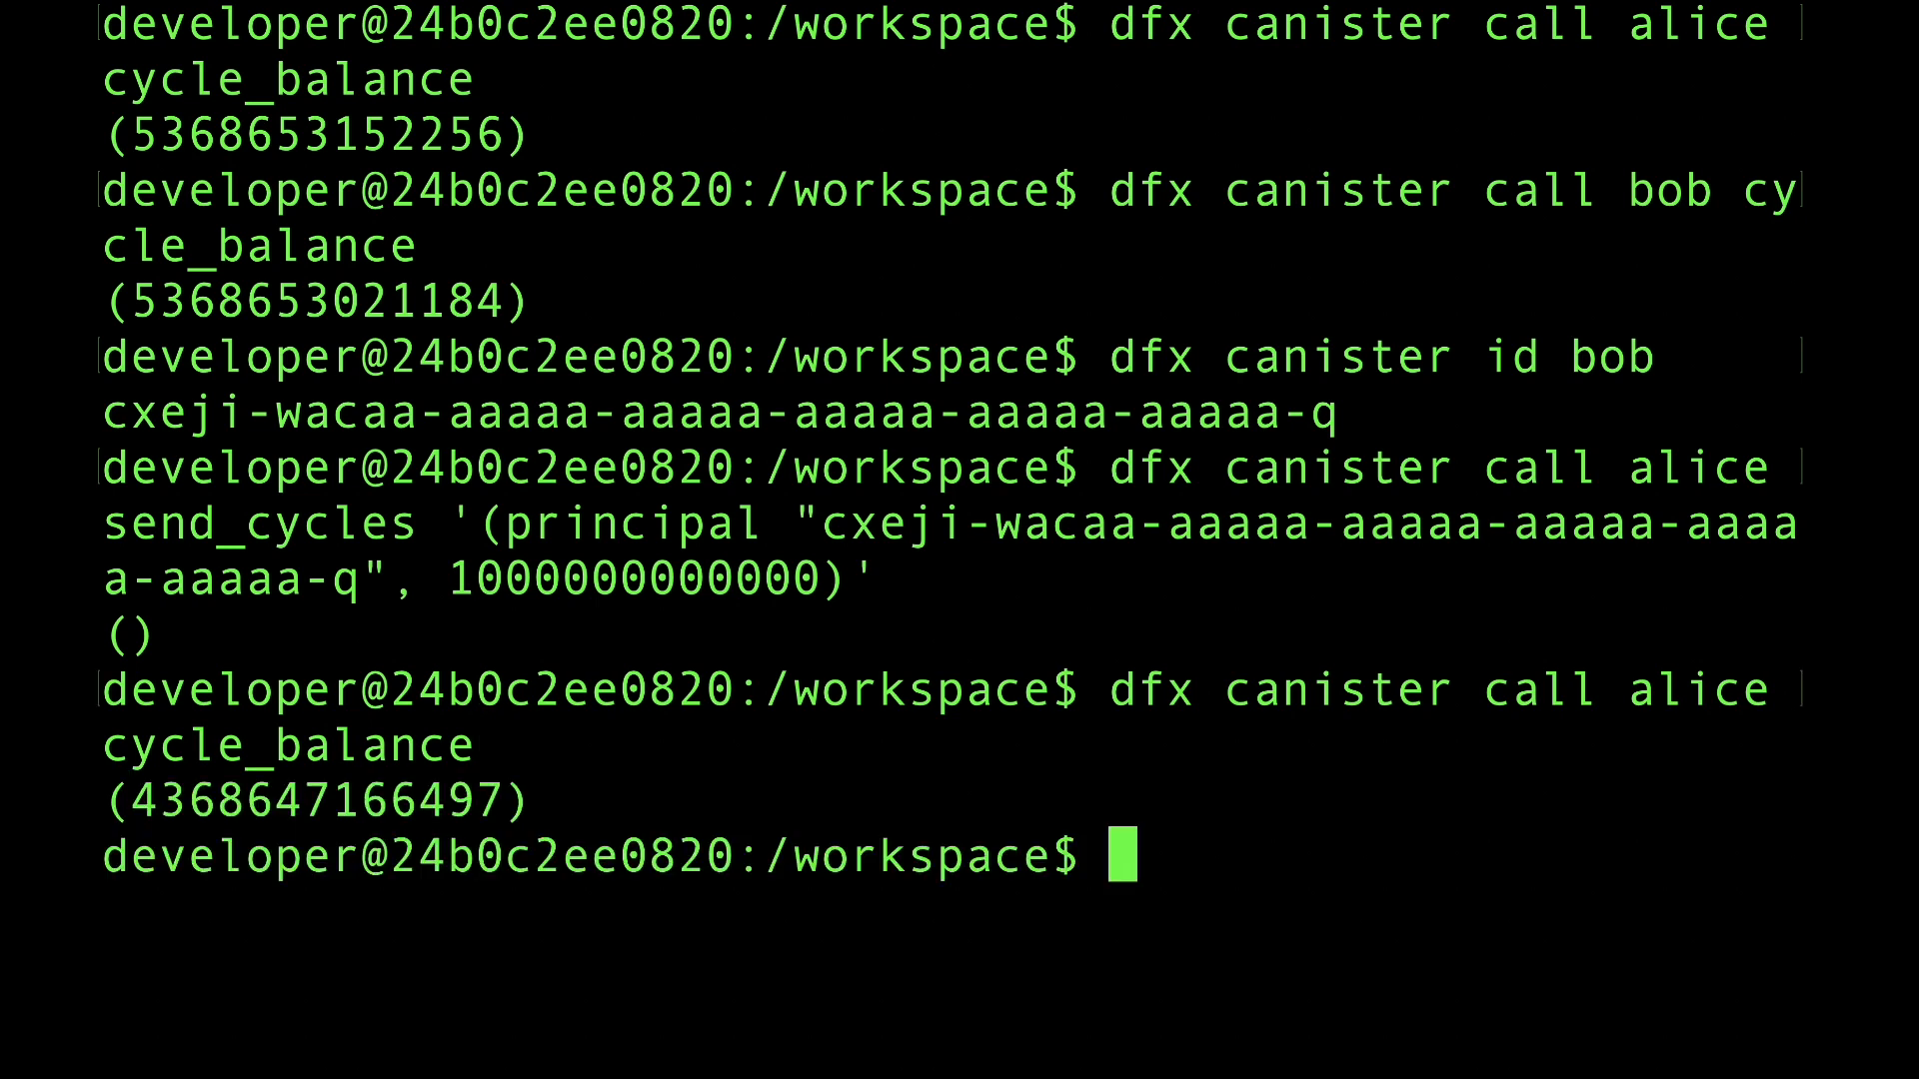
pyautogui.write('dfx canister call alice send_cycles \'(principal "cxeji-wacaa-aaaaa-aaaaa-aaaaa-aaaa-aaaaa-q", 1000000000000)\'')
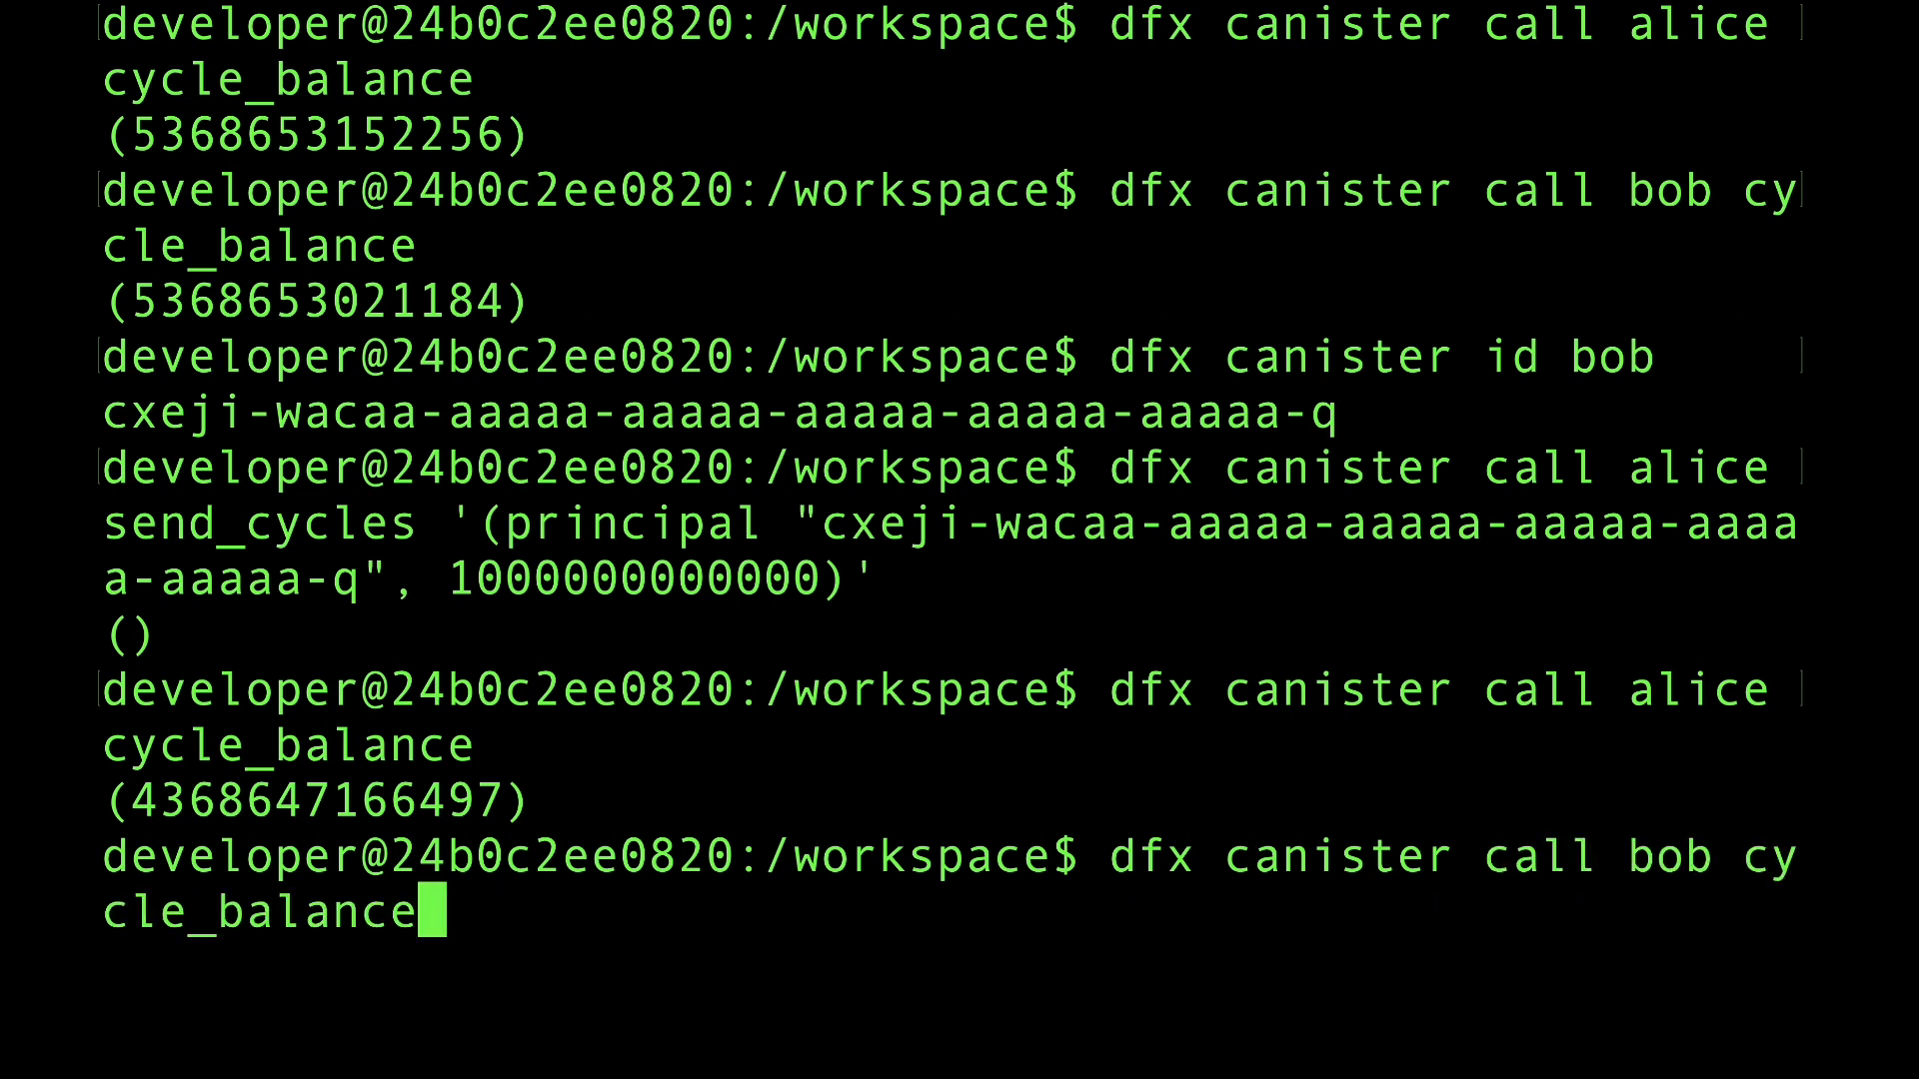
pyautogui.press('Return')
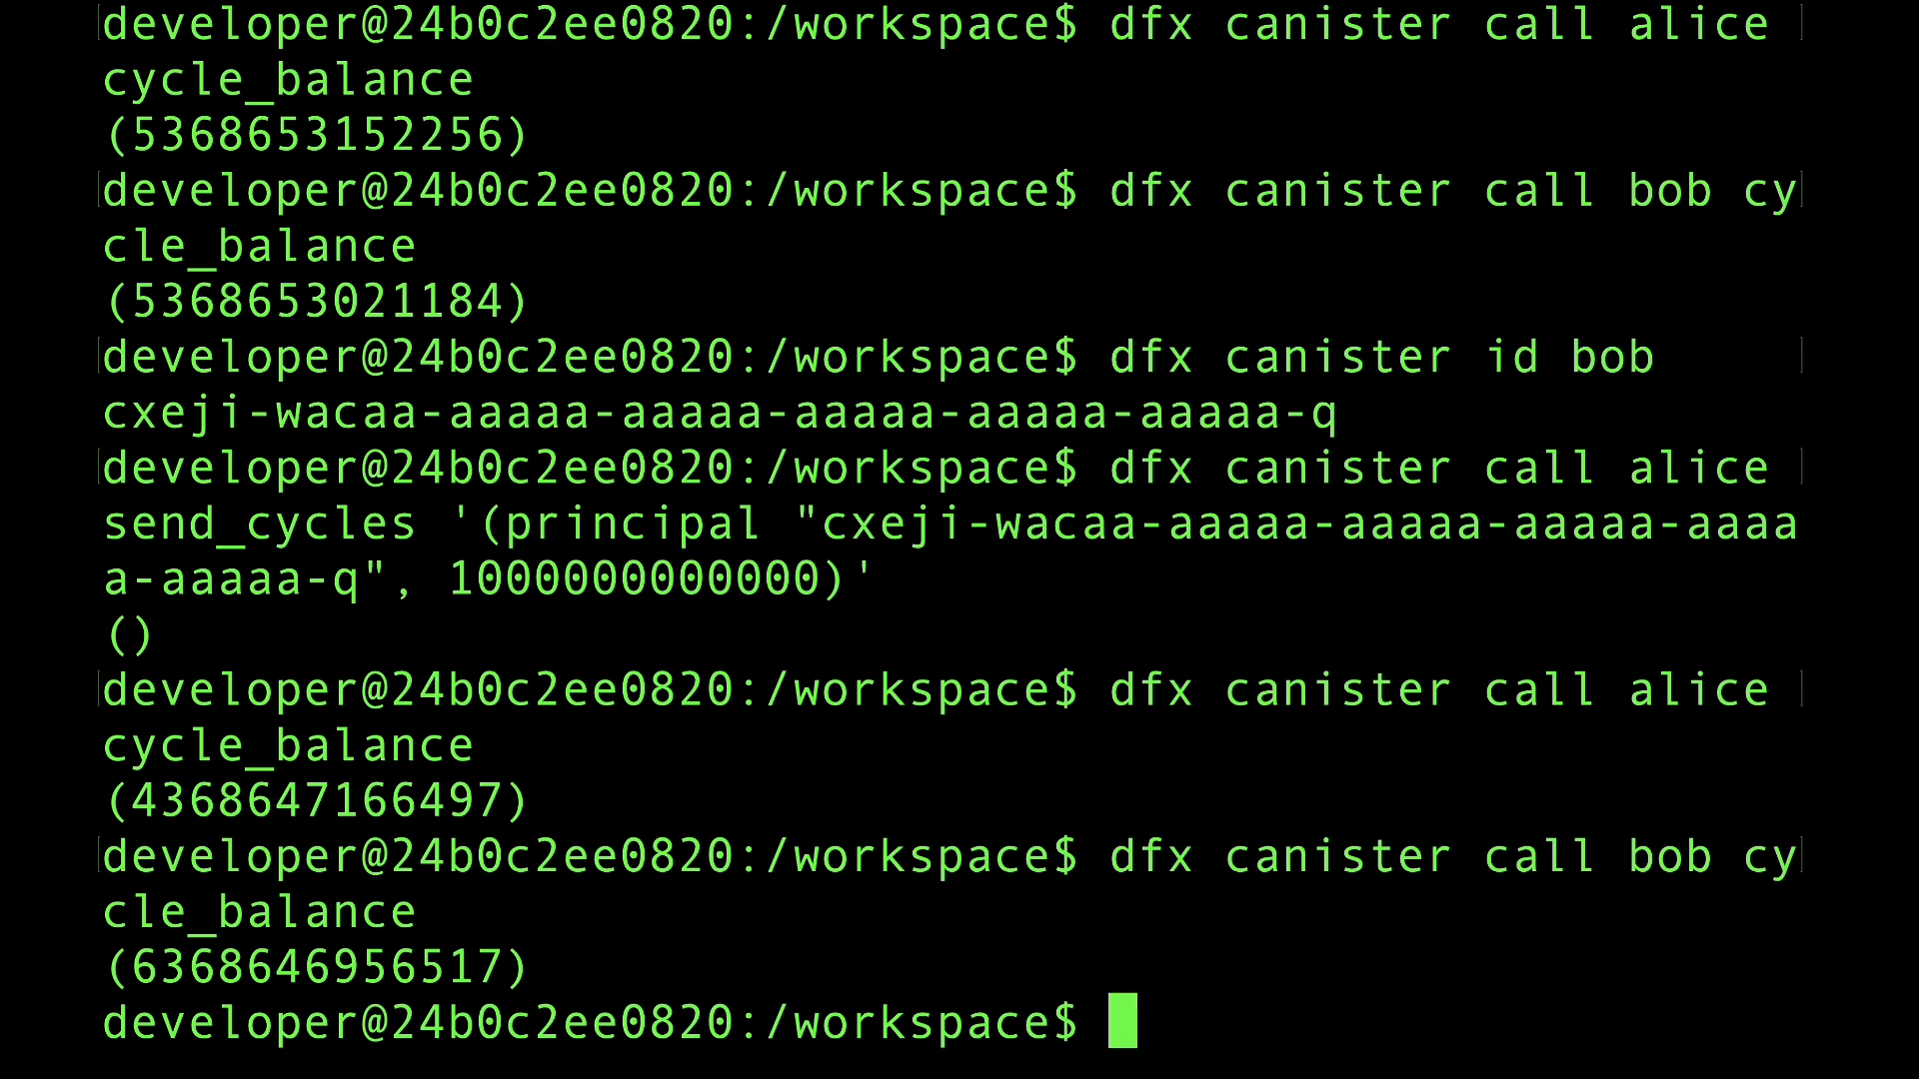
pyautogui.press('ctrl+l')
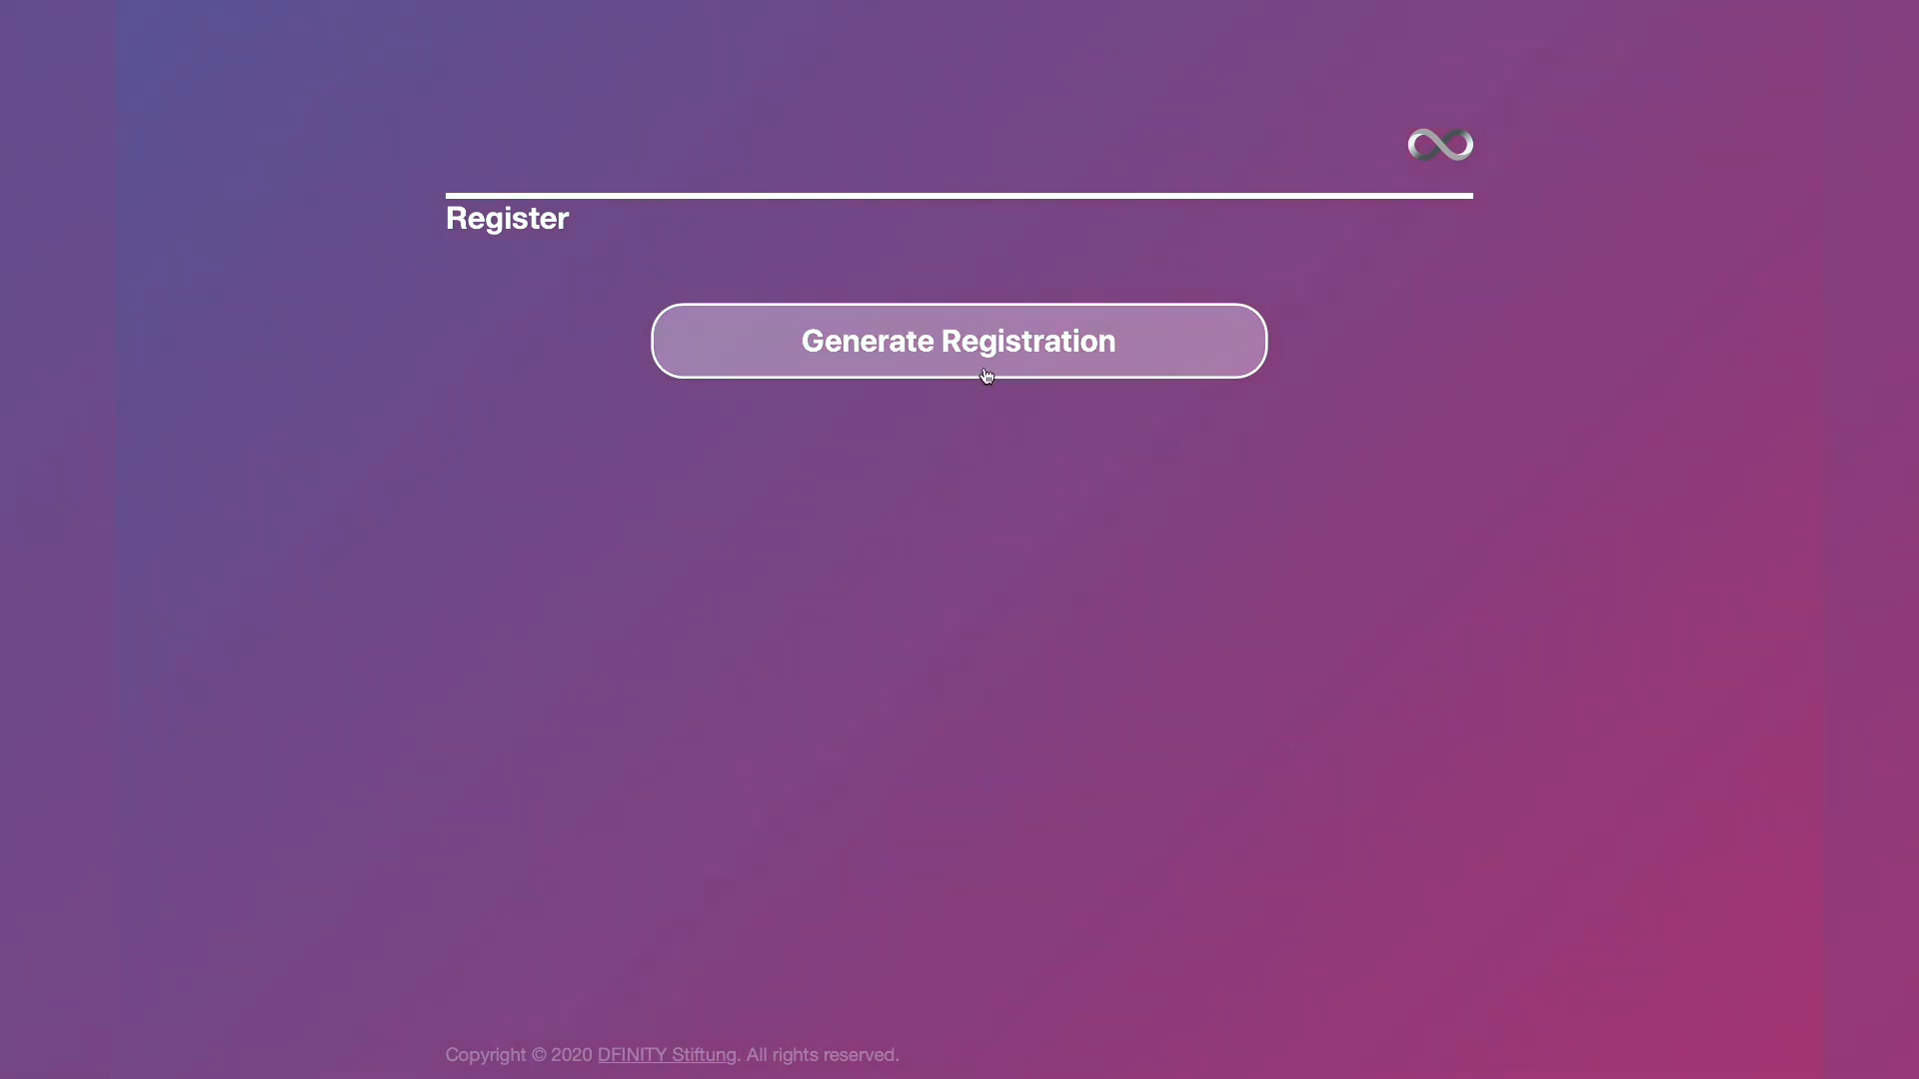
# Generate a device registration and set the Device Alias to YubiKey
pyautogui.click(958, 340)
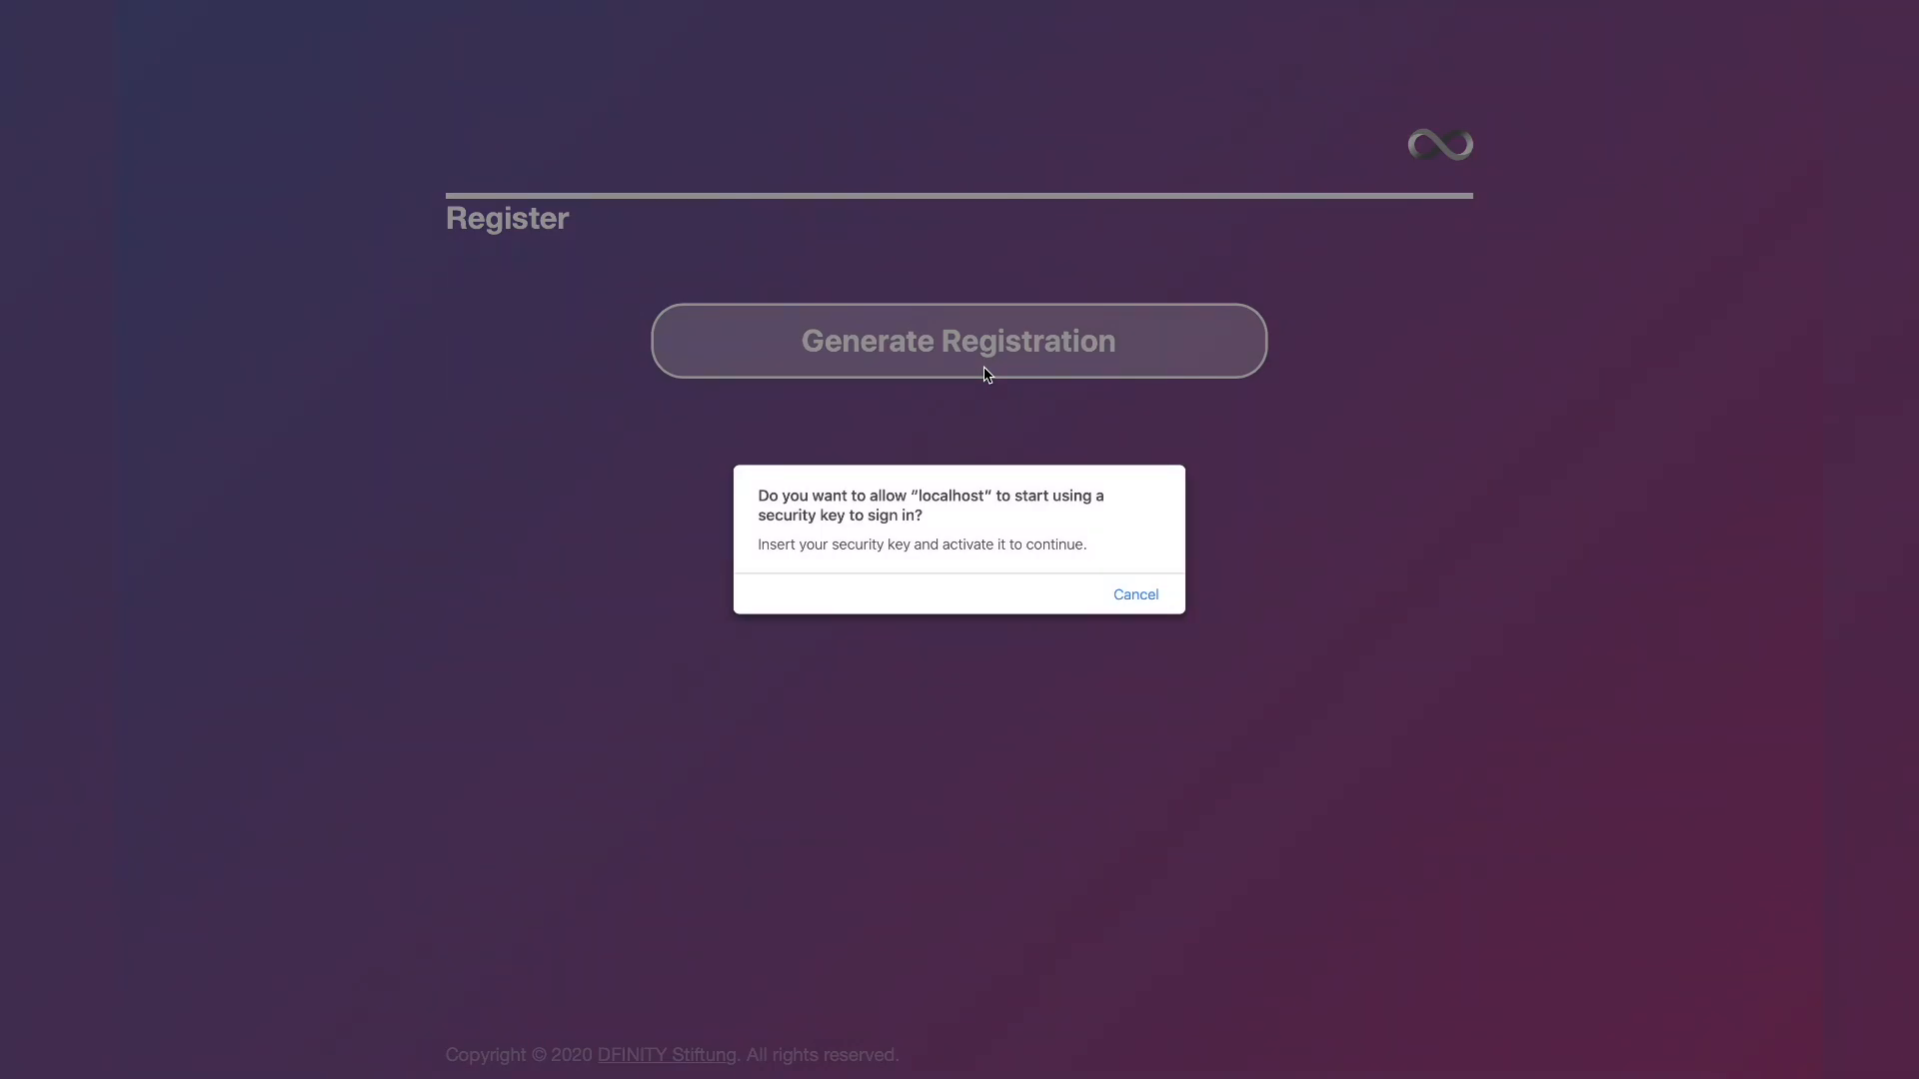
pyautogui.click(1133, 593)
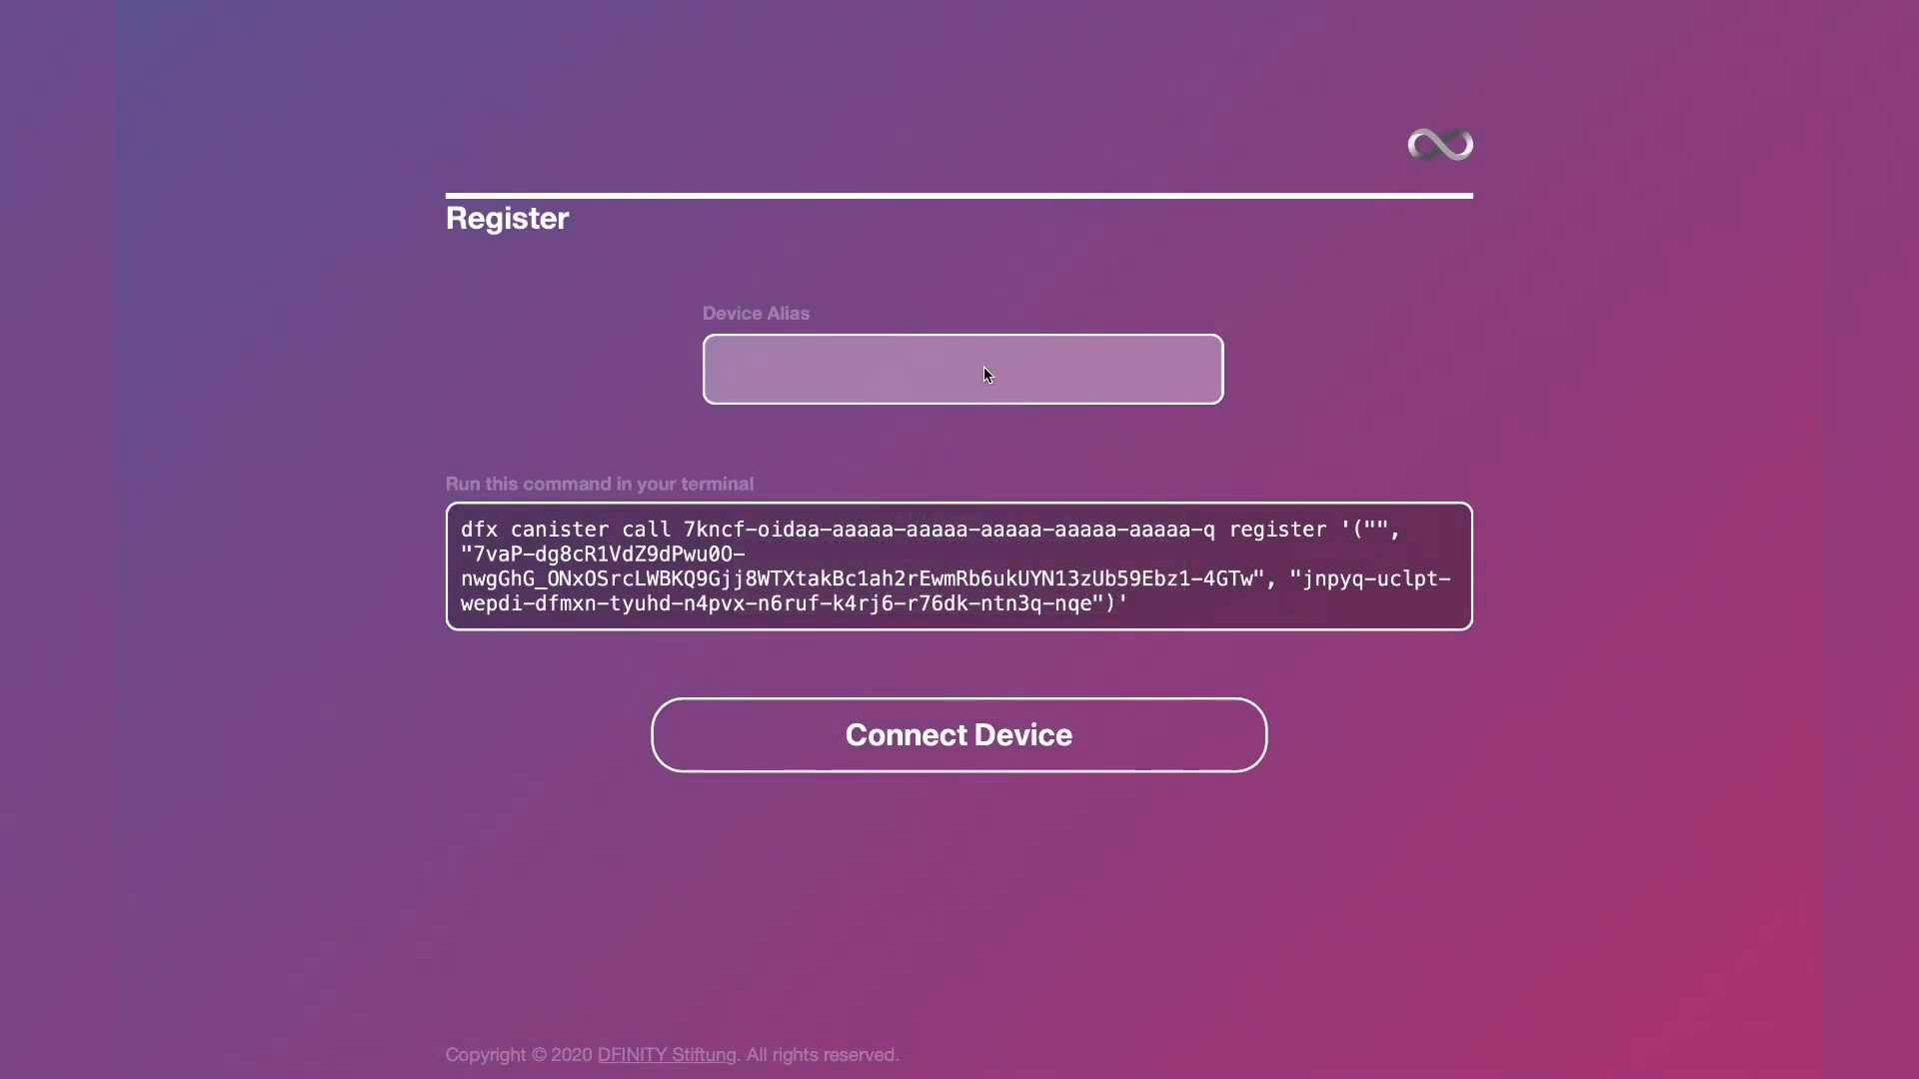
pyautogui.click(962, 367)
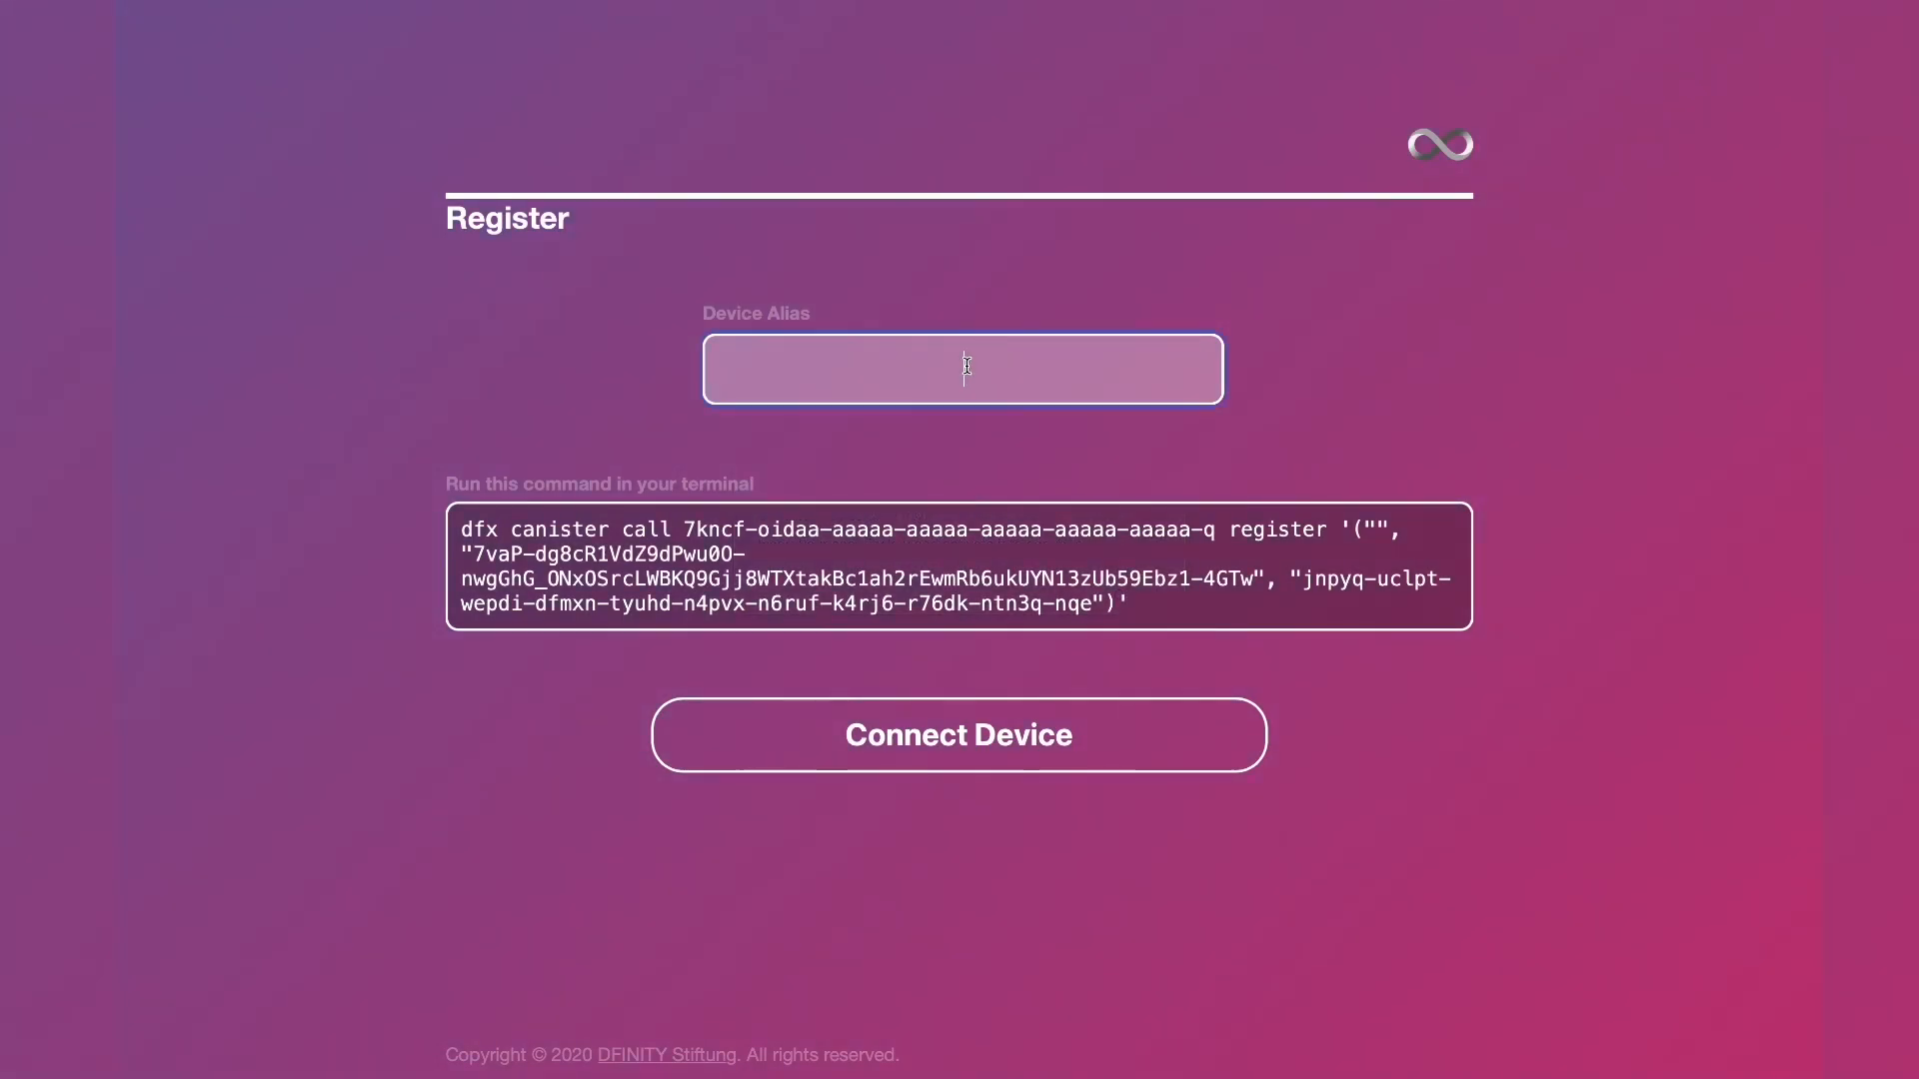
pyautogui.write('Yu')
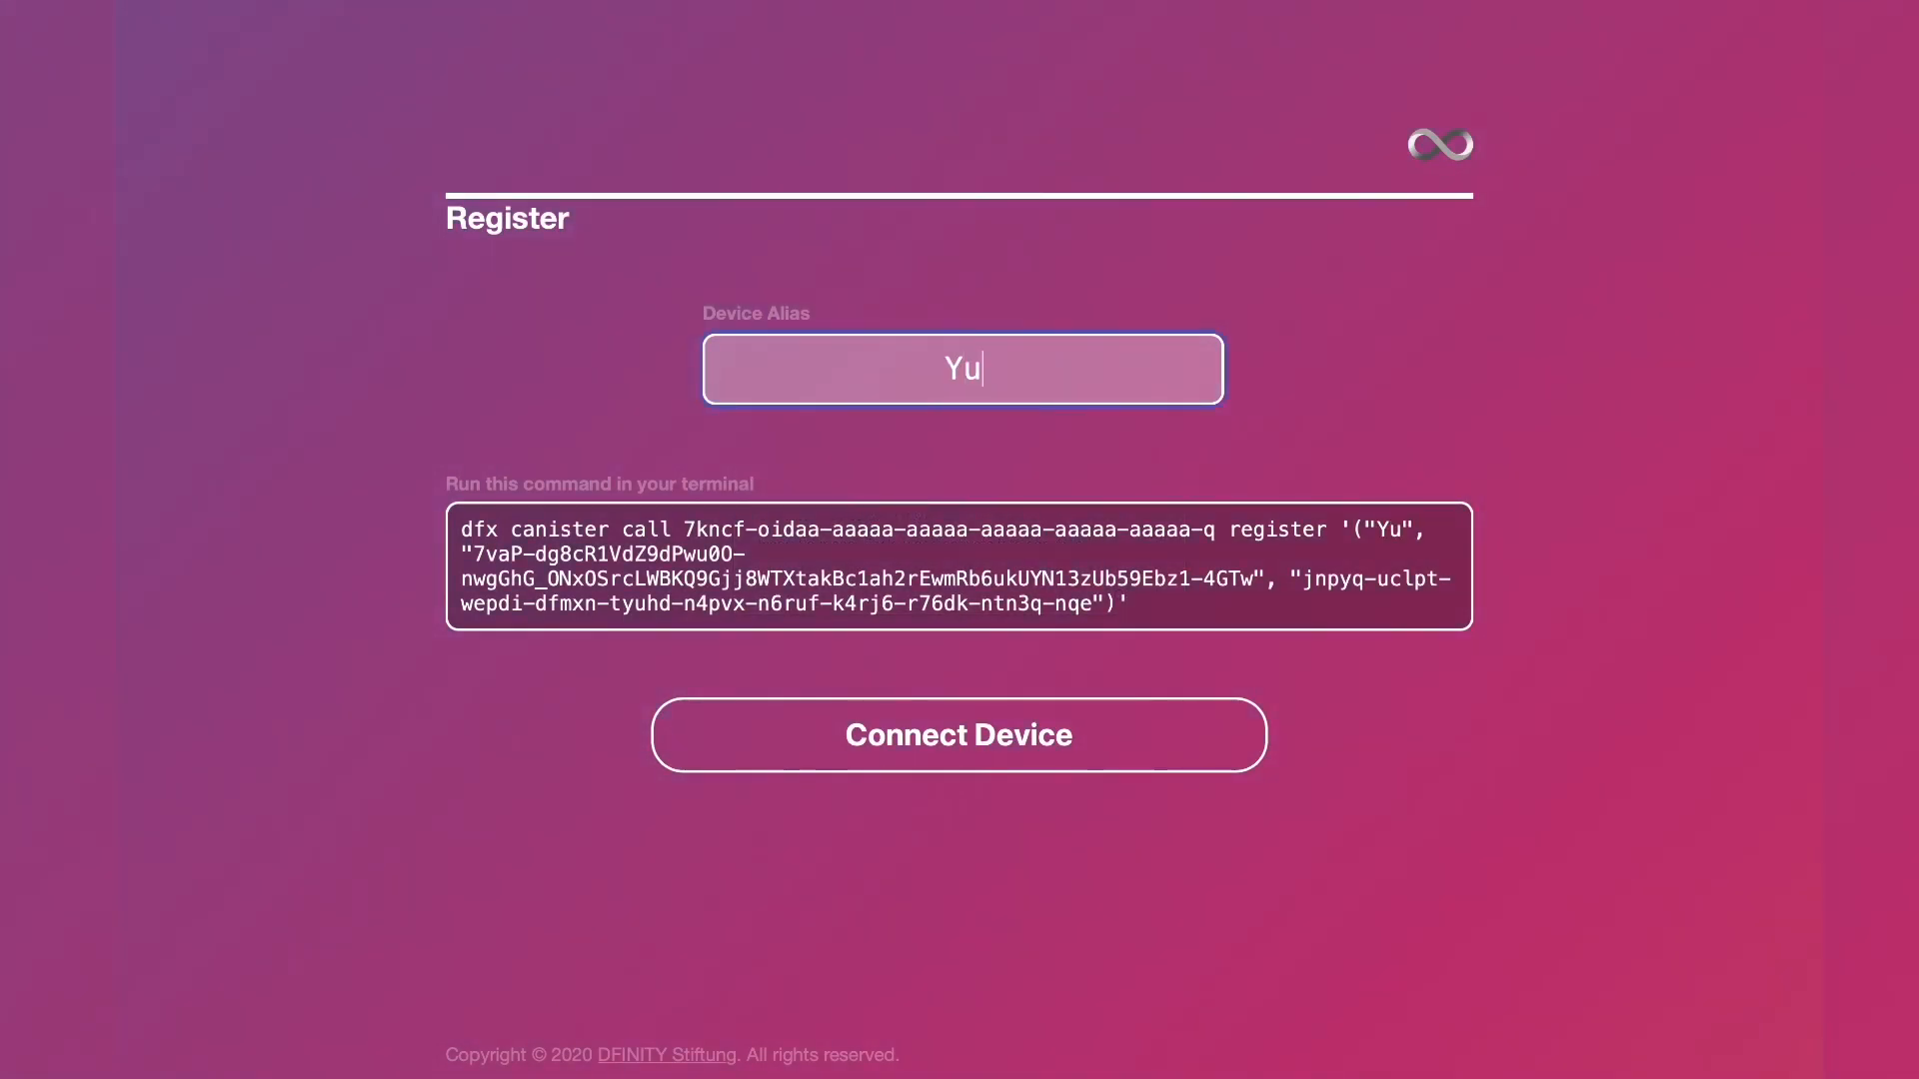
pyautogui.write('biKey')
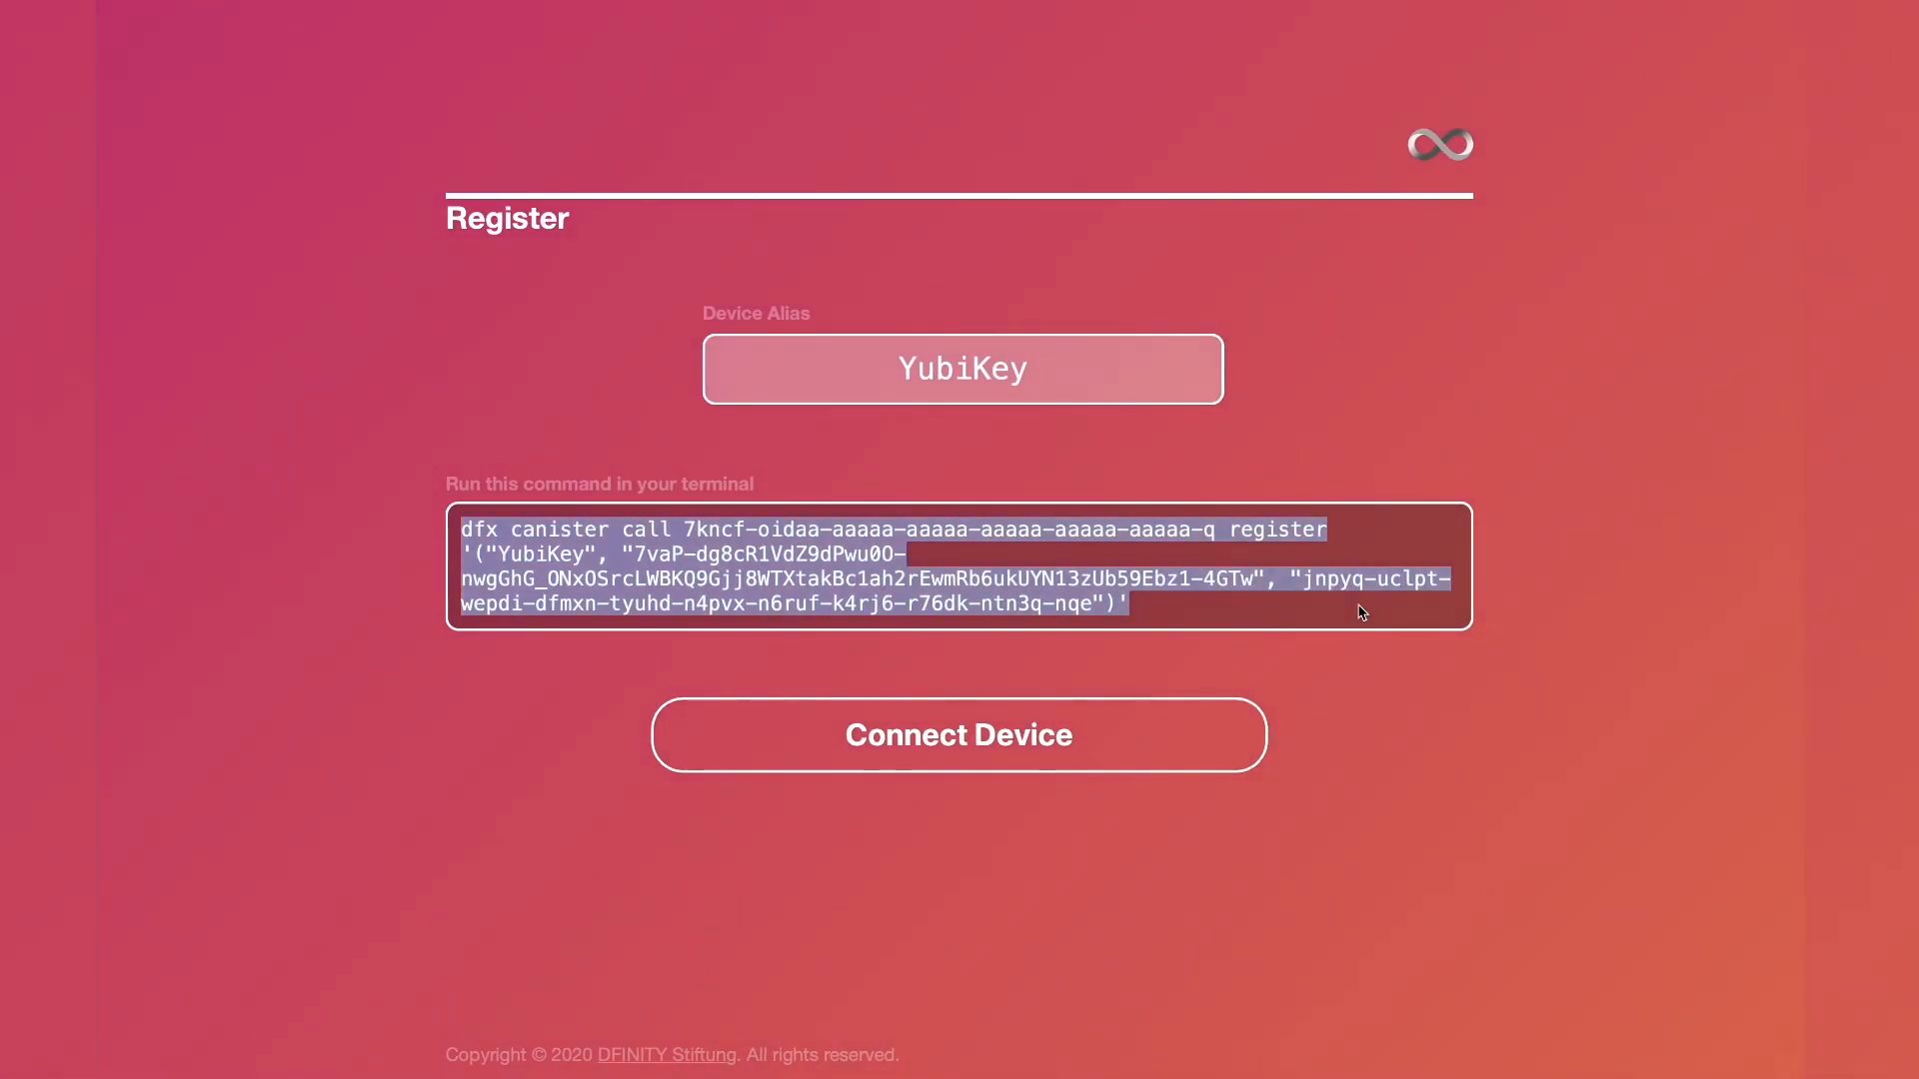
pyautogui.click(958, 734)
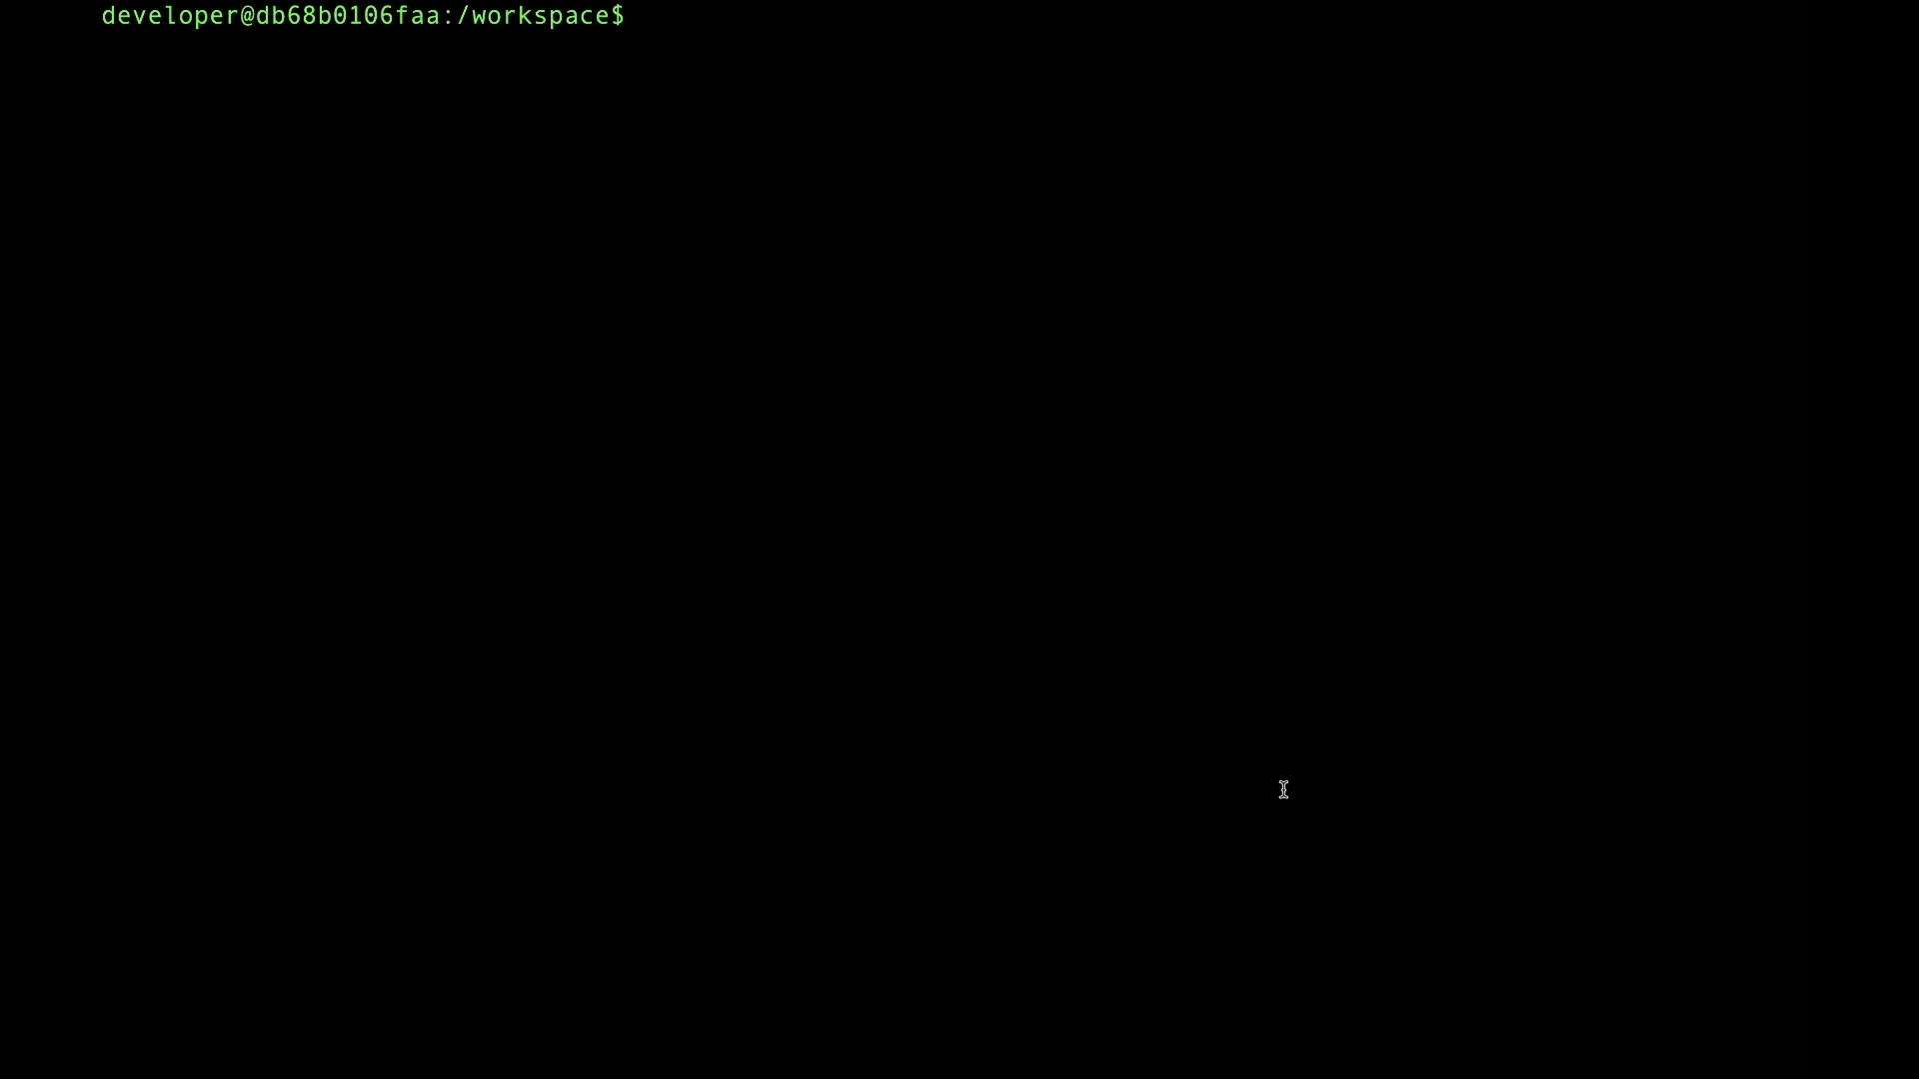
# Call the hello method on canister do2cr-xieaa-…-q, returning "Hello"
pyautogui.write('dfx canis')
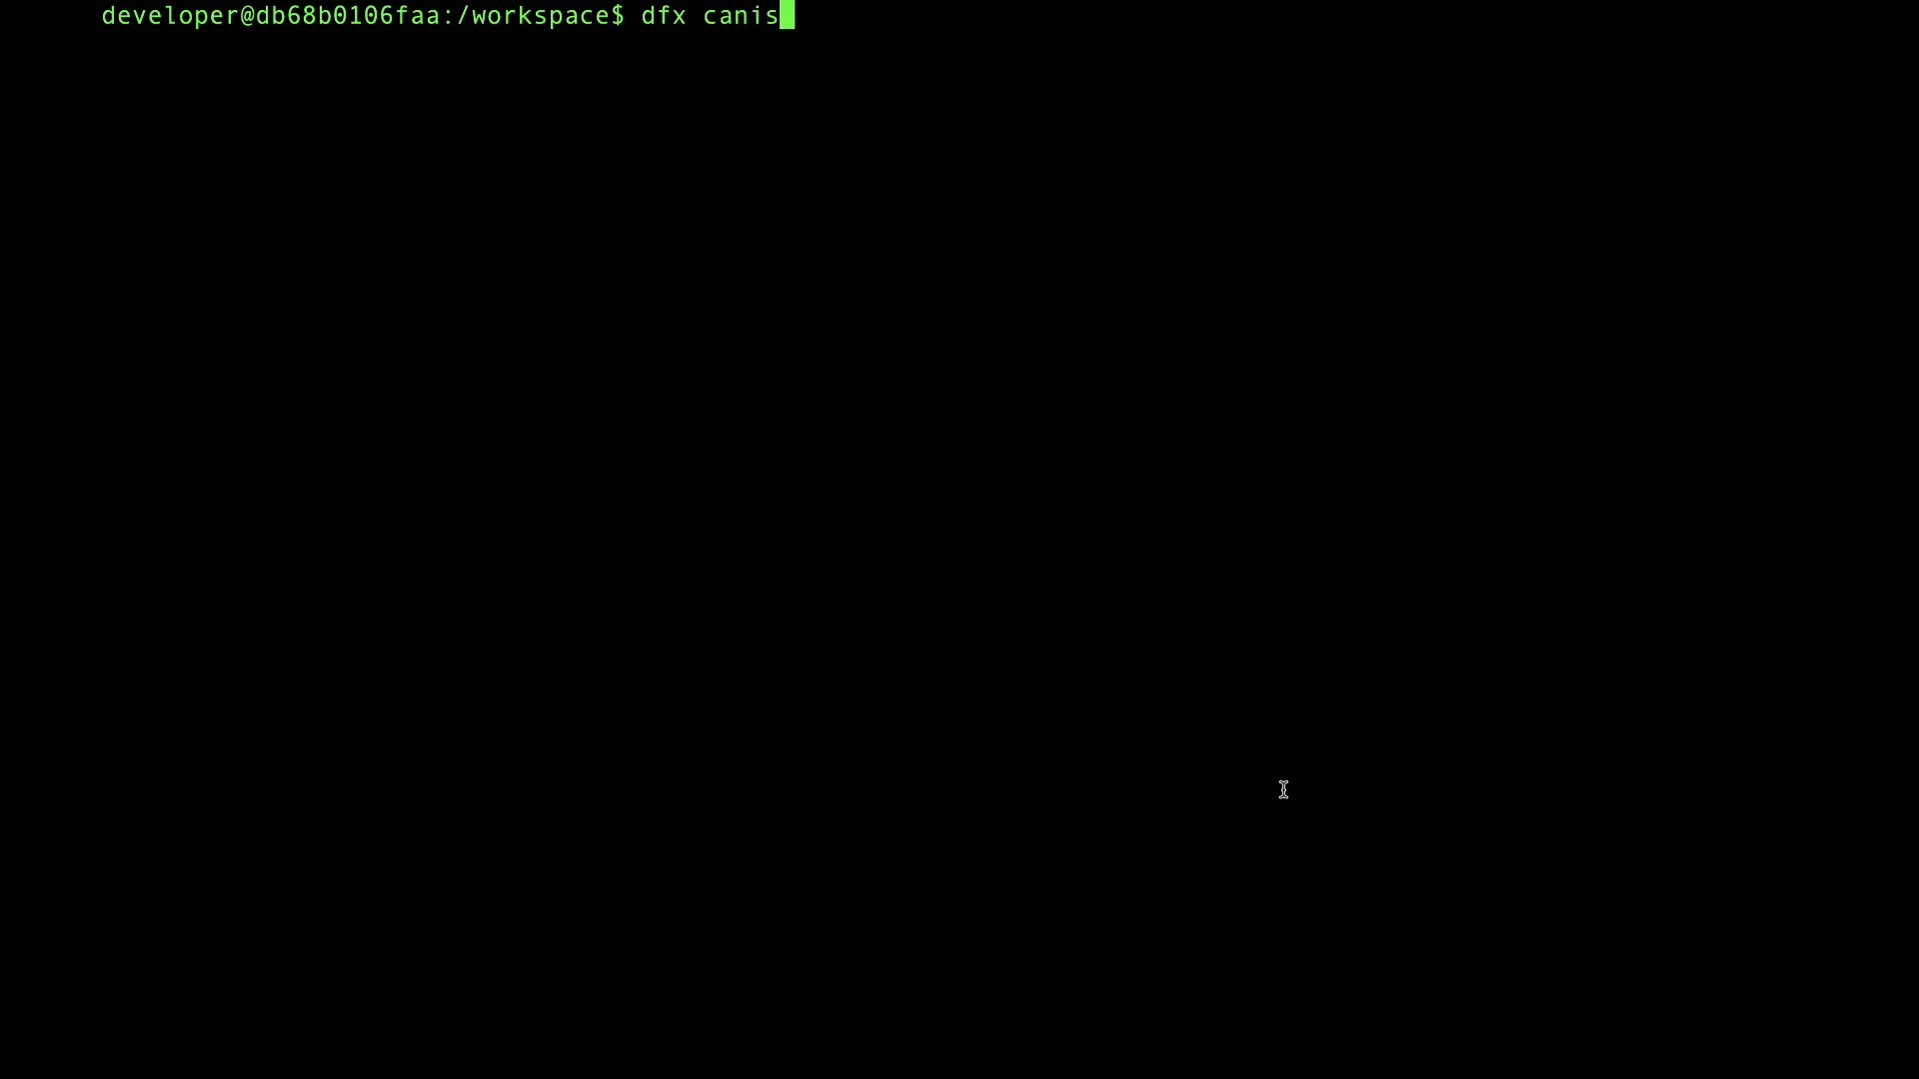
pyautogui.write('ter call')
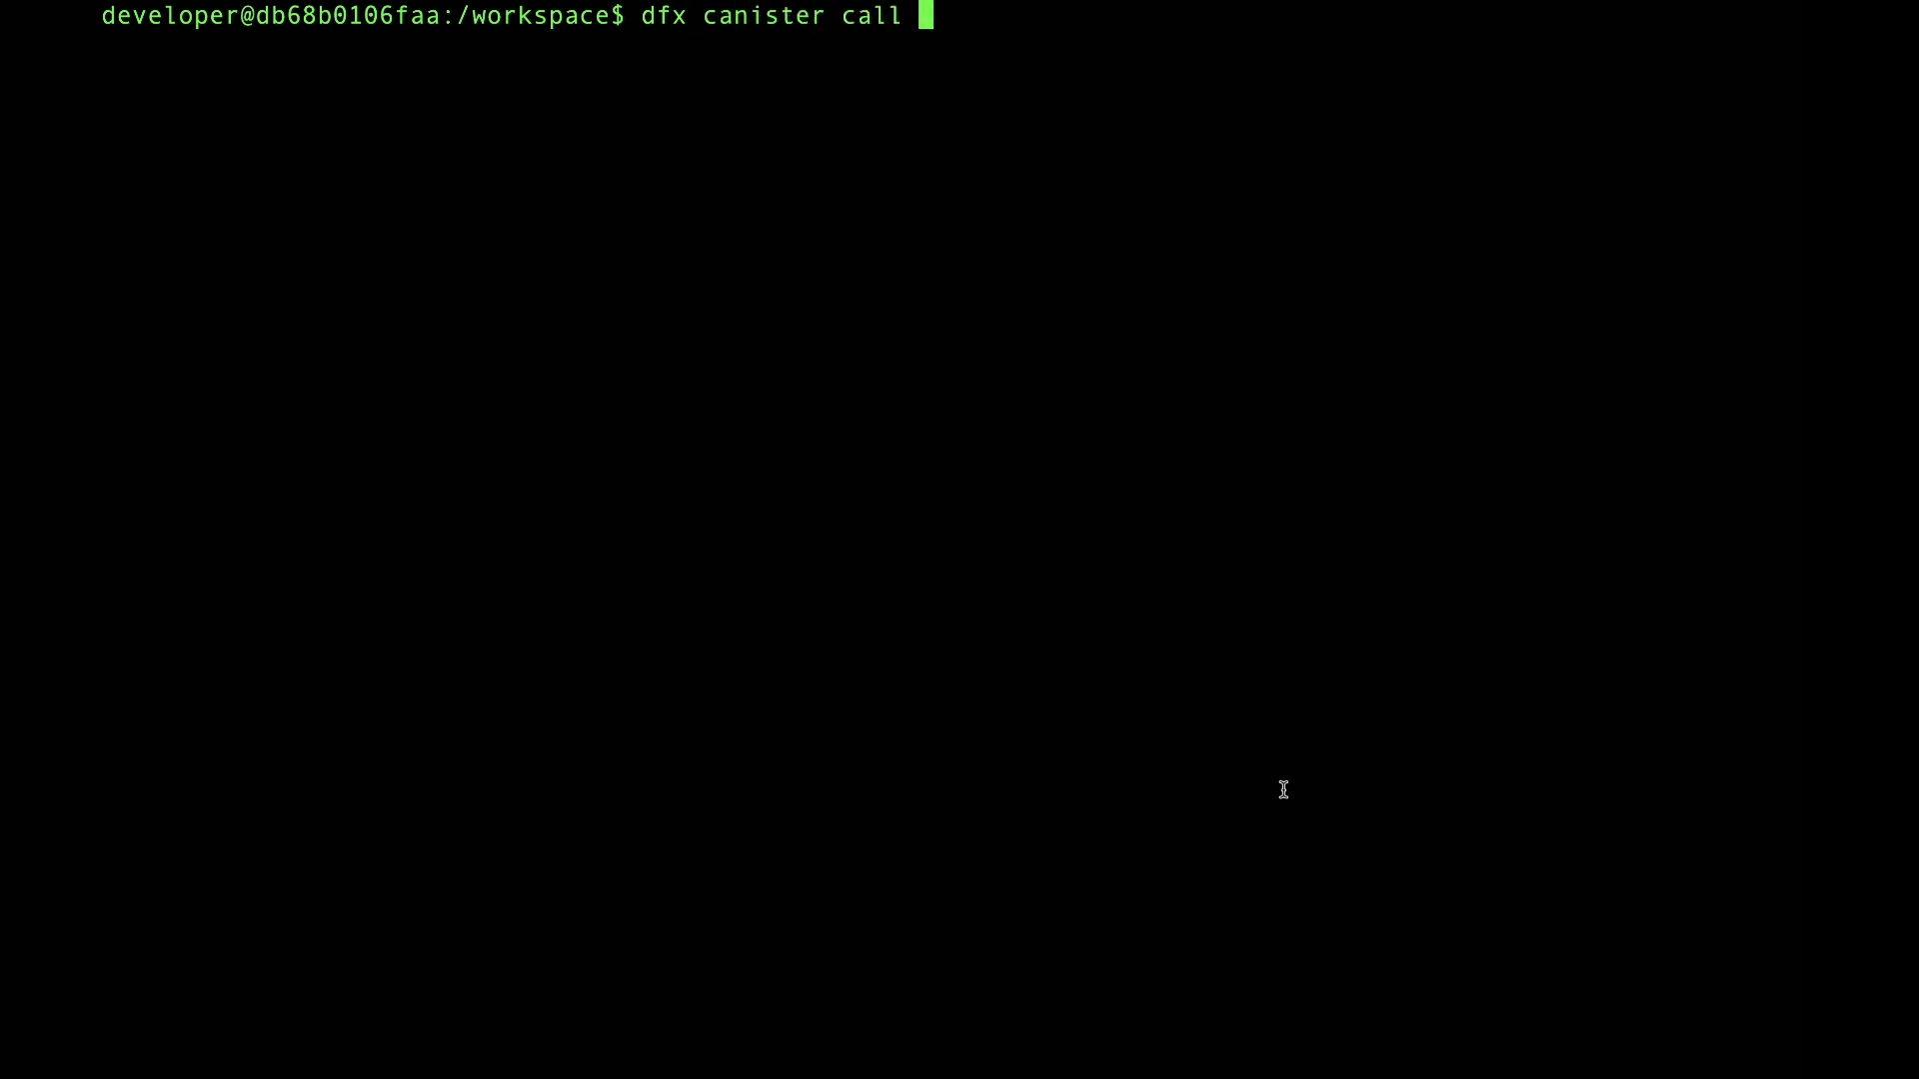
pyautogui.write('do2cr-xieaa-aaaaa-aaaaa-aaaaa-aaaaa-aaaaa-q')
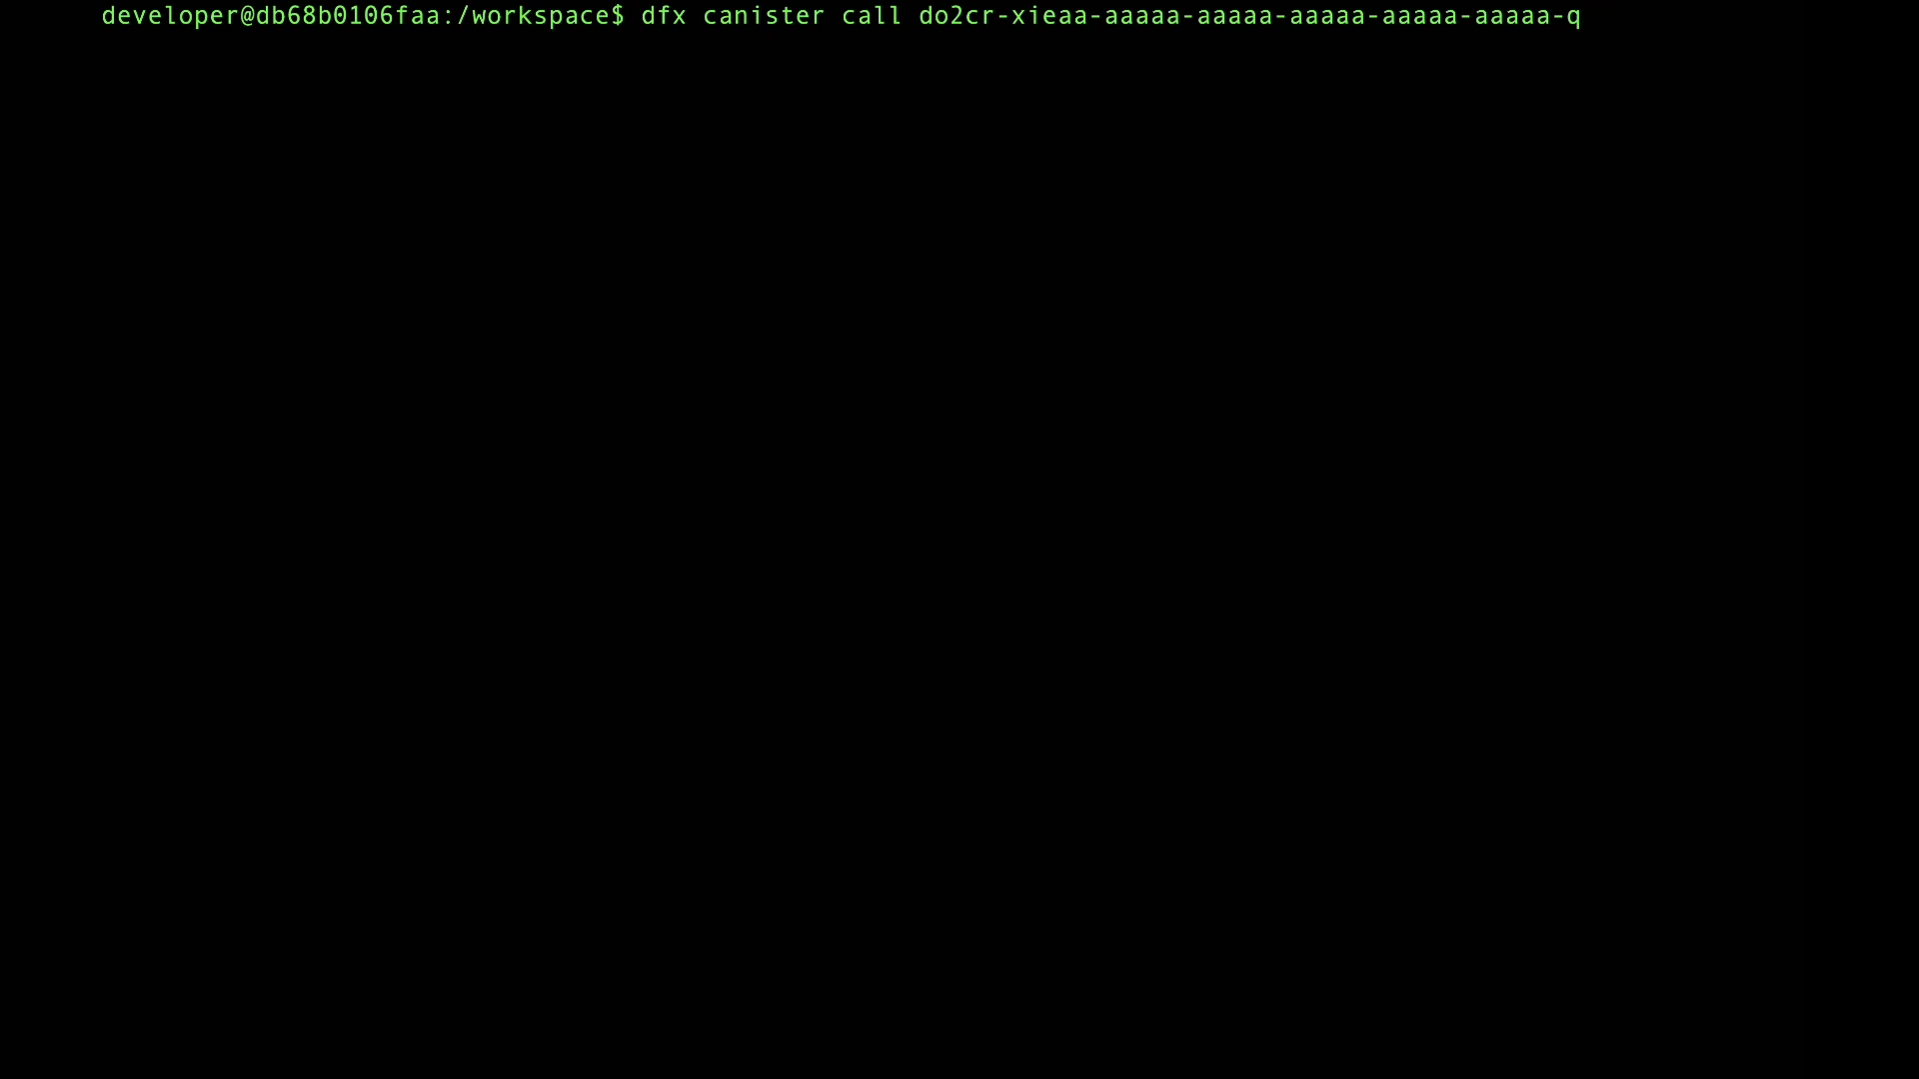
pyautogui.write('hello')
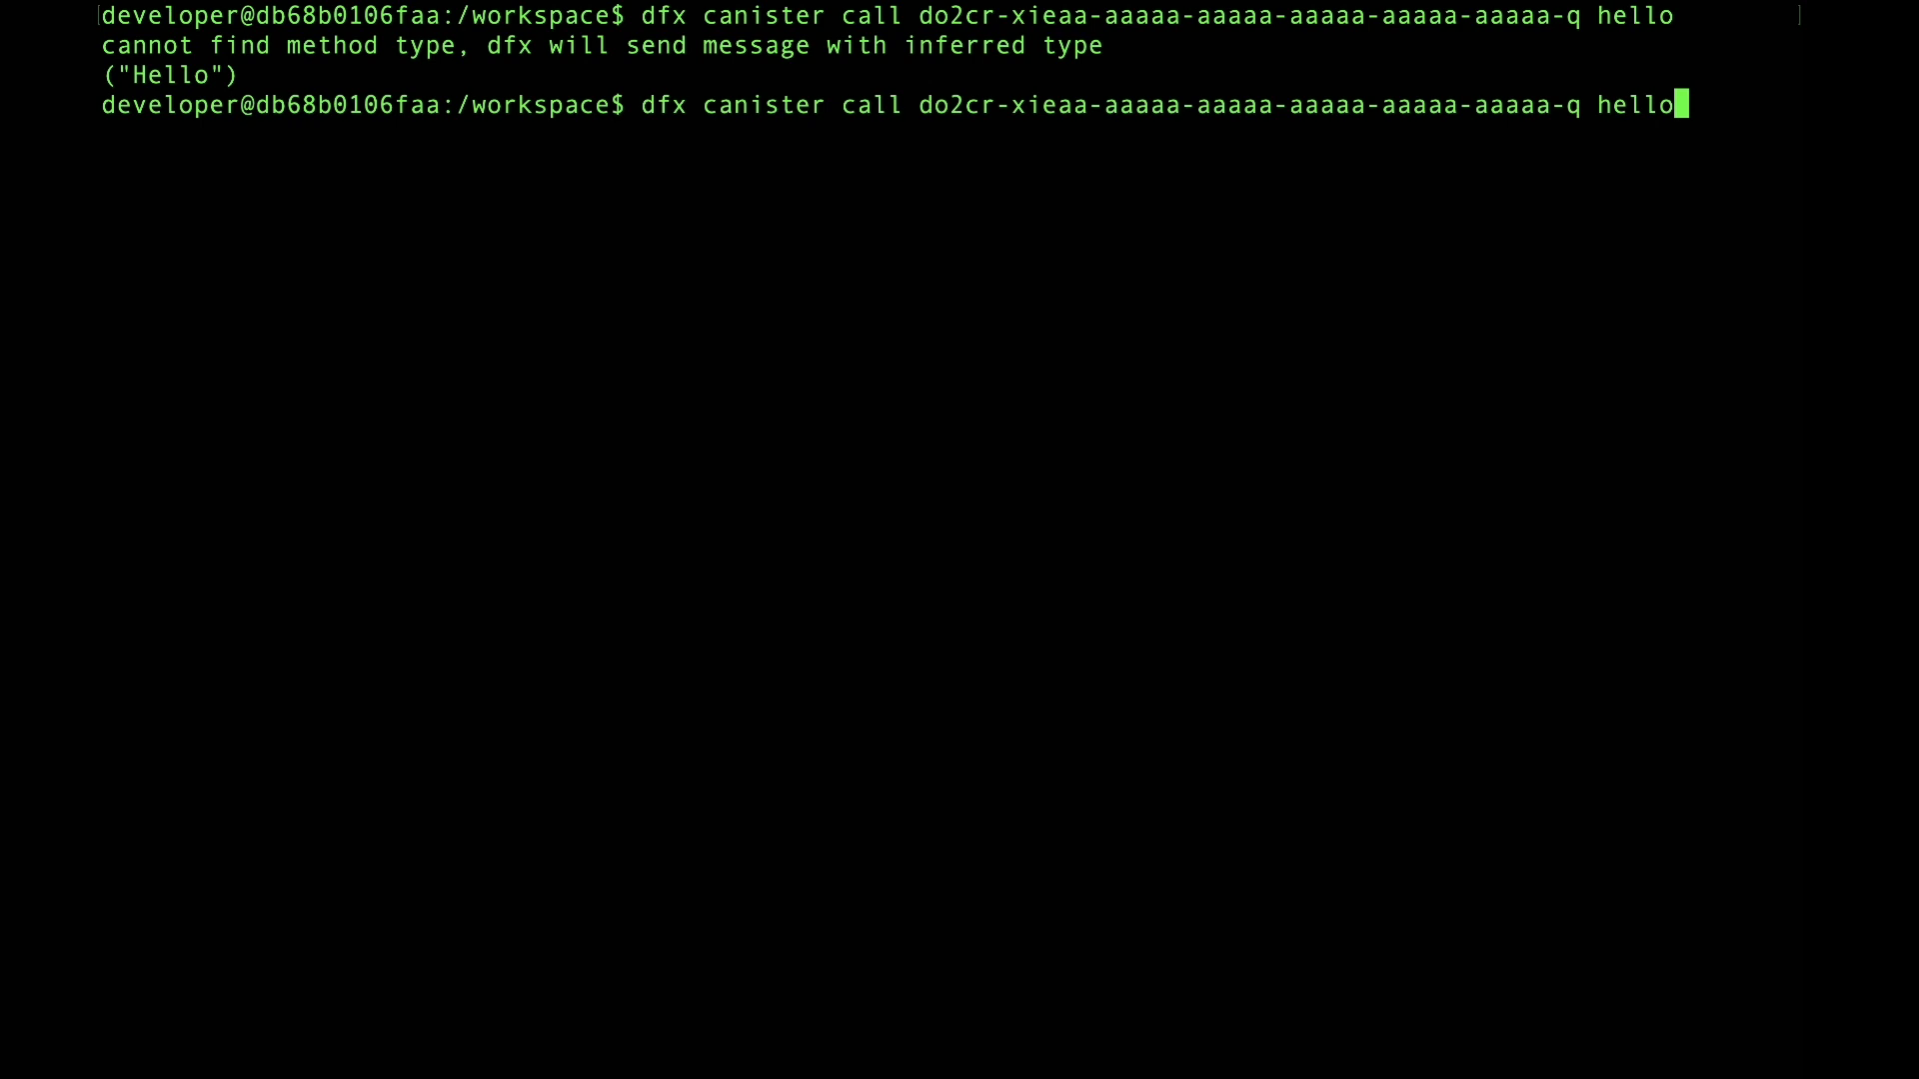
pyautogui.press('BackSpace')
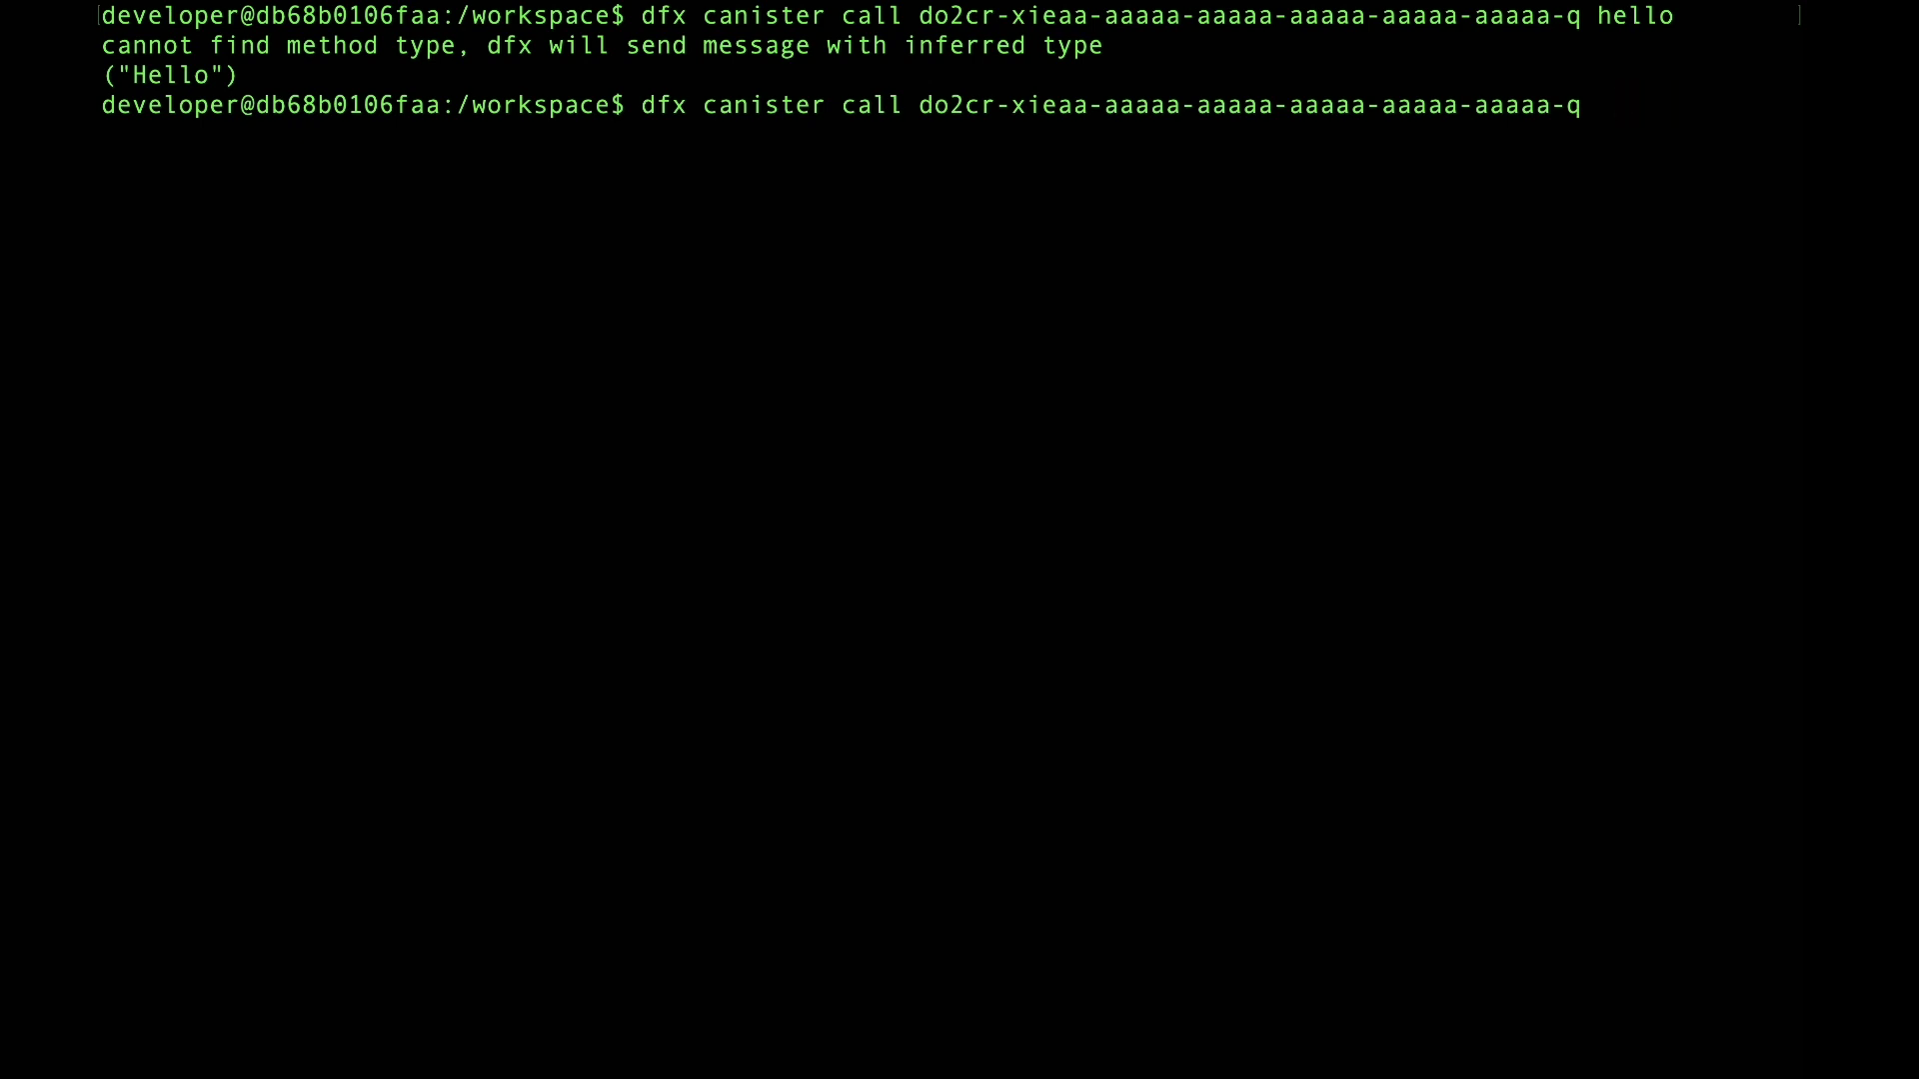
pyautogui.write('cycle_balance')
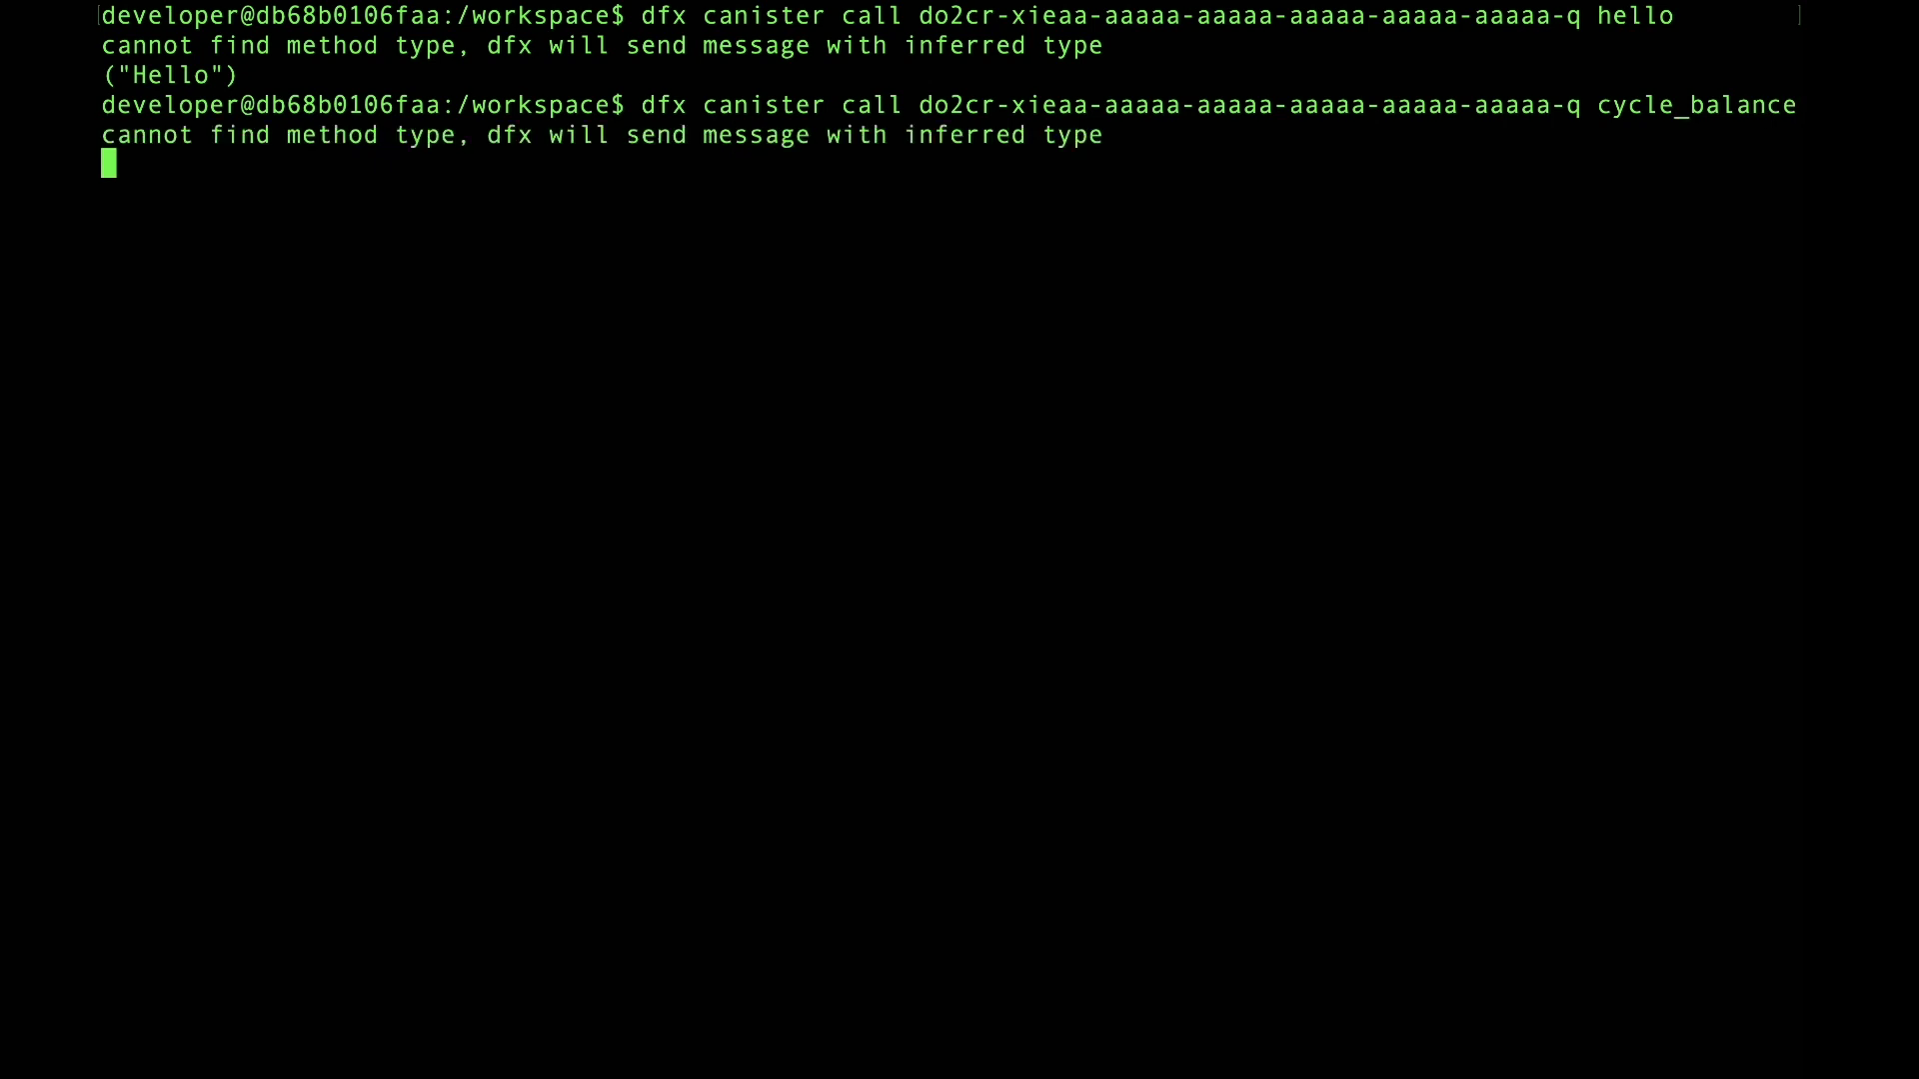
pyautogui.press('Return')
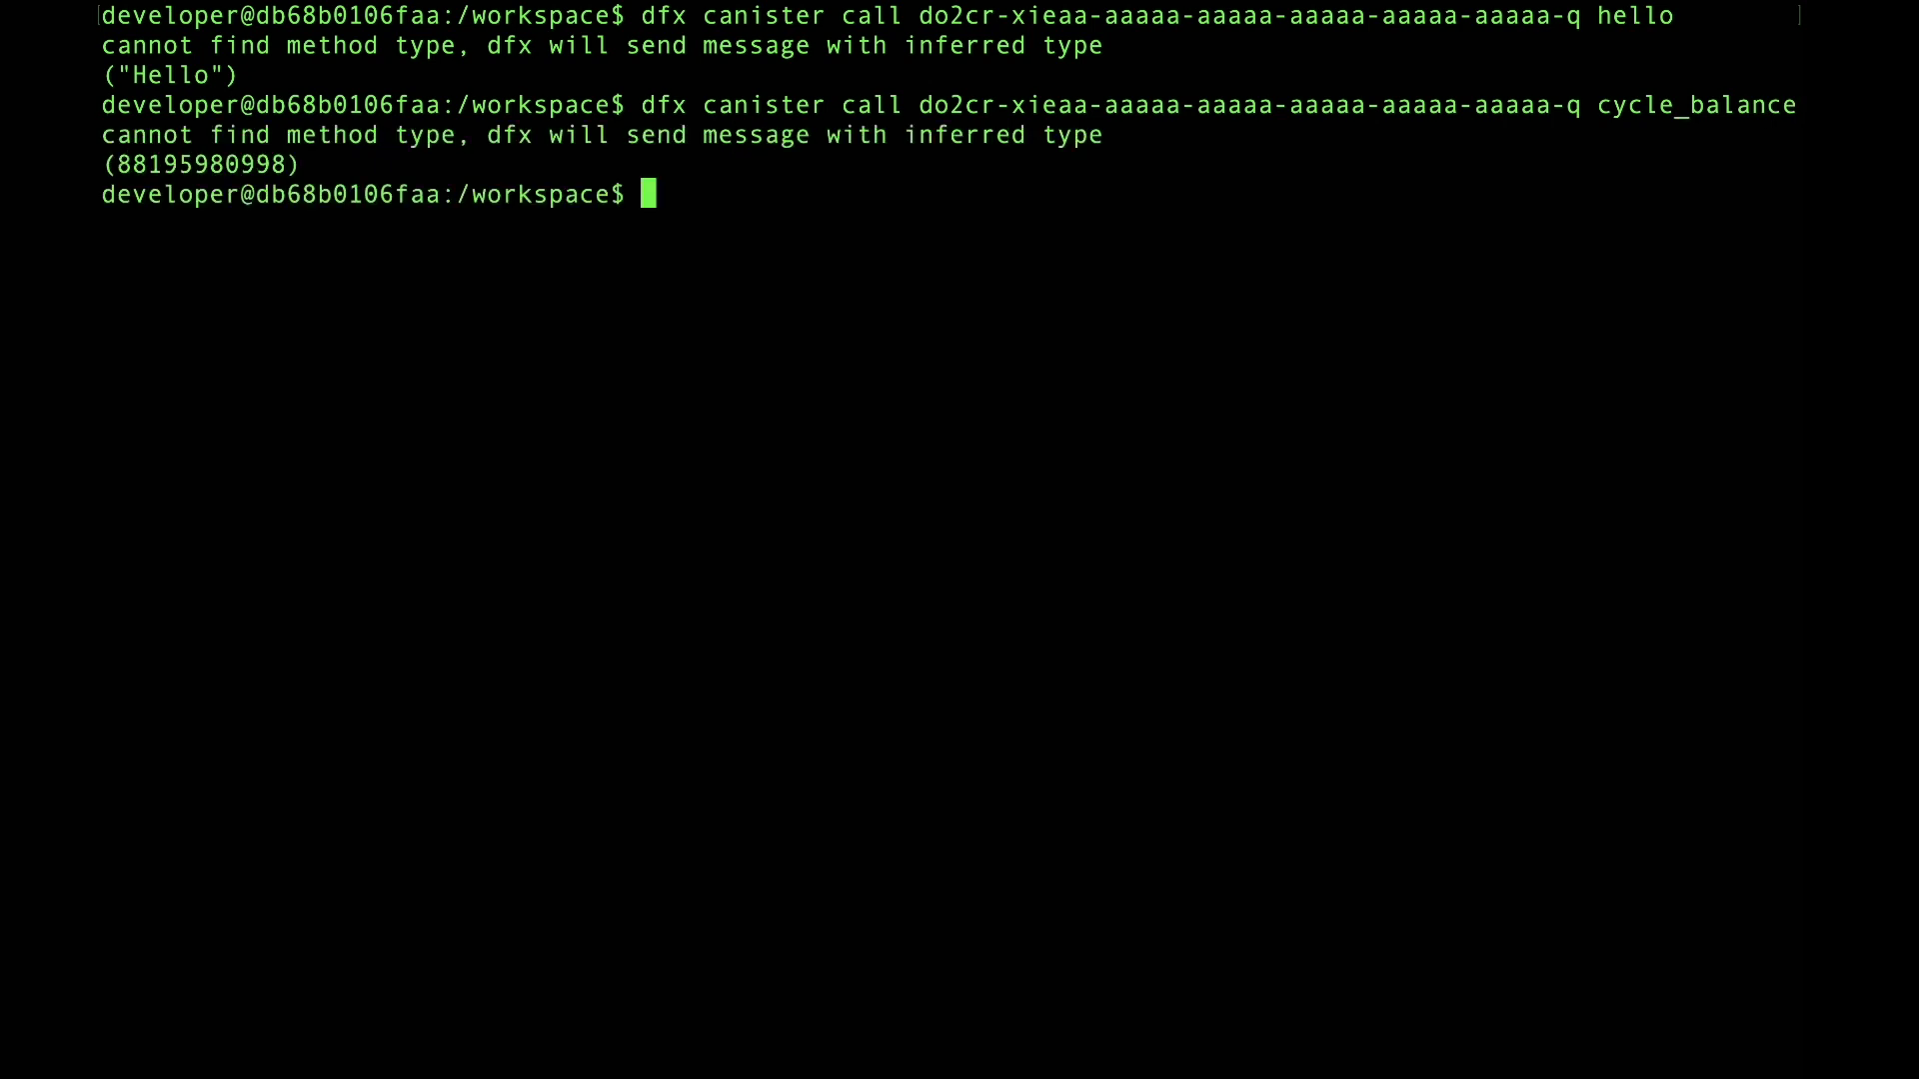
pyautogui.write('dfx ca')
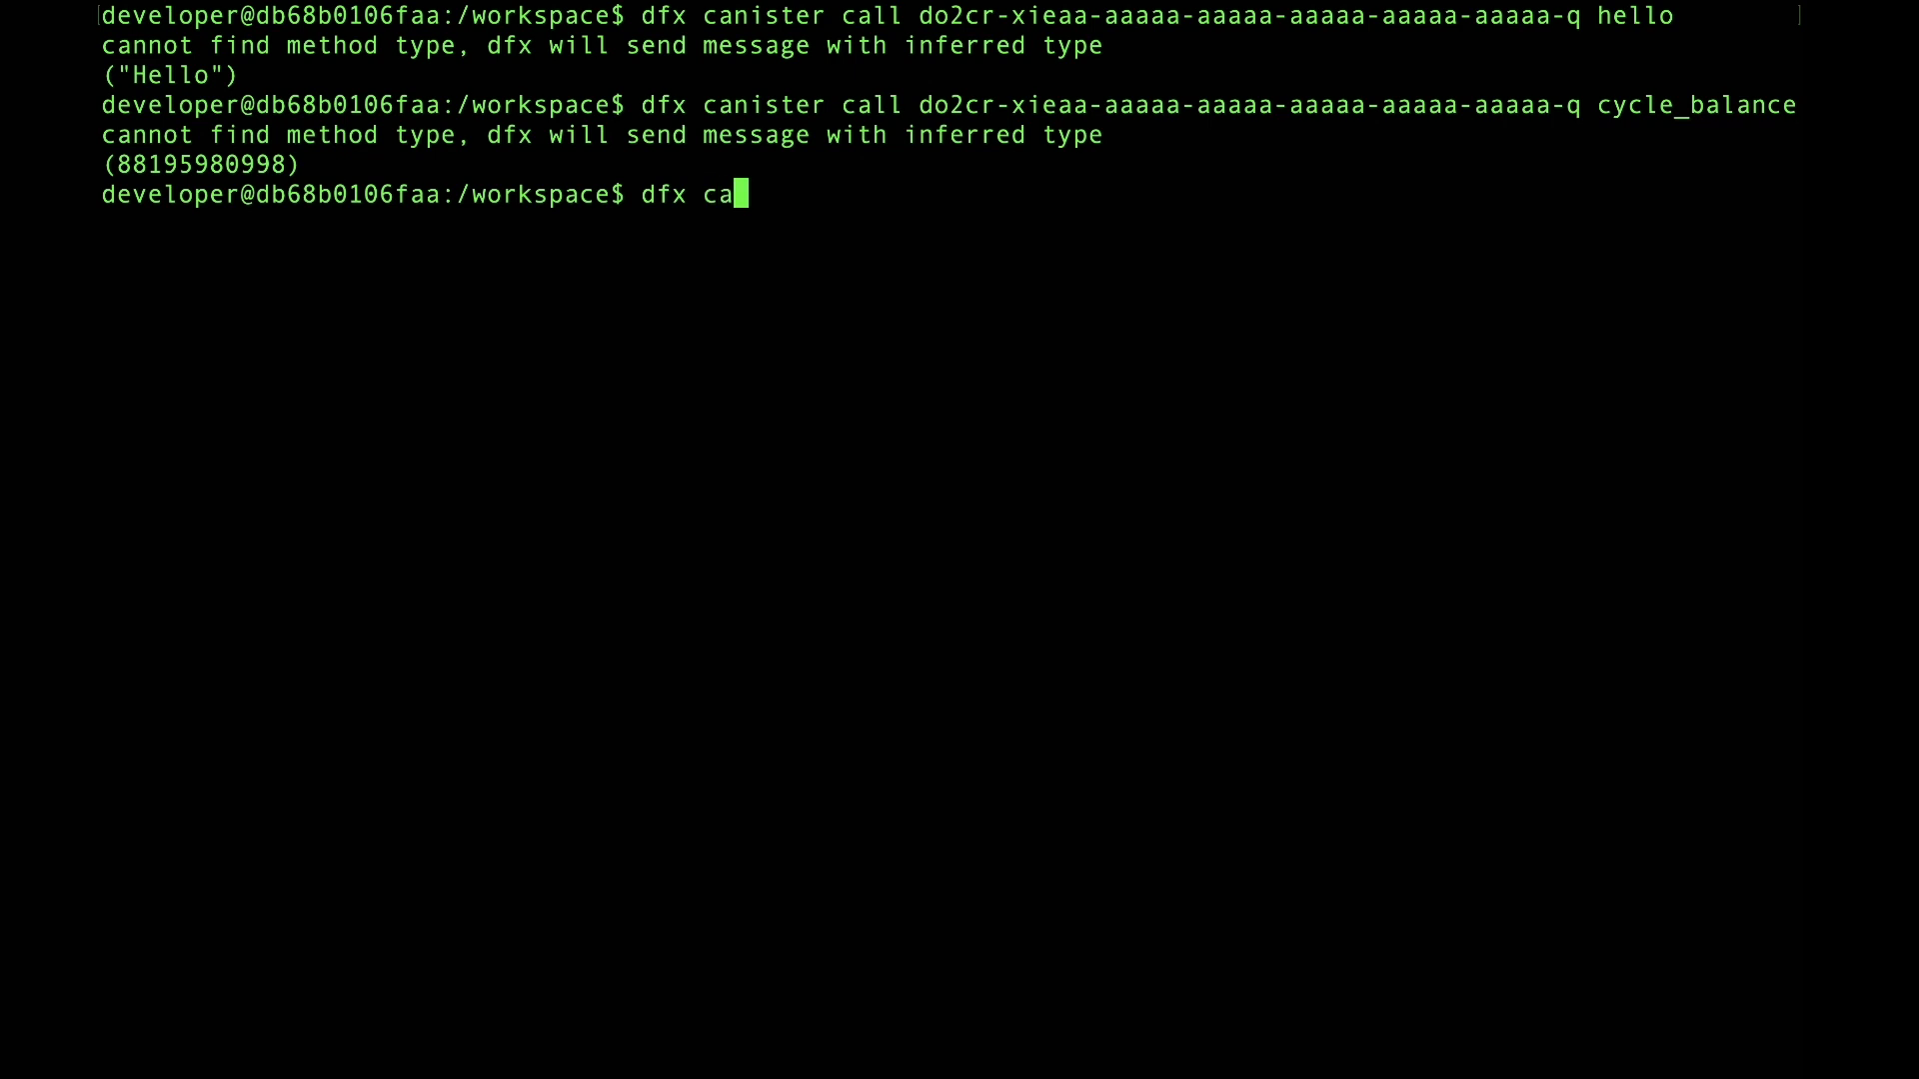
# Start an alice_wallet call command forwarding to a principal
pyautogui.write('nister')
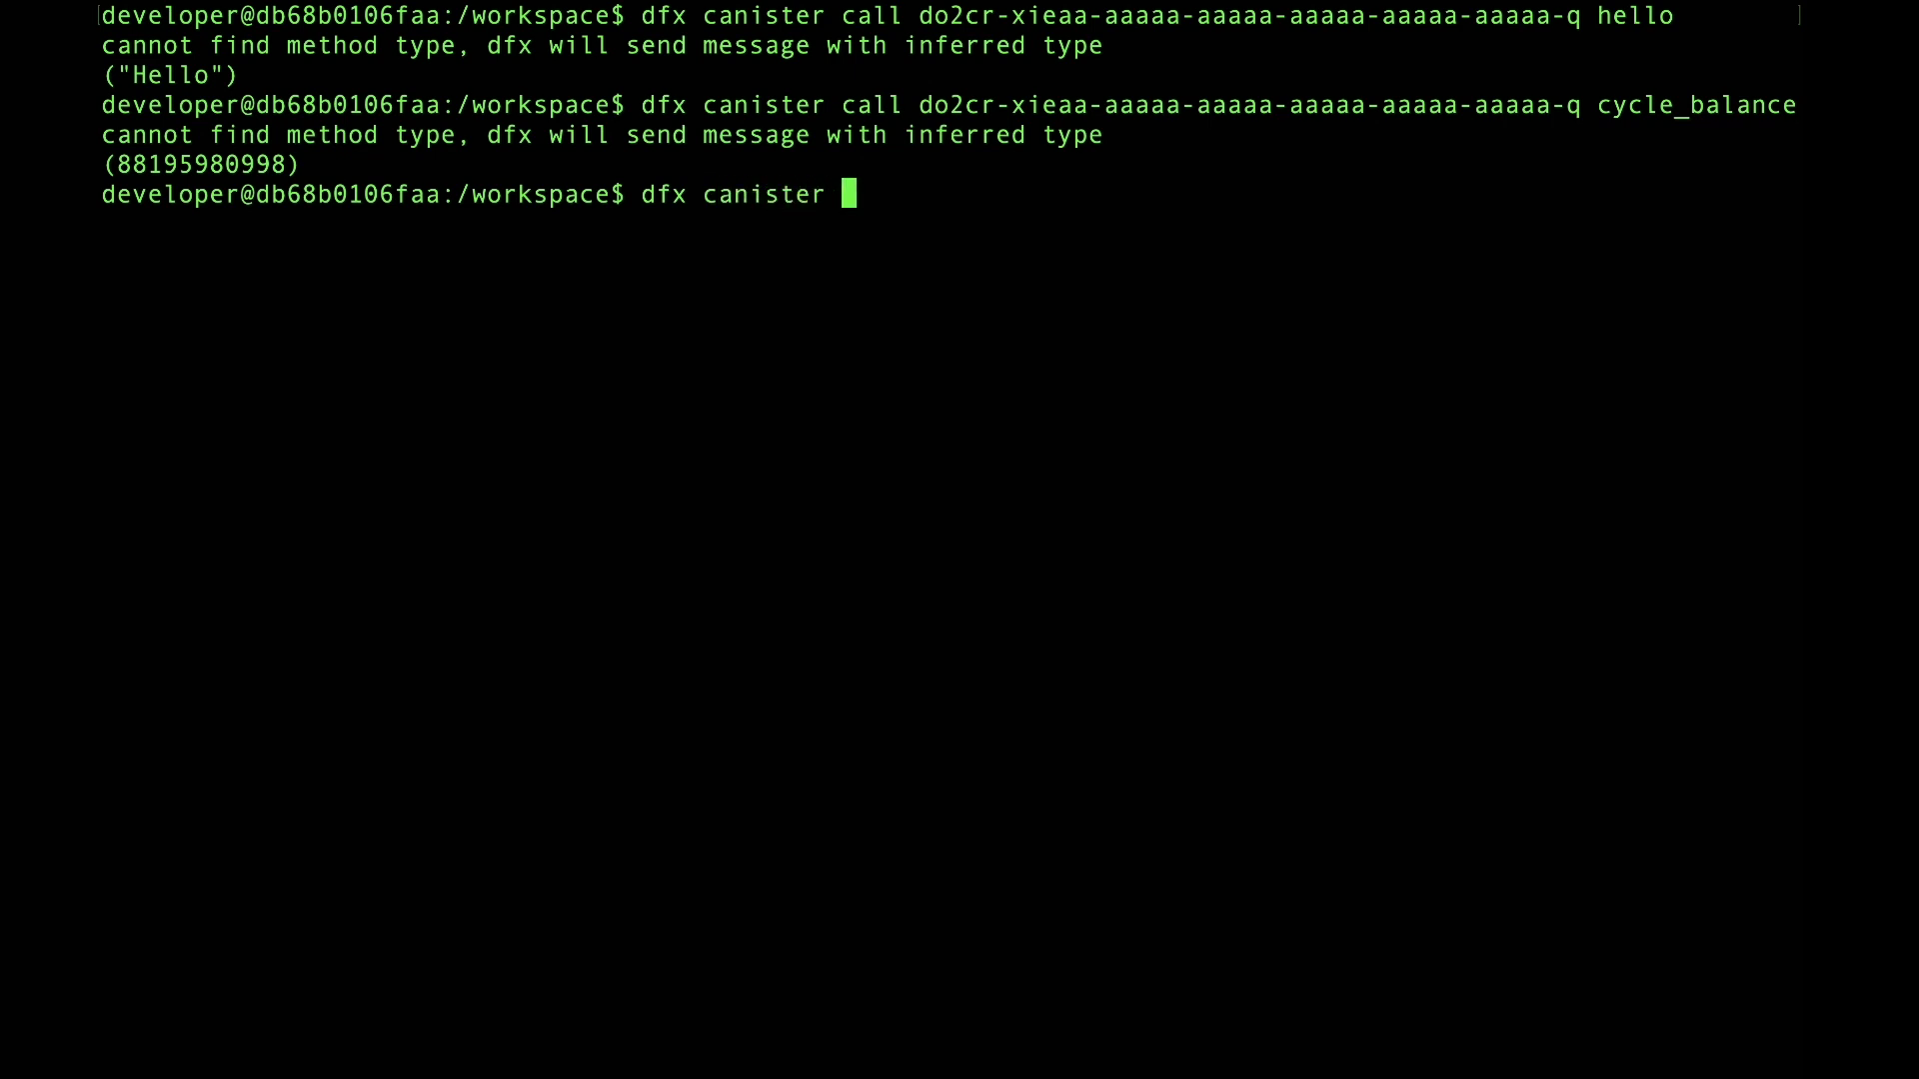
pyautogui.write('call')
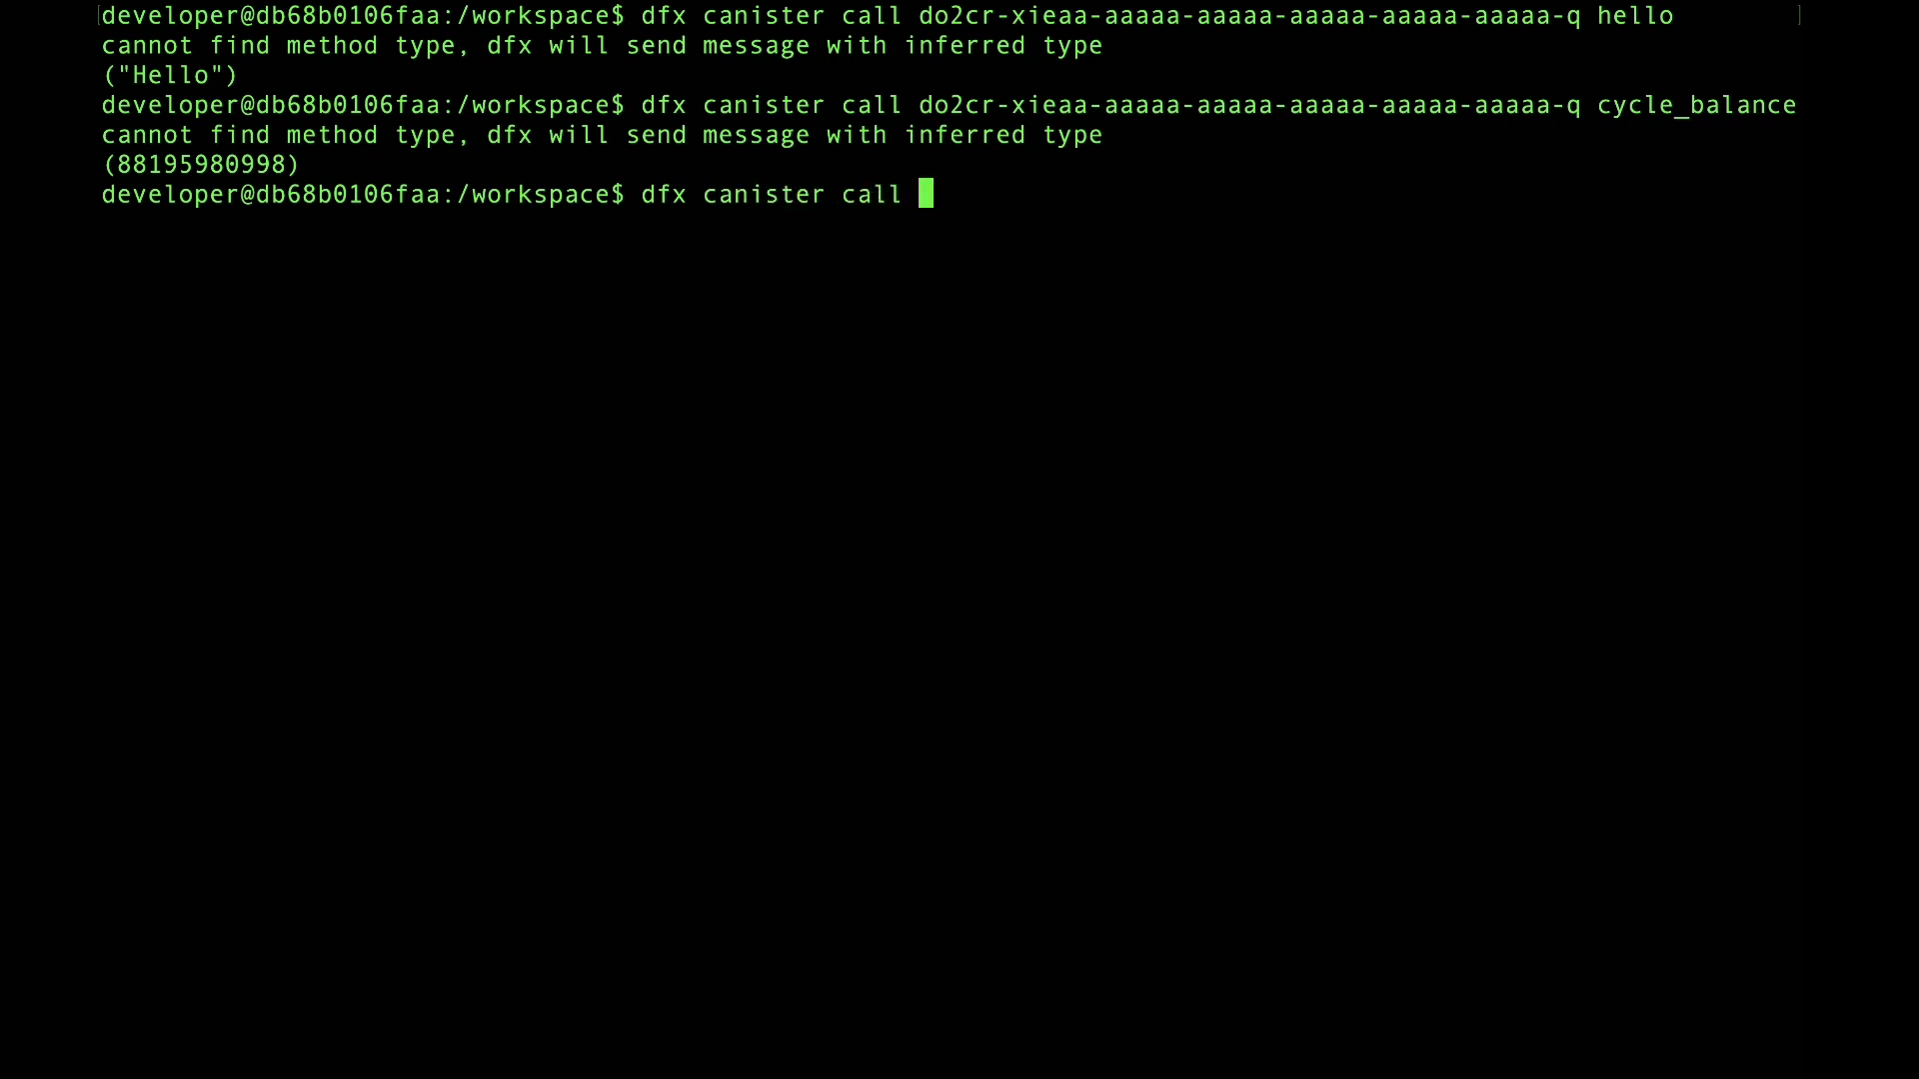
pyautogui.write('alice_Wal')
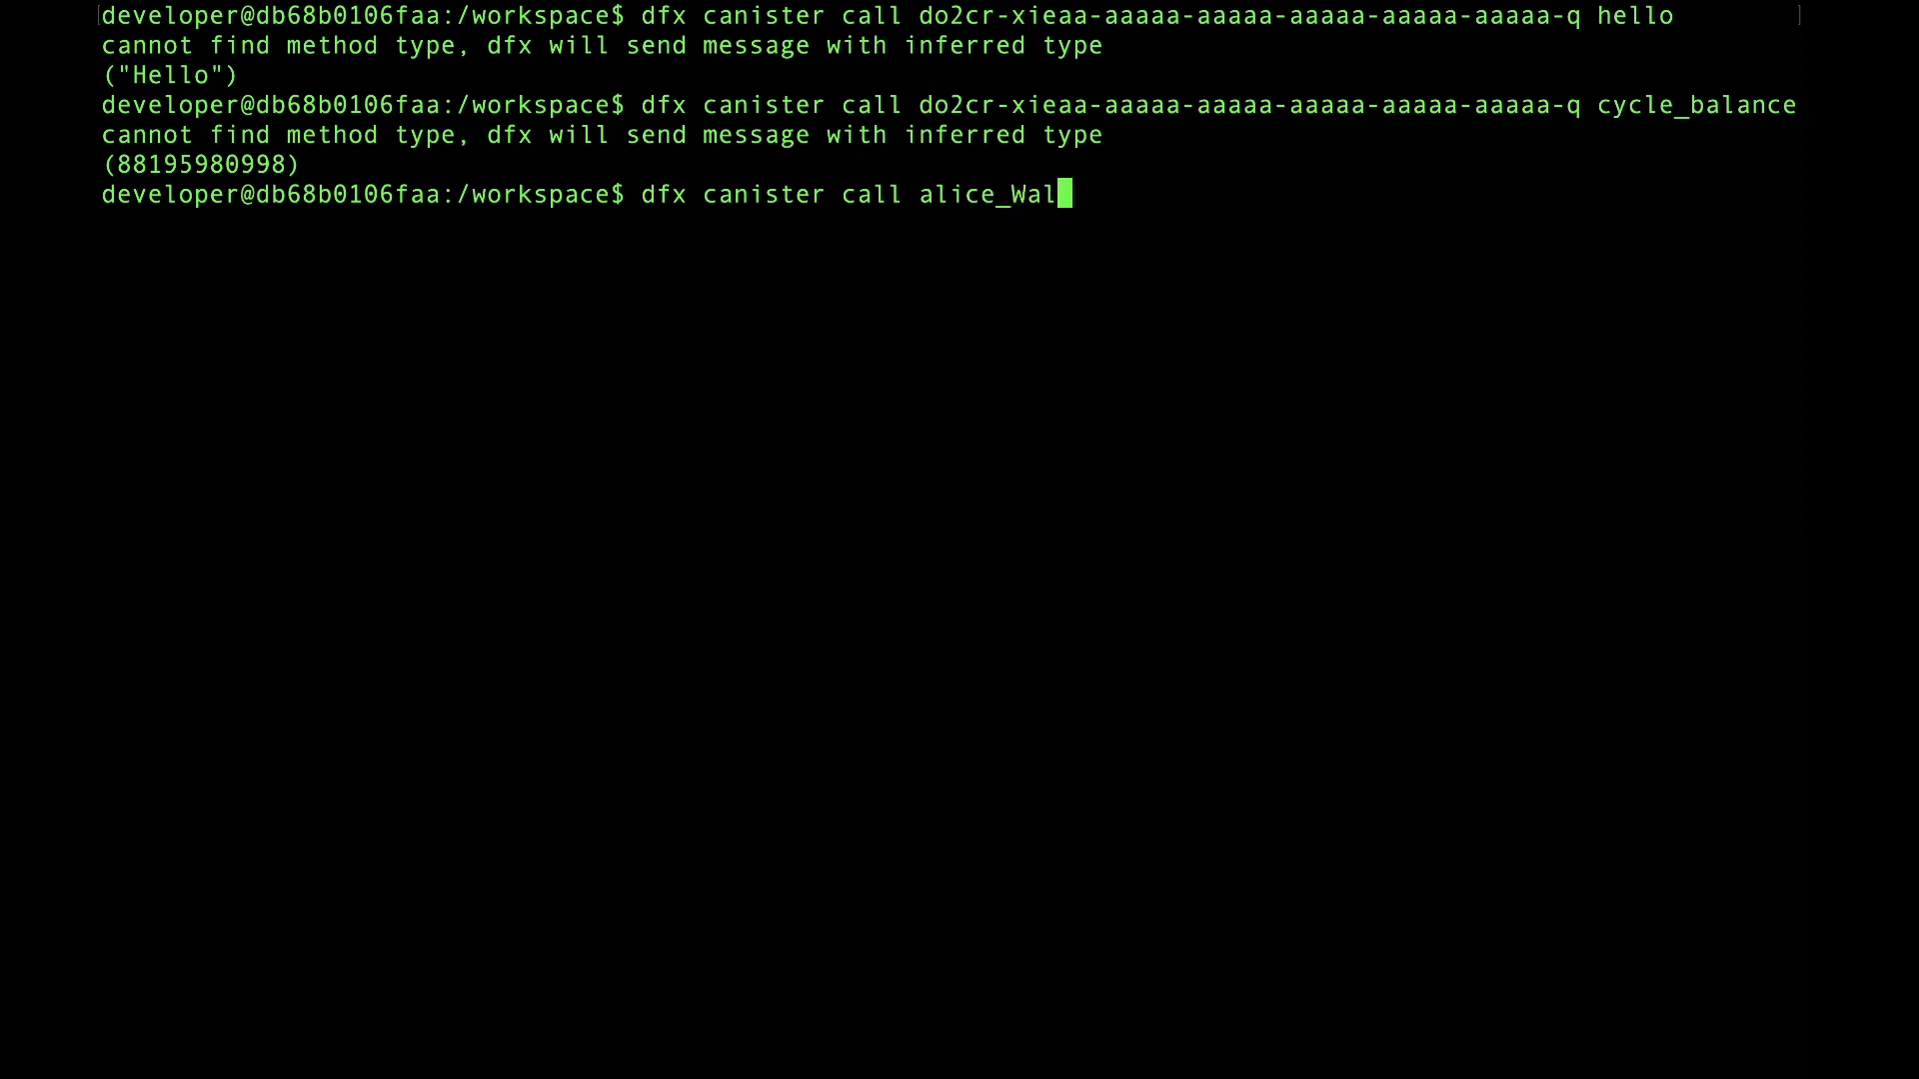
pyautogui.write('le')
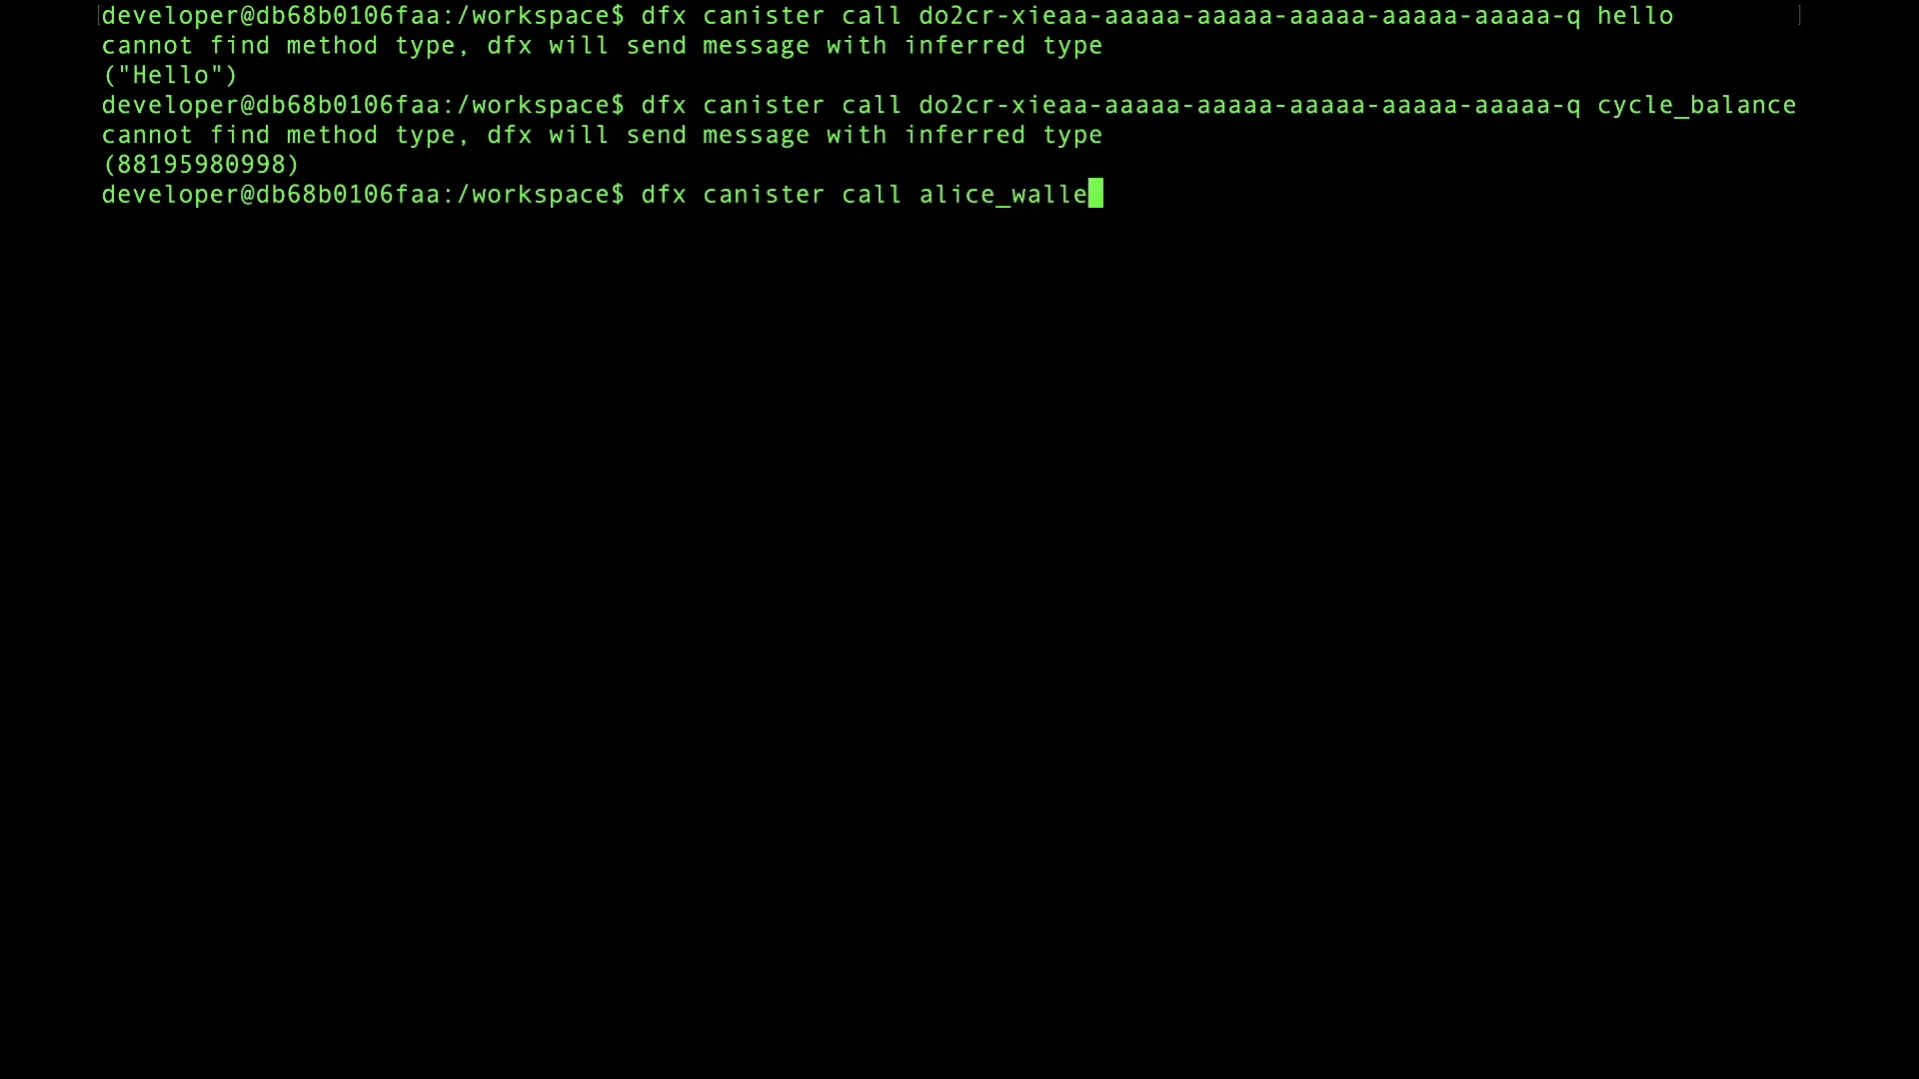
pyautogui.write('t')
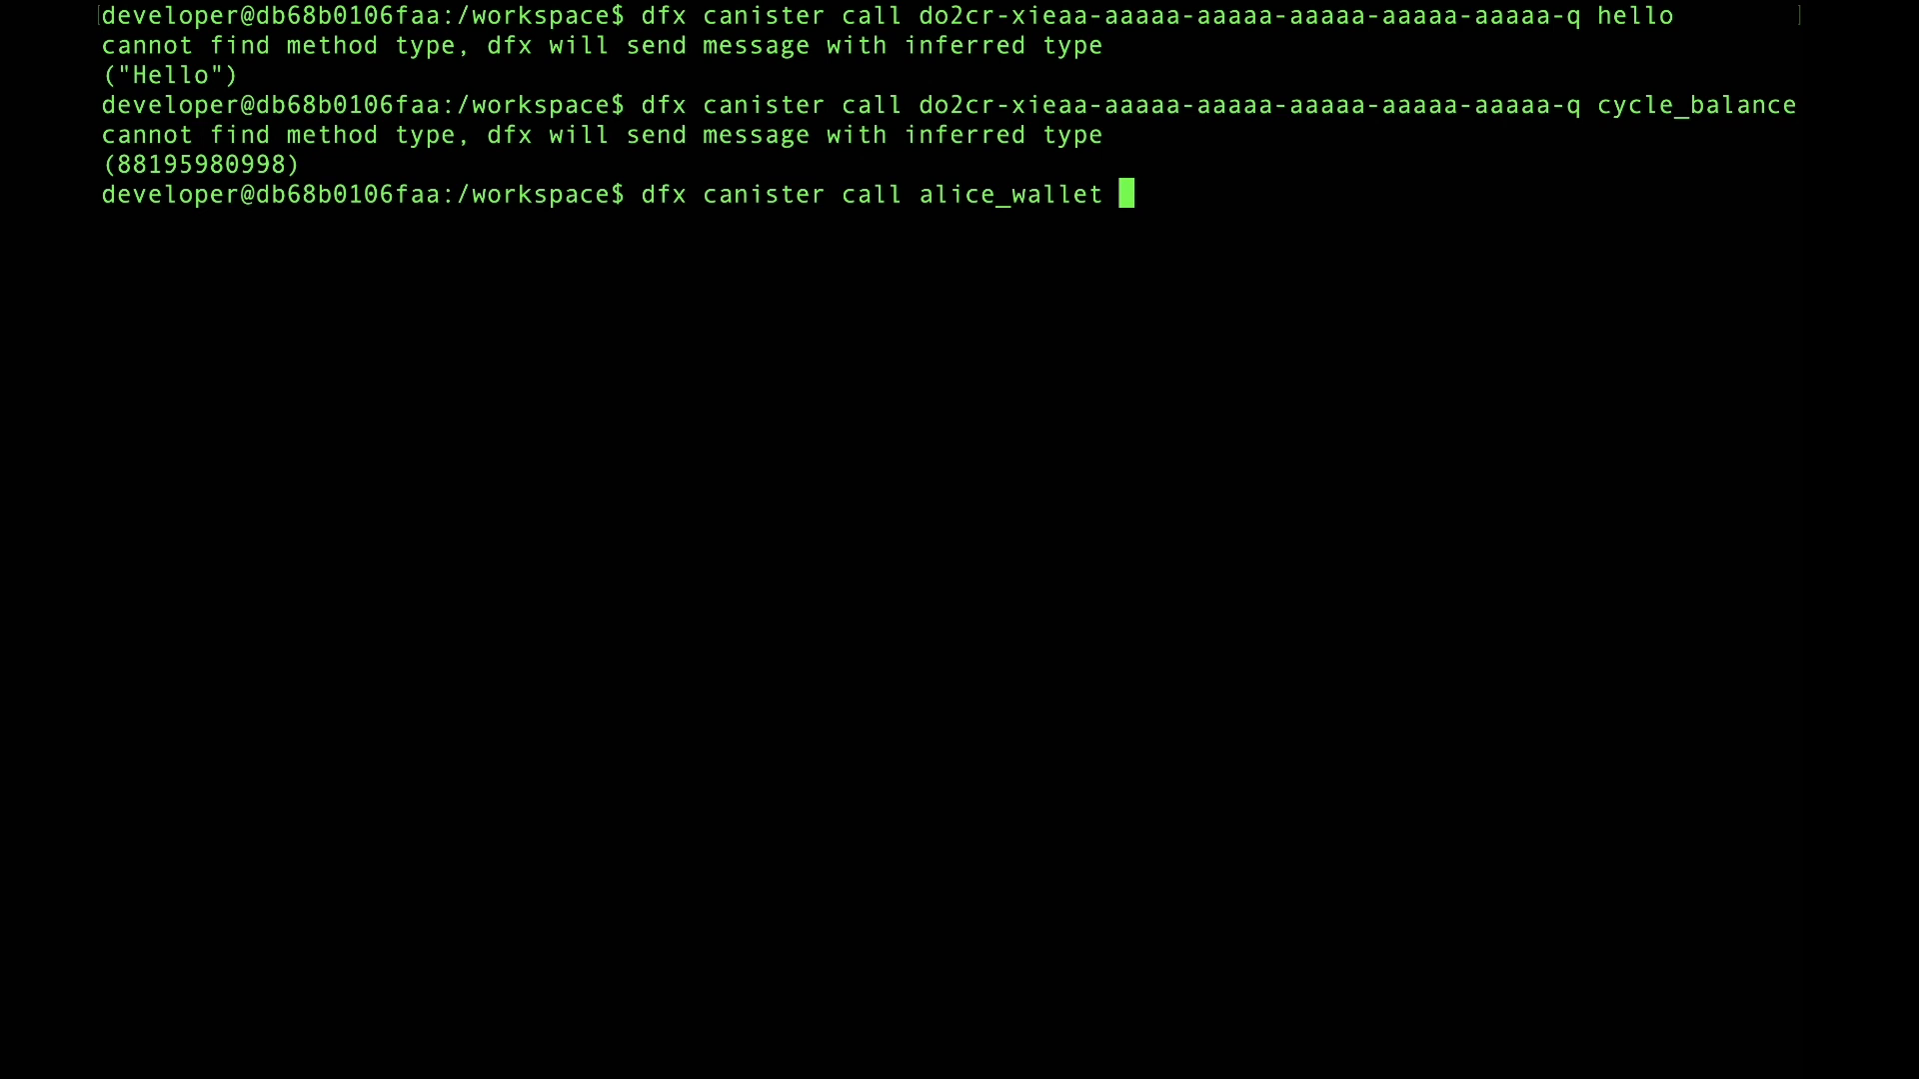
pyautogui.write('call')
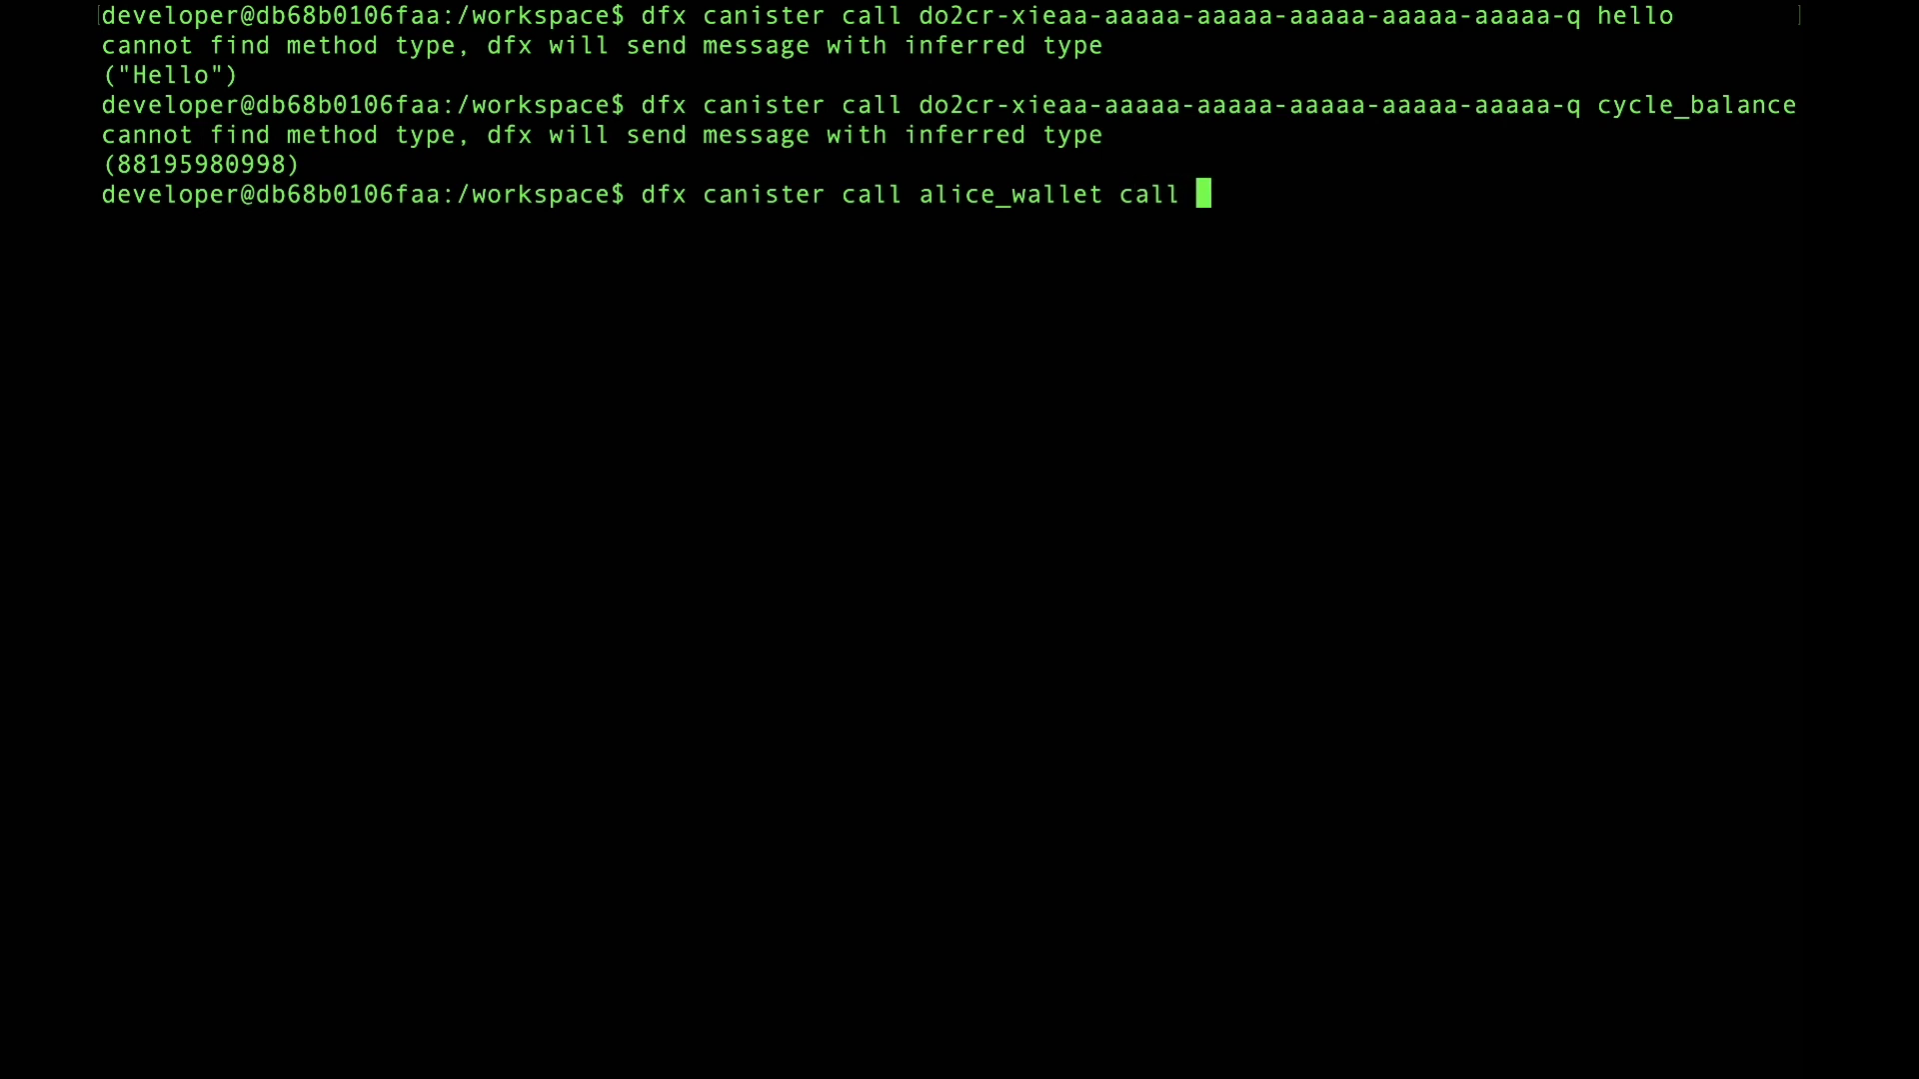
pyautogui.write("'")
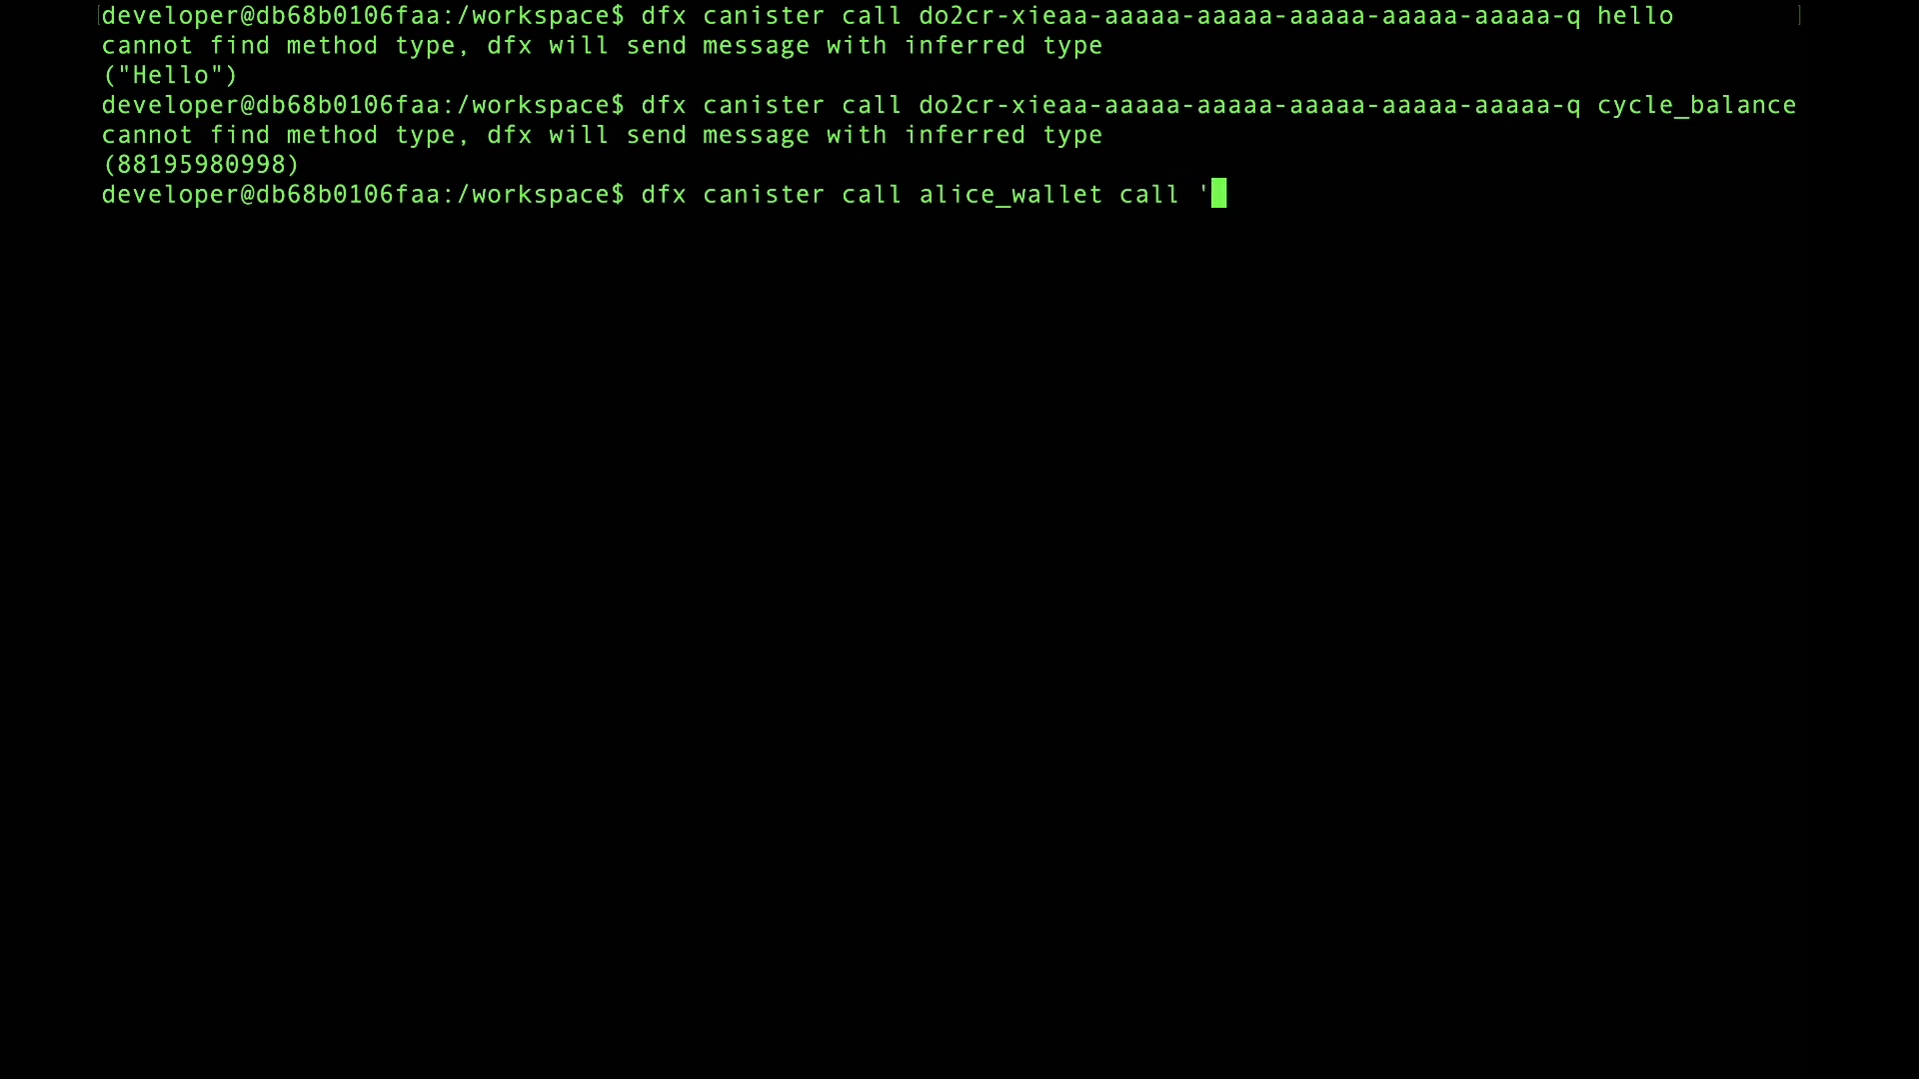
pyautogui.write('(p')
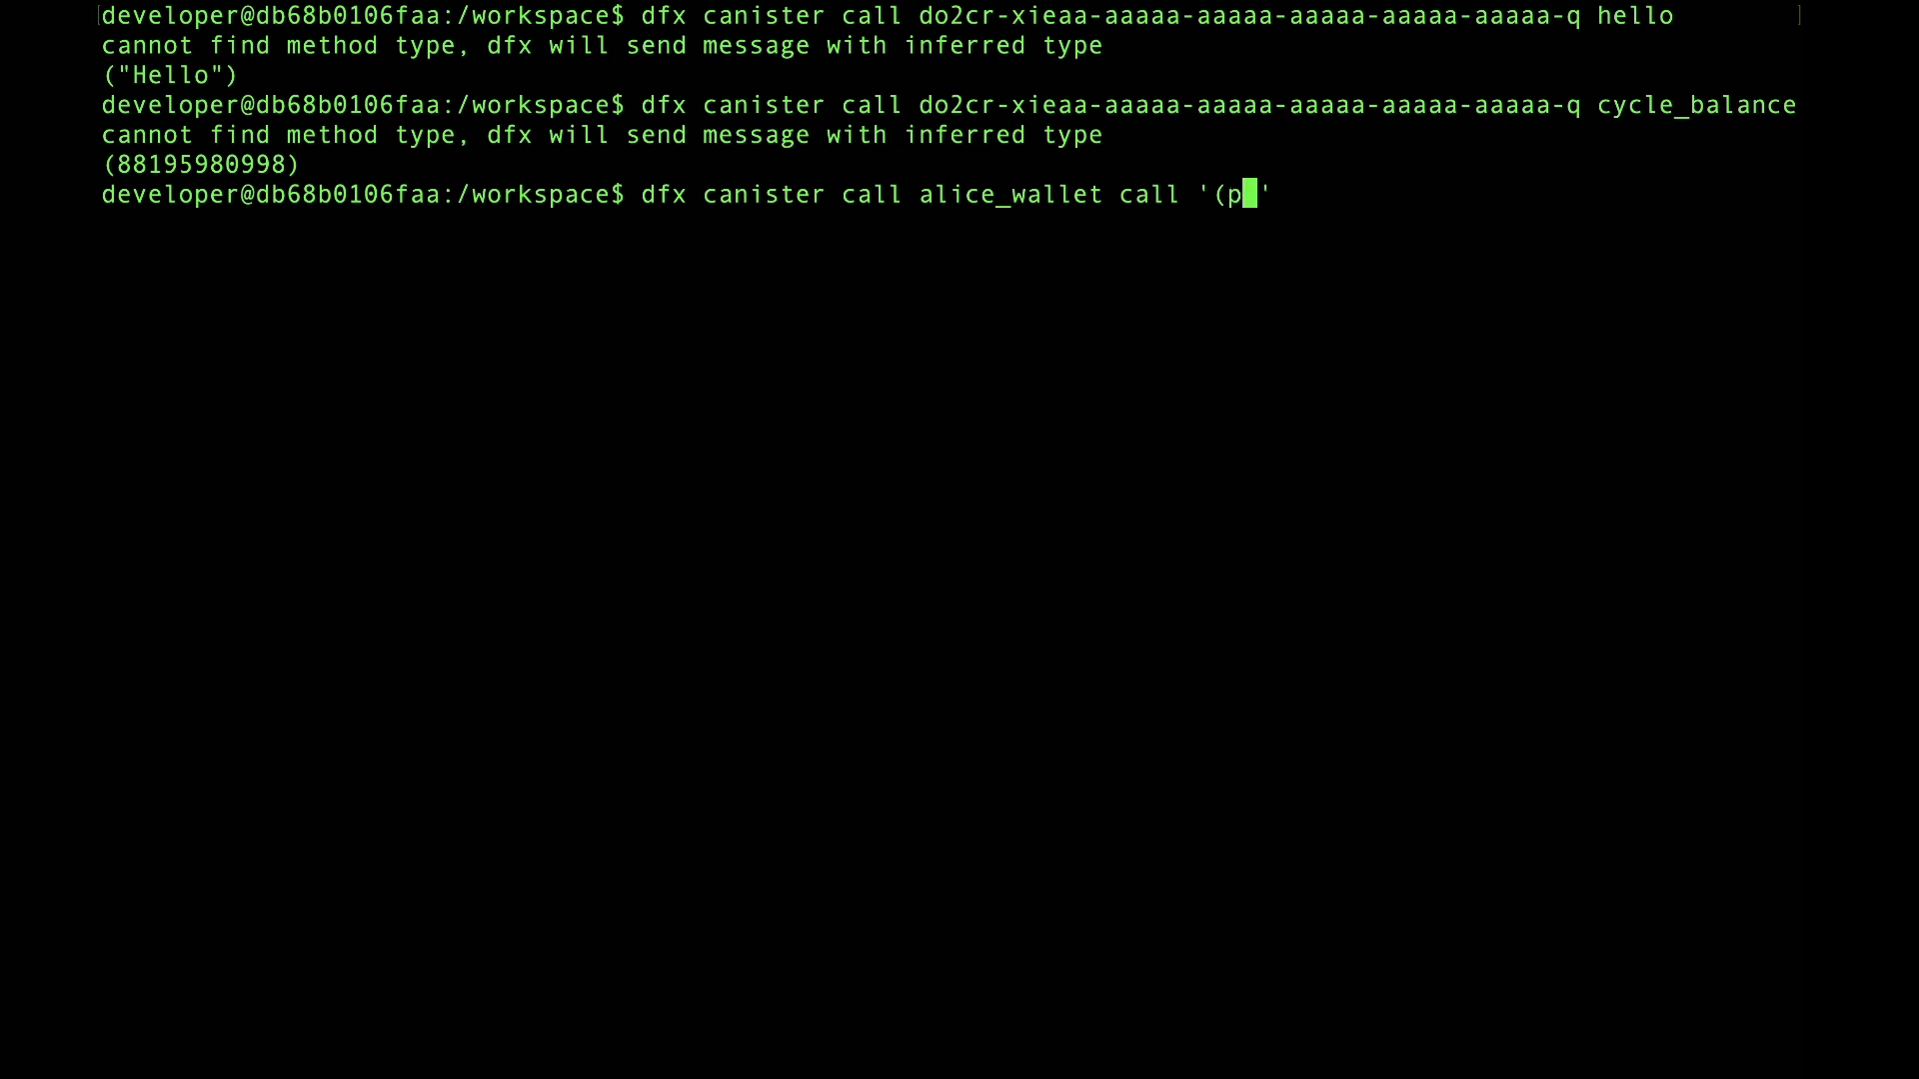
pyautogui.write('rincipal')
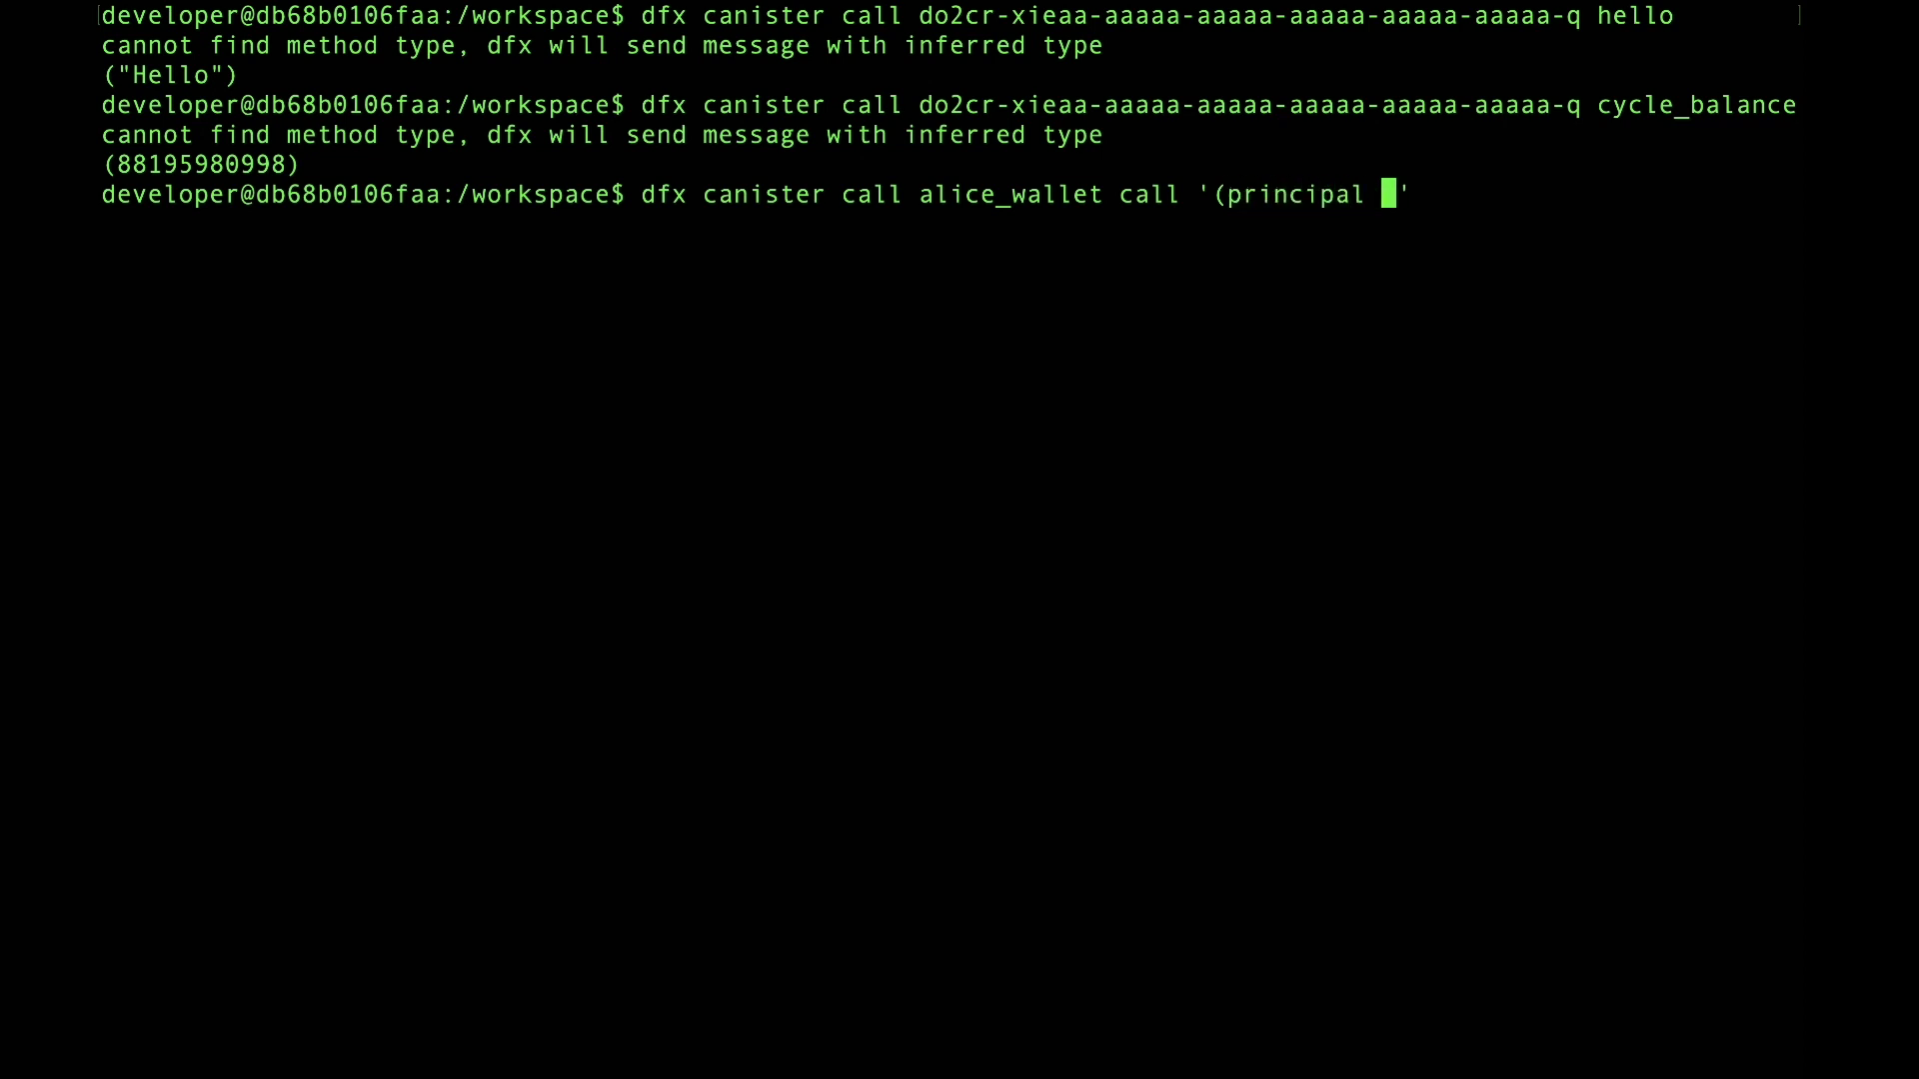
pyautogui.write('")')
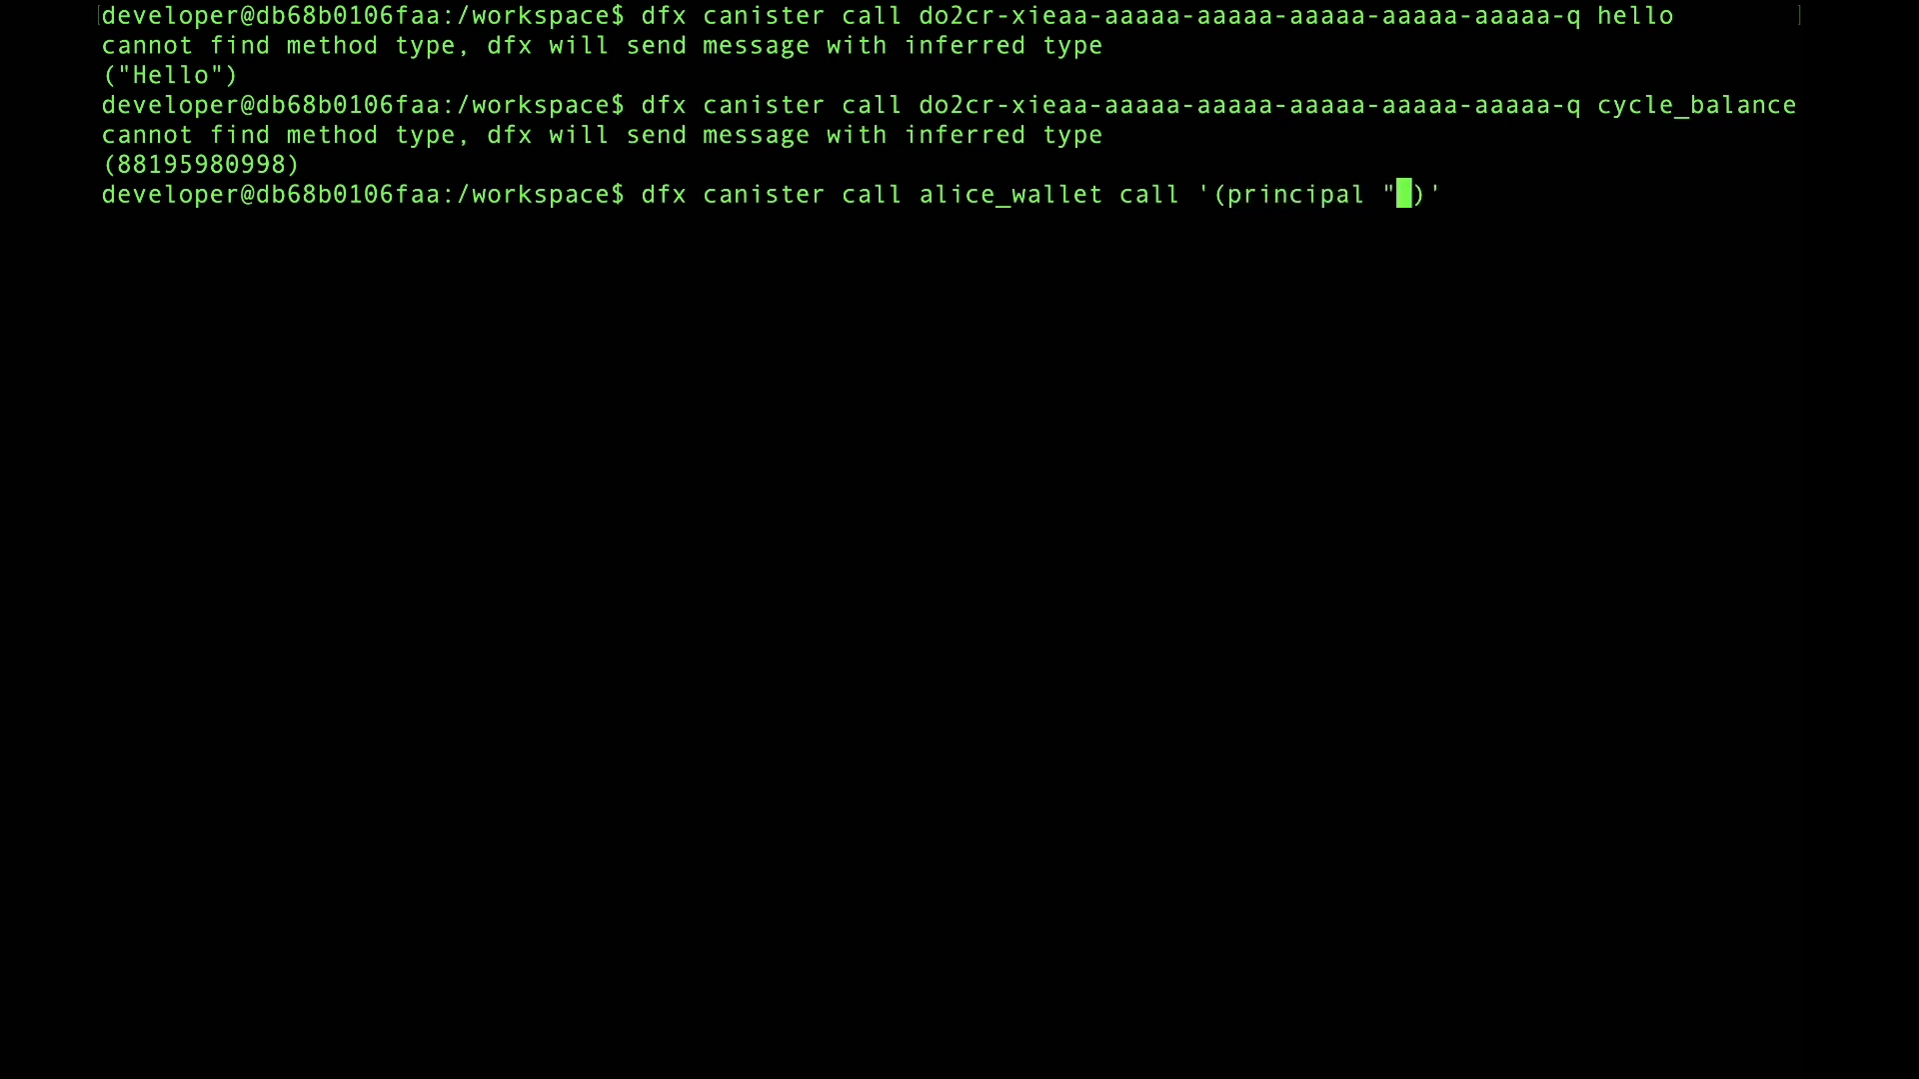
pyautogui.write('do2cr-xieaa-aaaaa-aaaaa-aaaaa-aaaaa-q",')
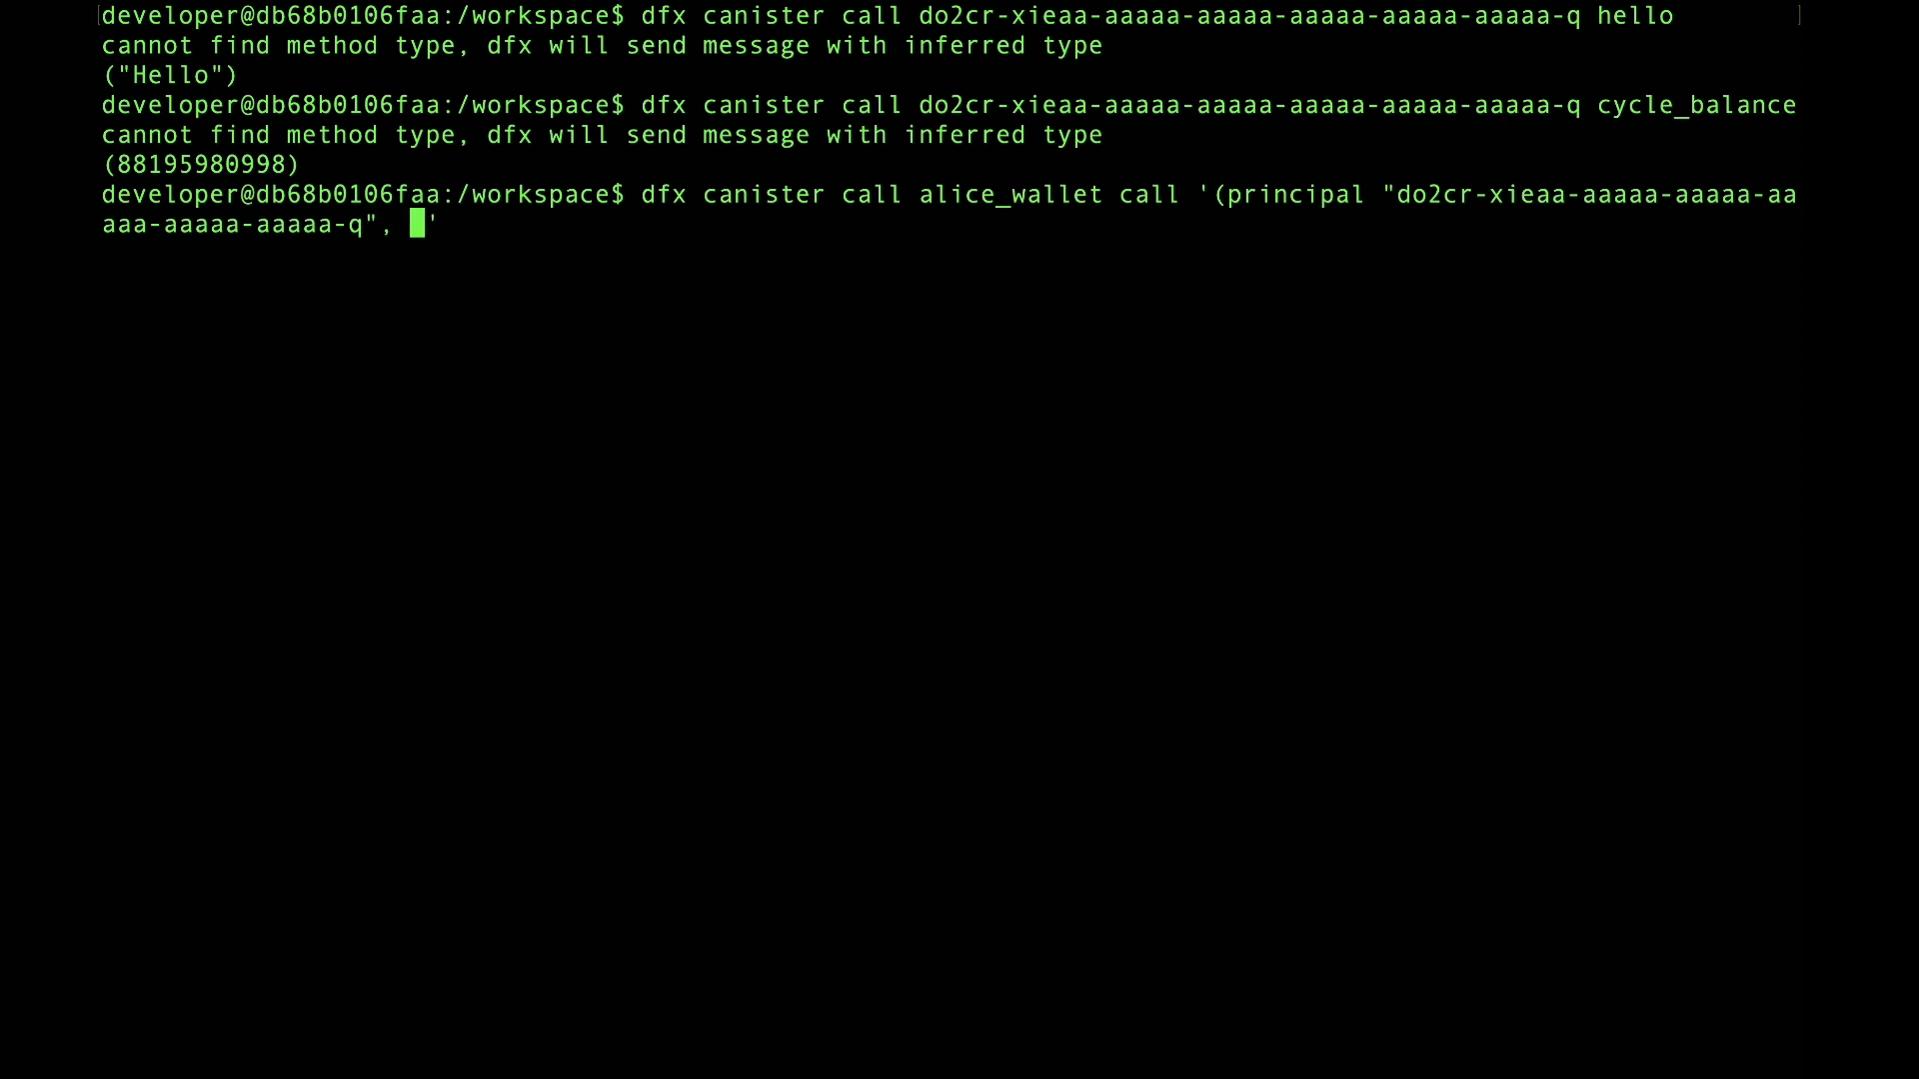
pyautogui.write('"hello"')
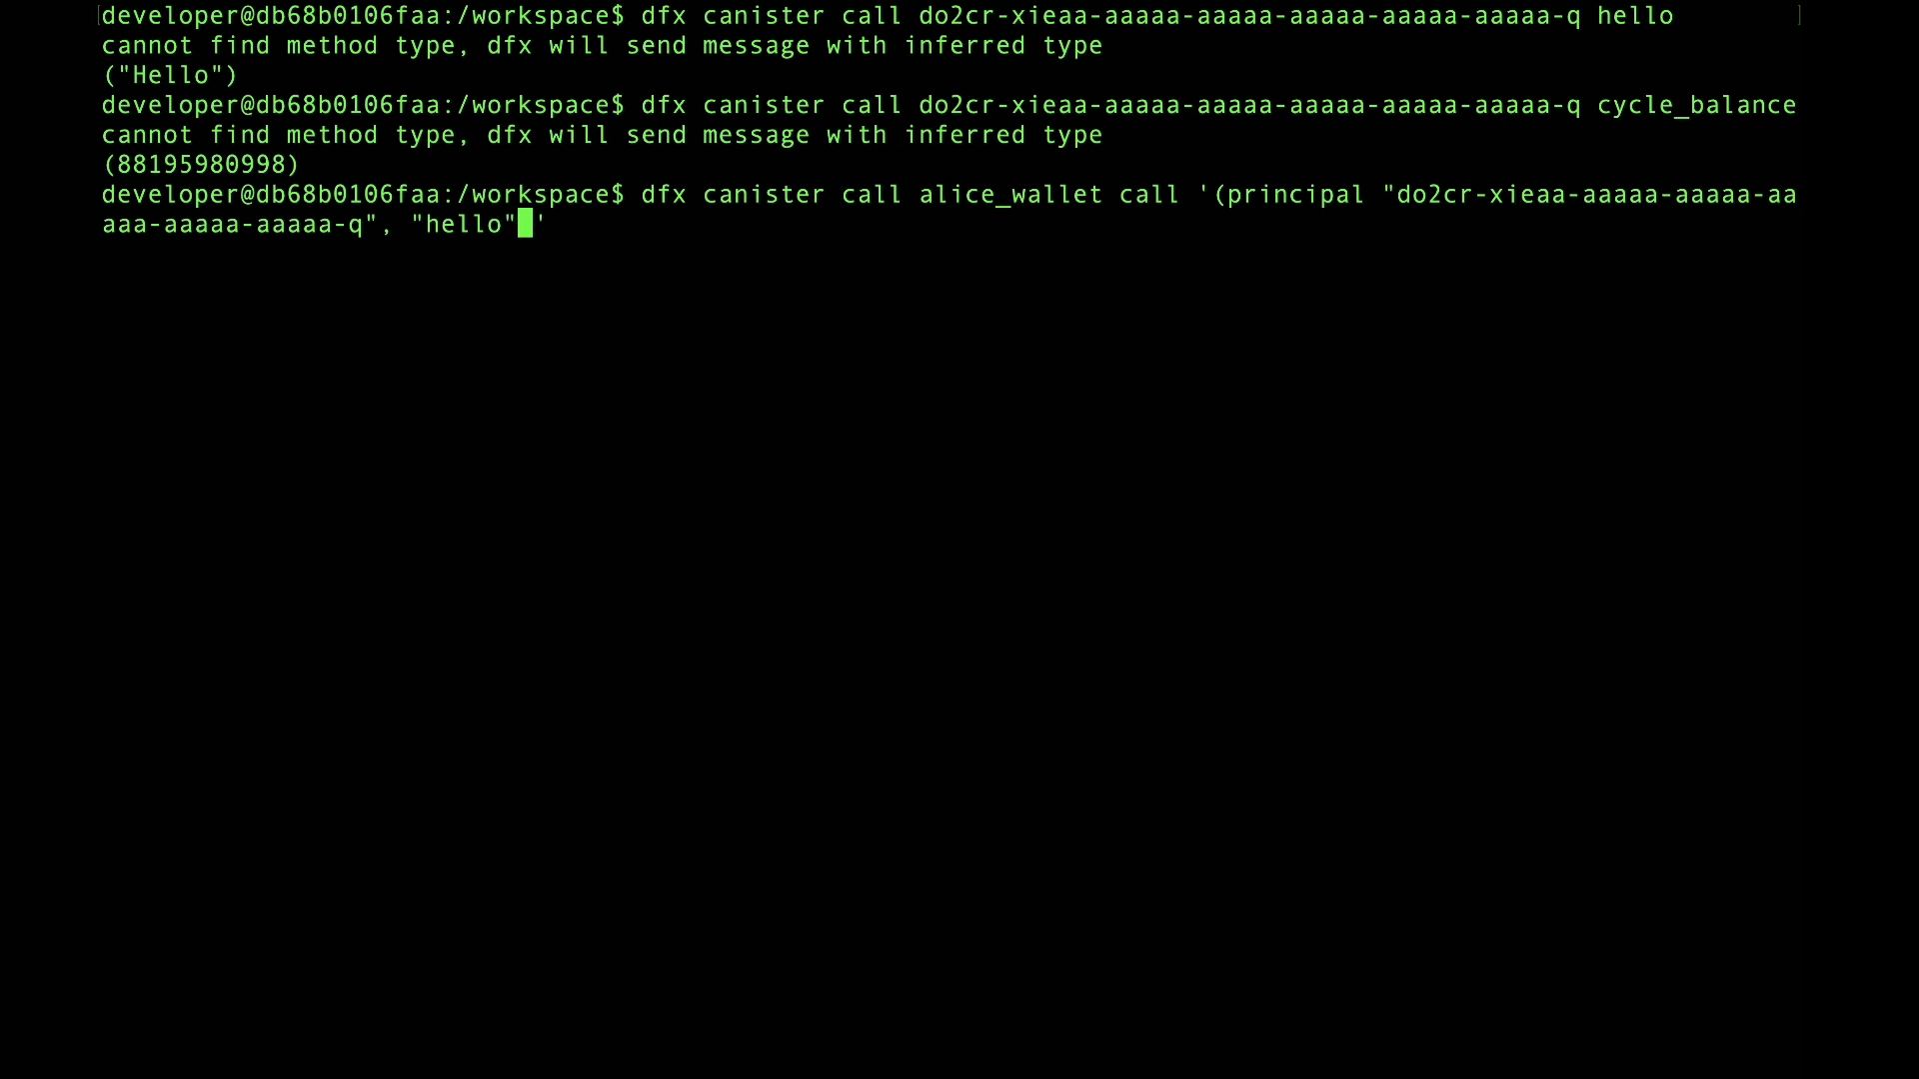
pyautogui.write(',')
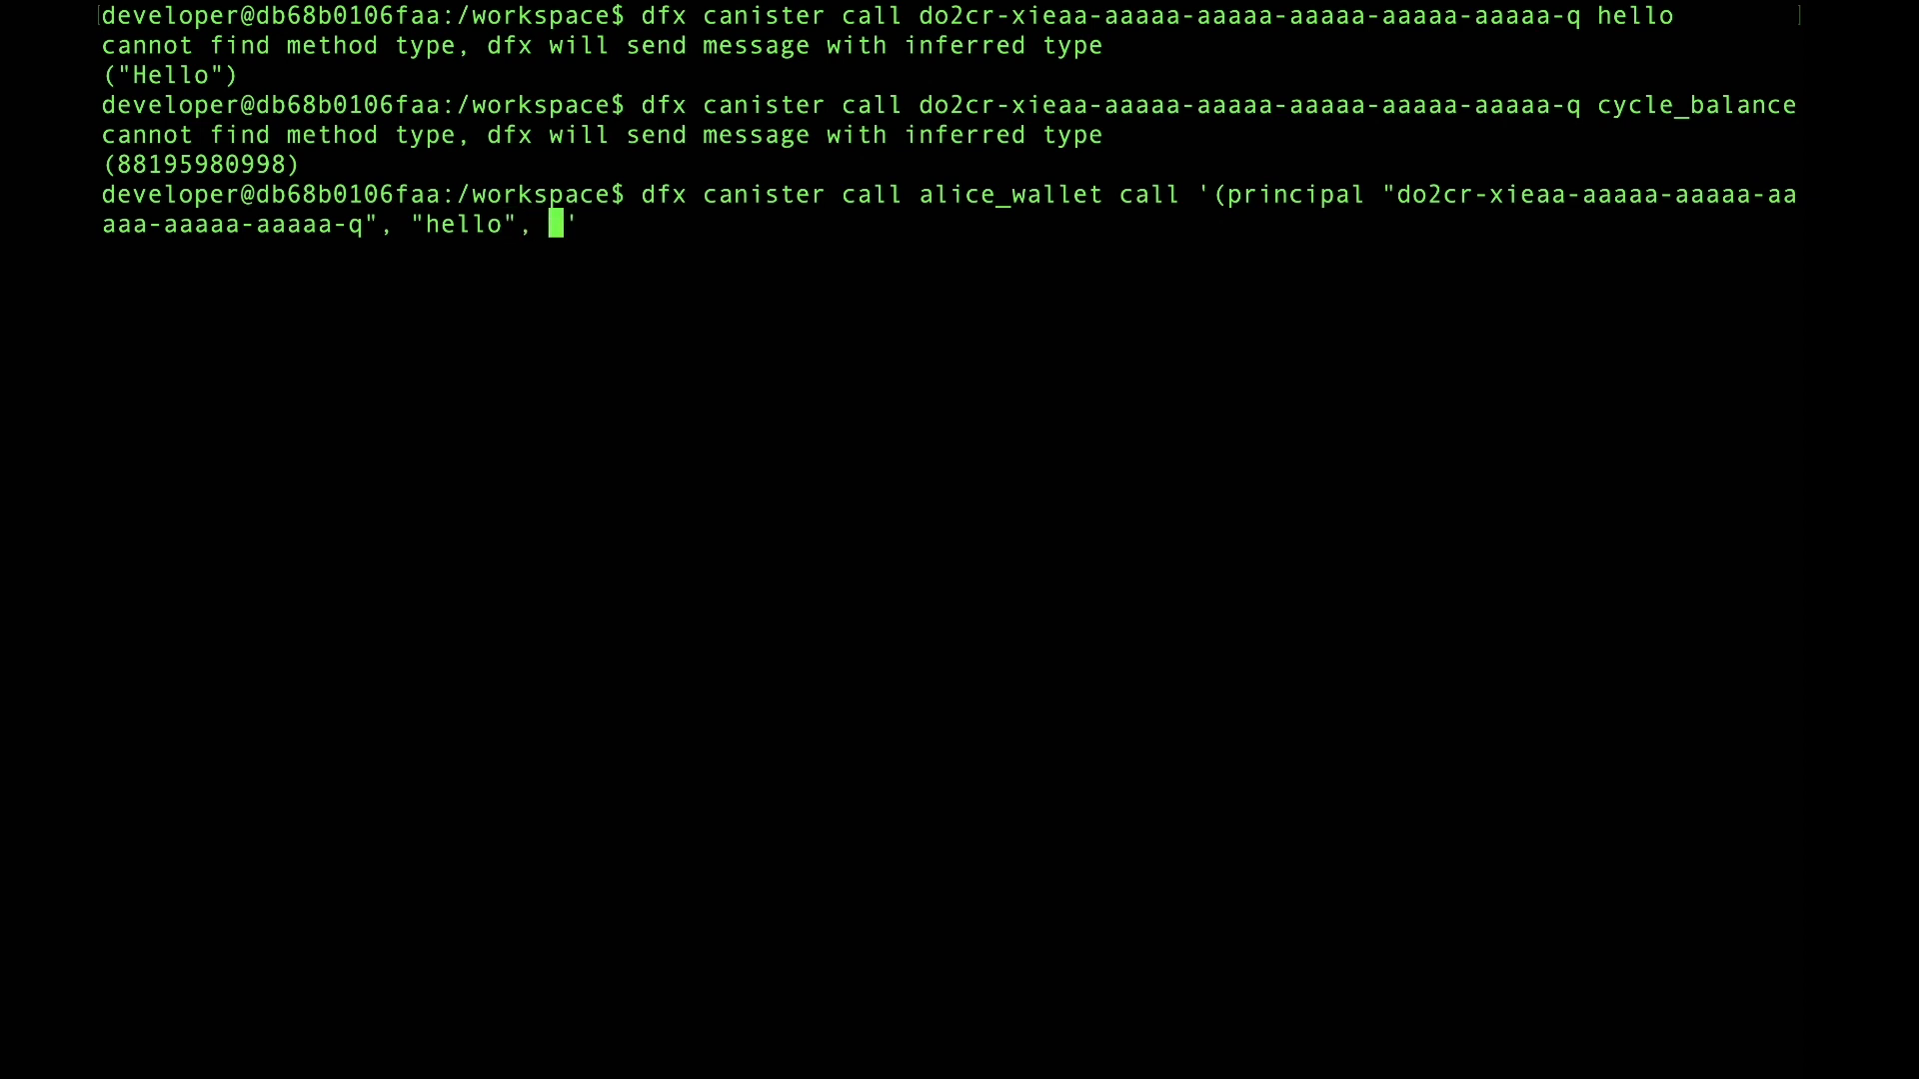
pyautogui.write('vec {},')
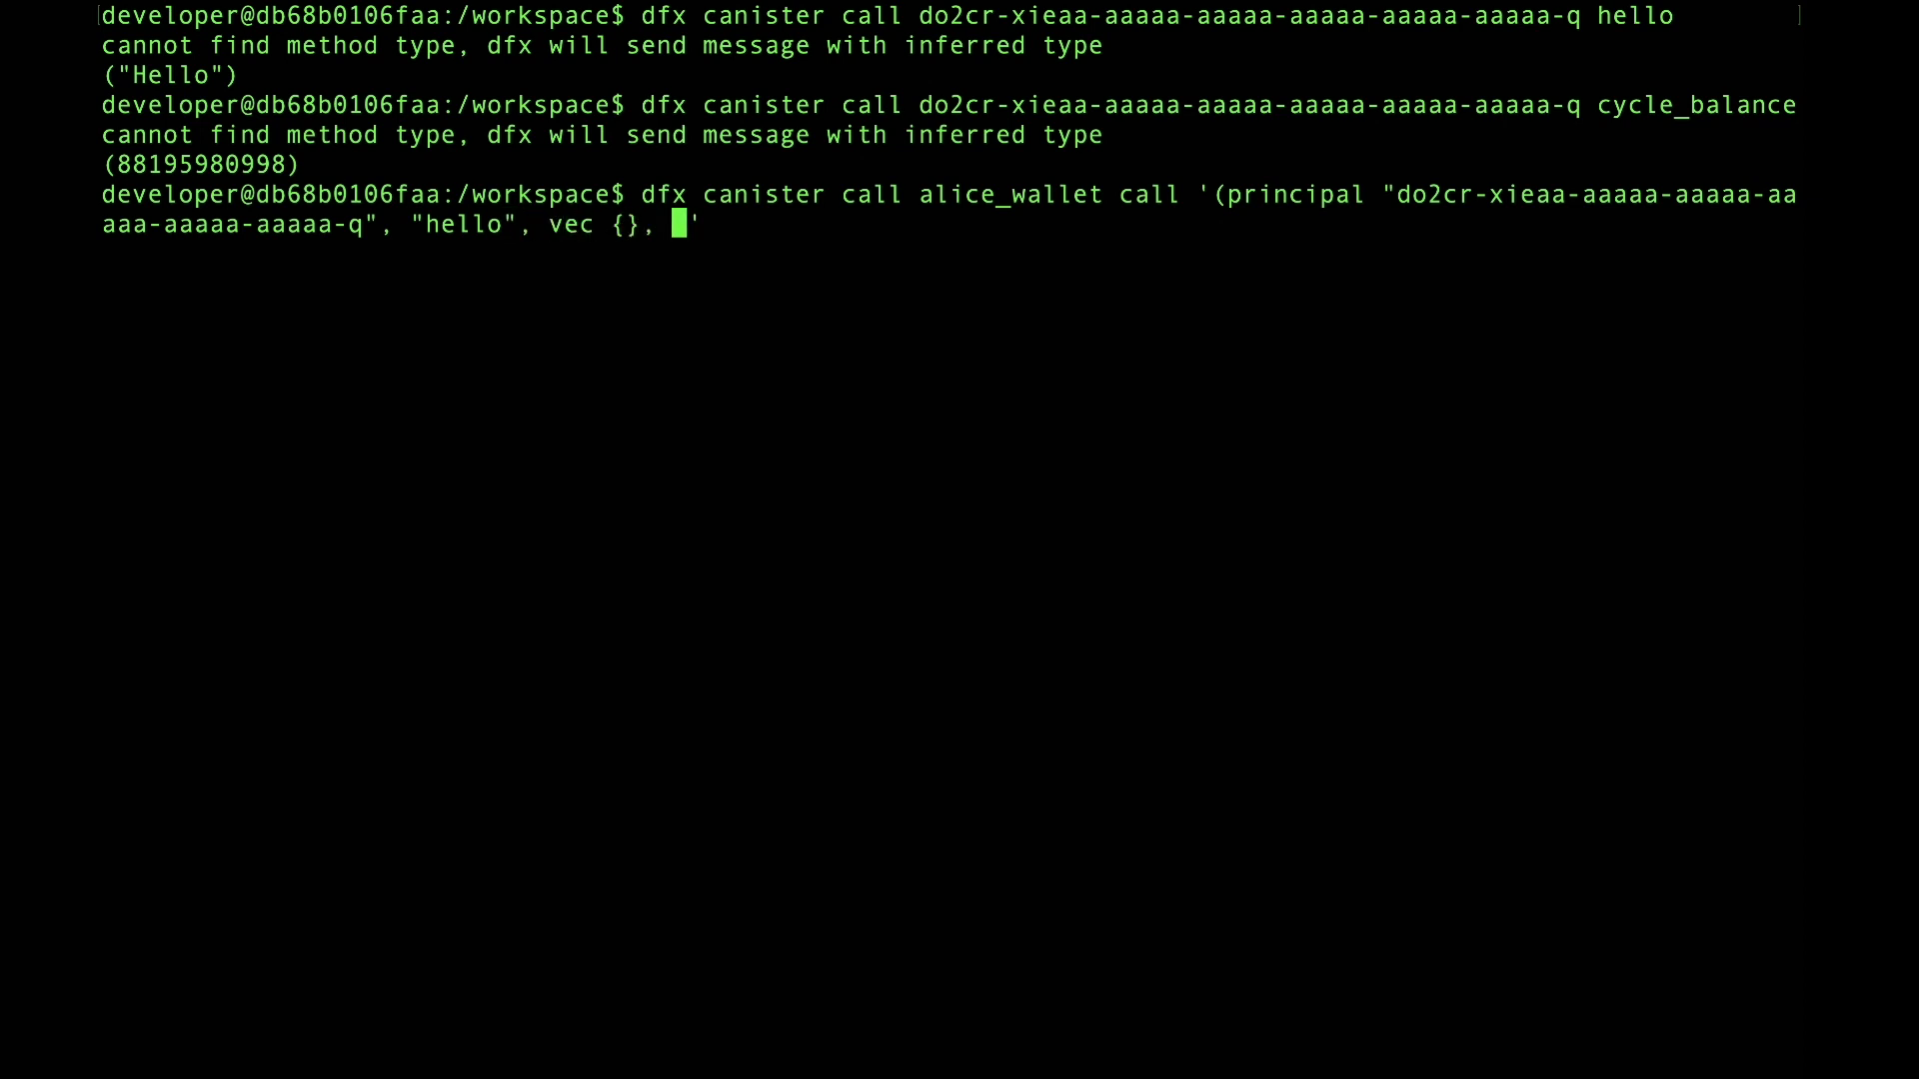
pyautogui.write('10')
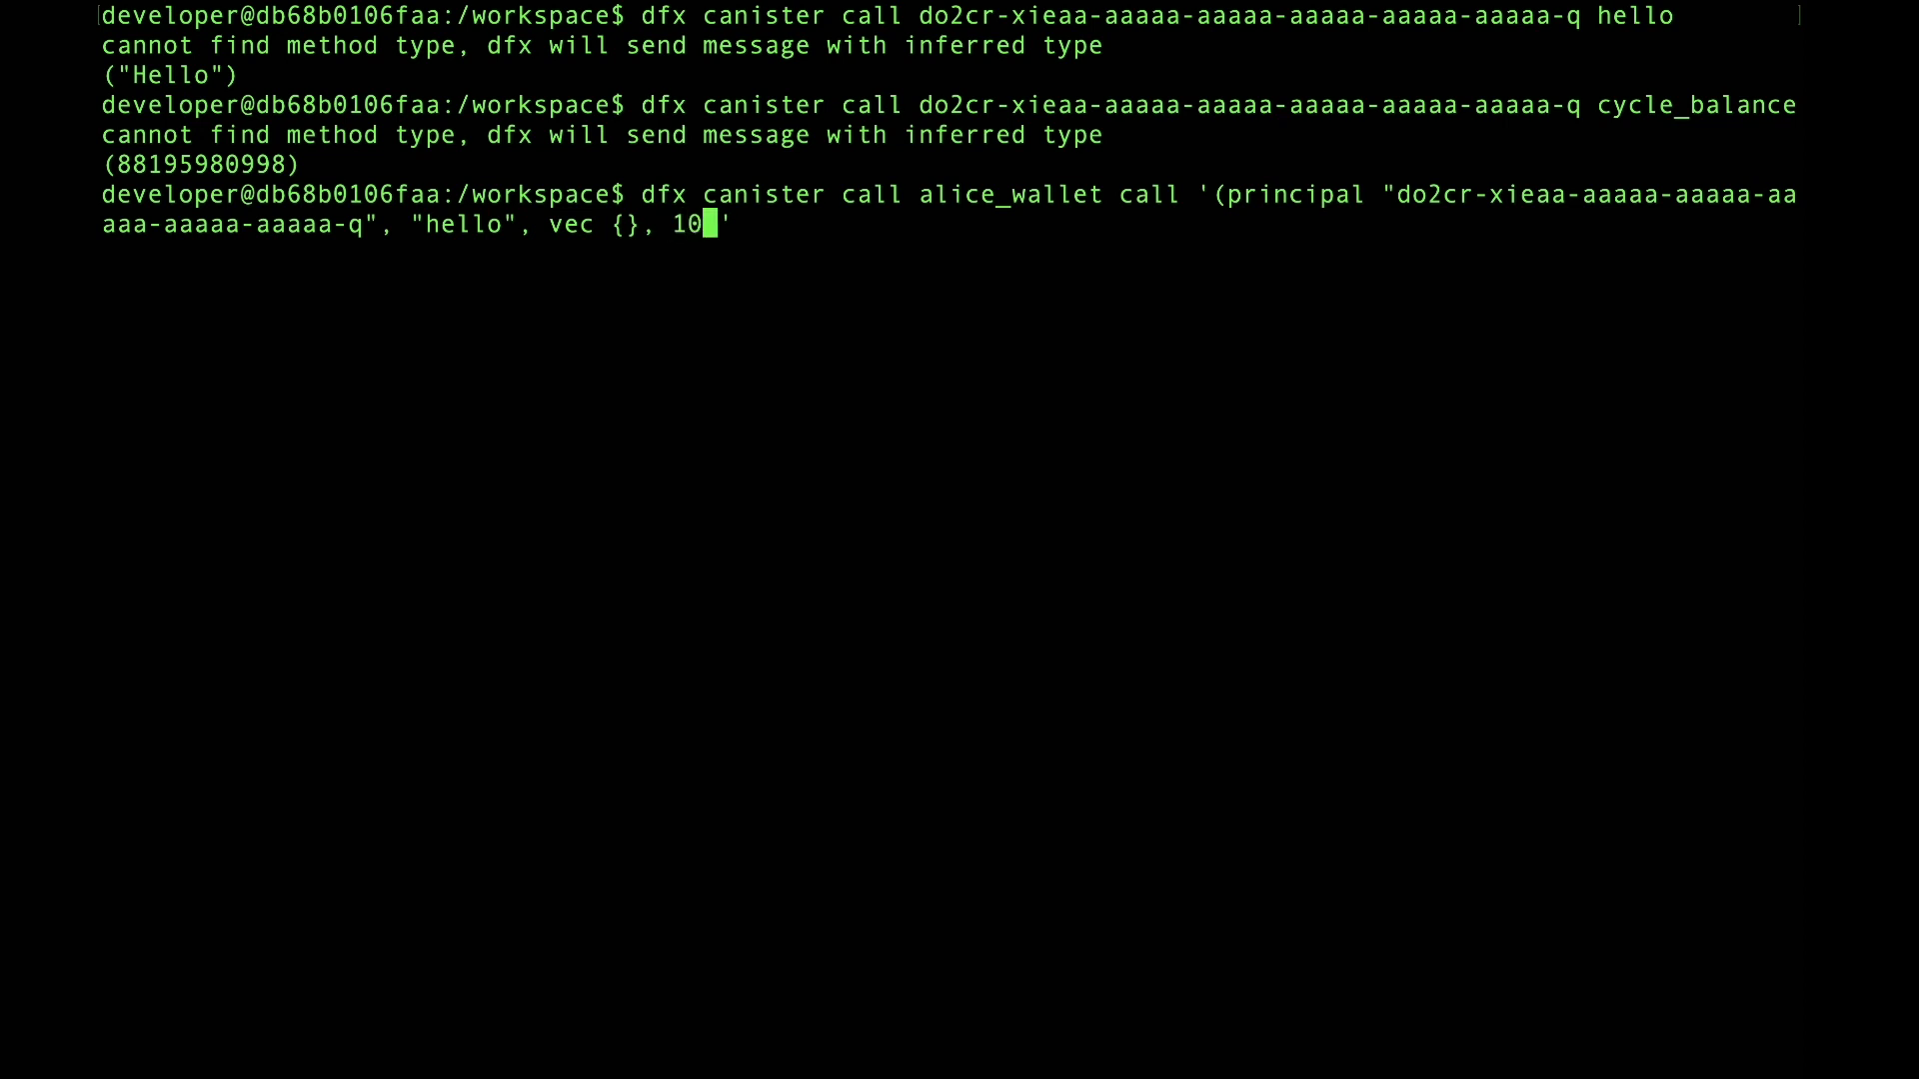
pyautogui.write('00')
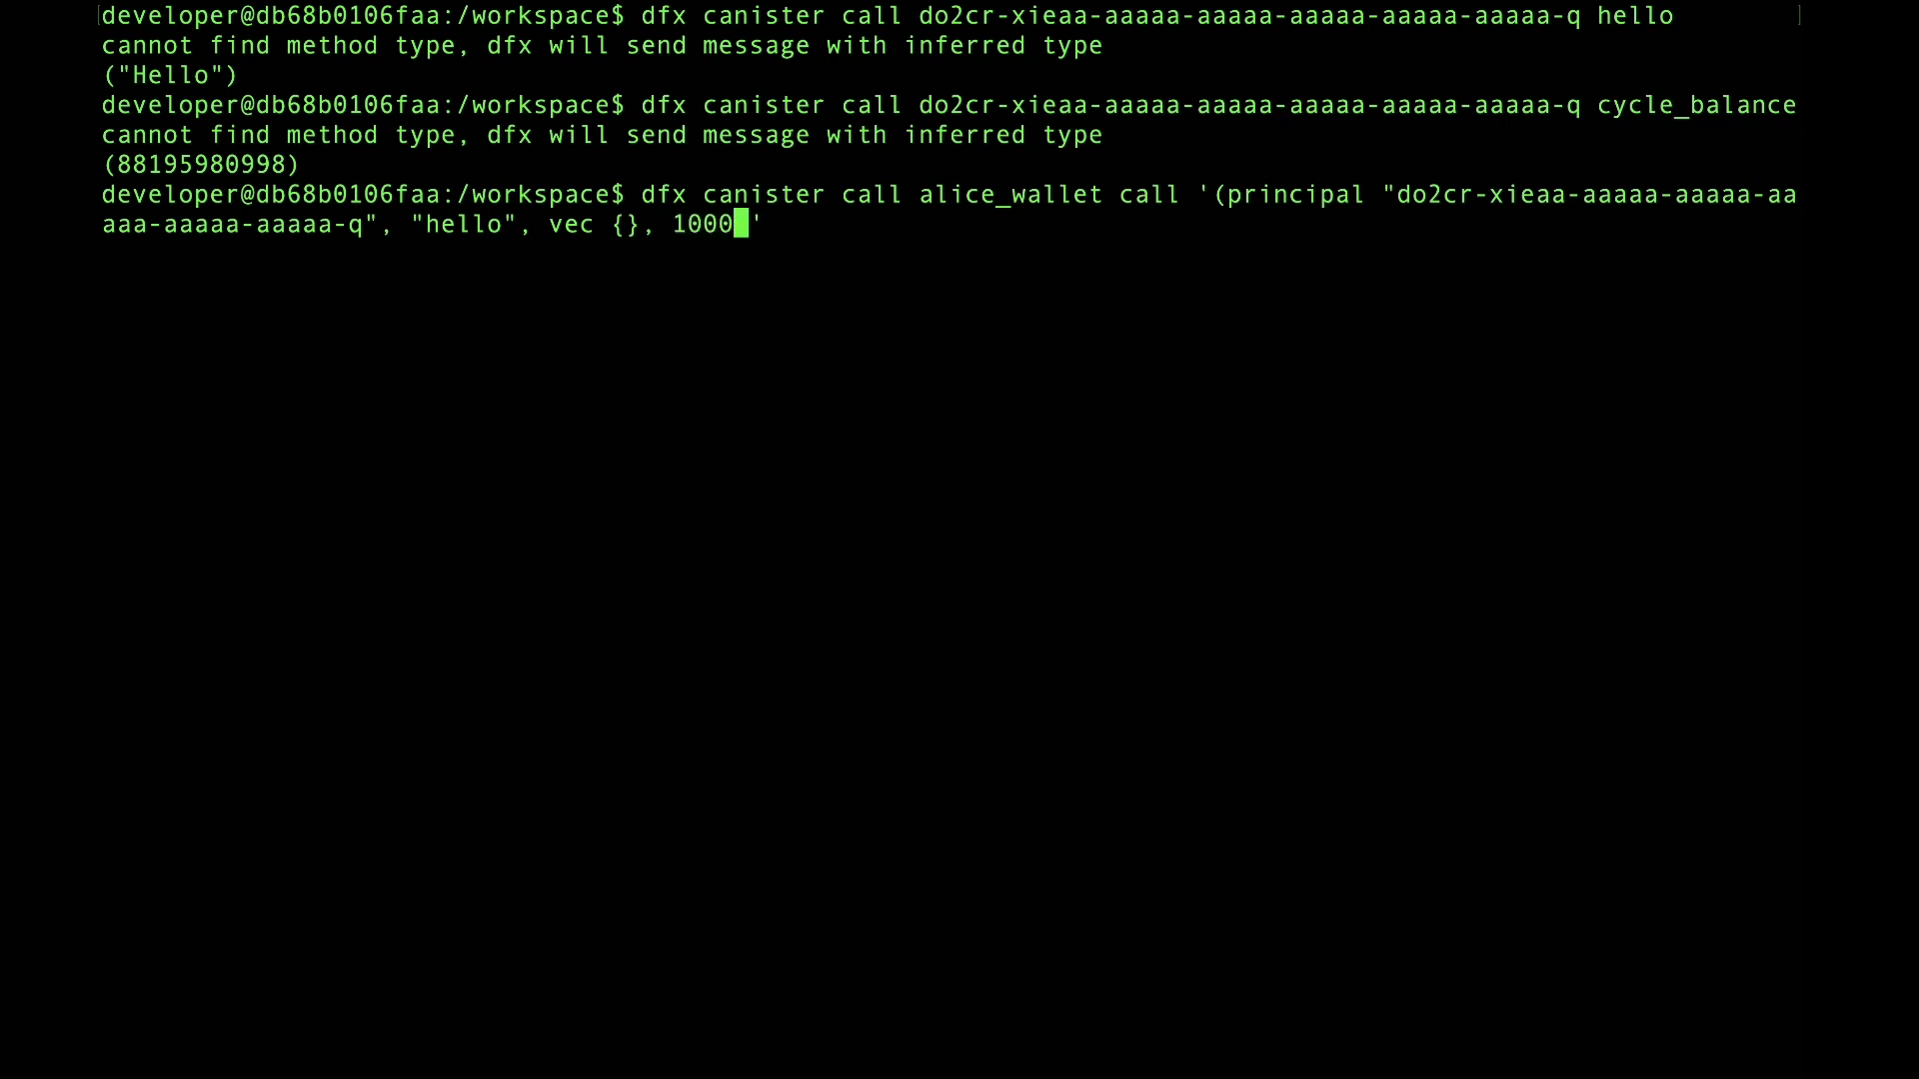
pyautogui.write('000000000')
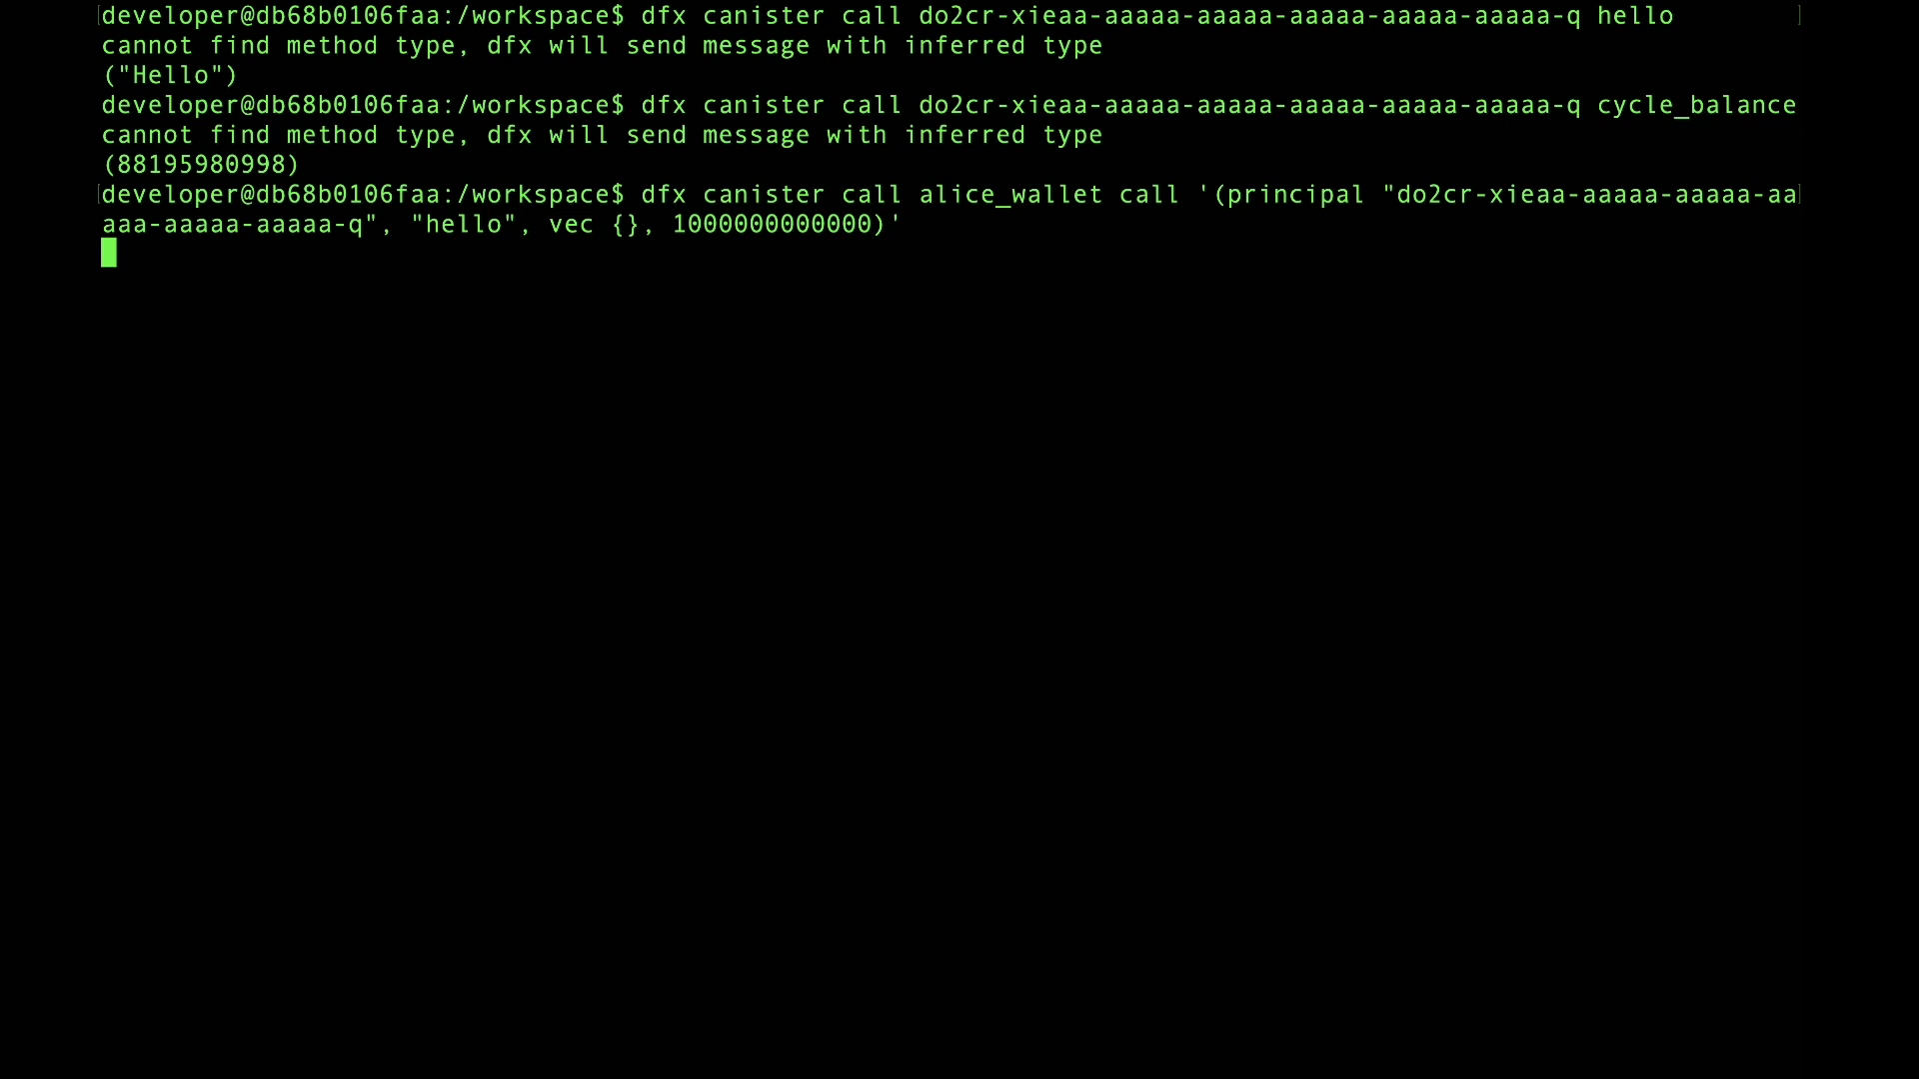
pyautogui.press('Return')
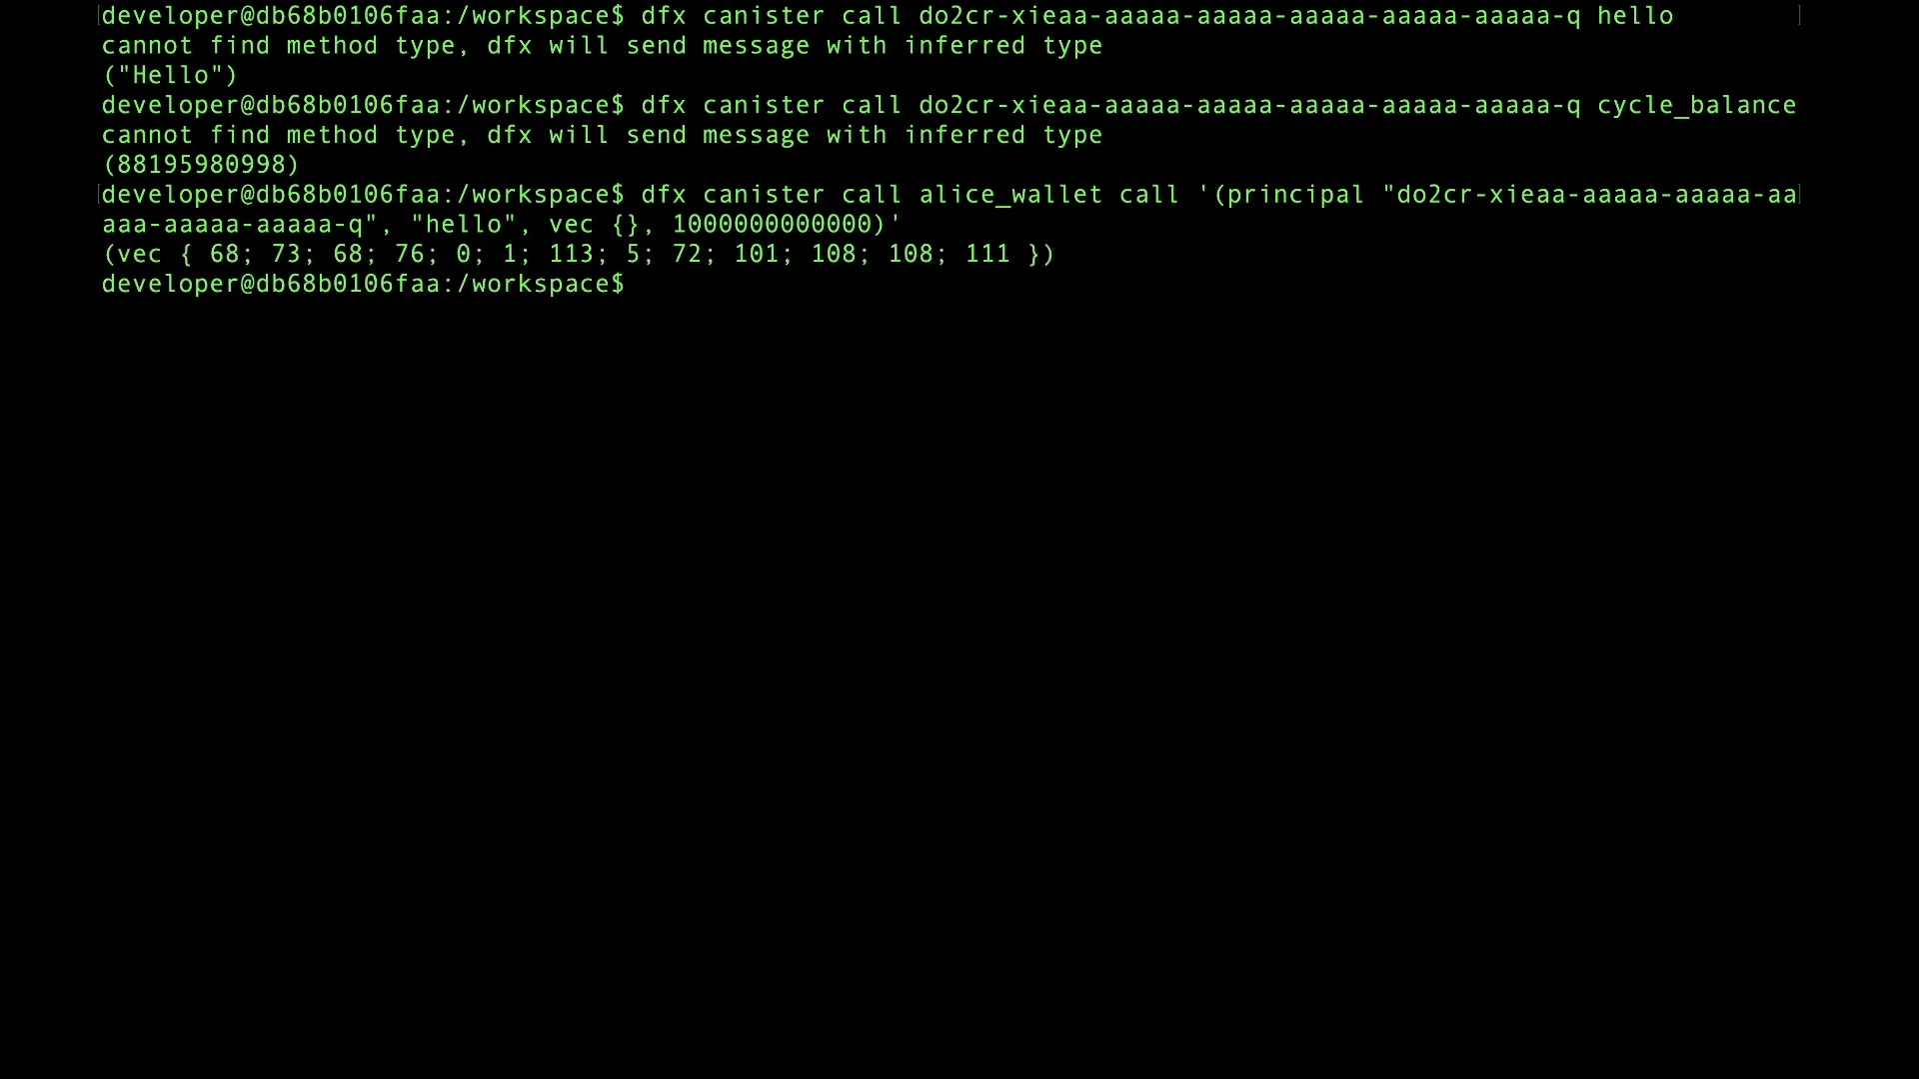
pyautogui.moveTo(1279, 482)
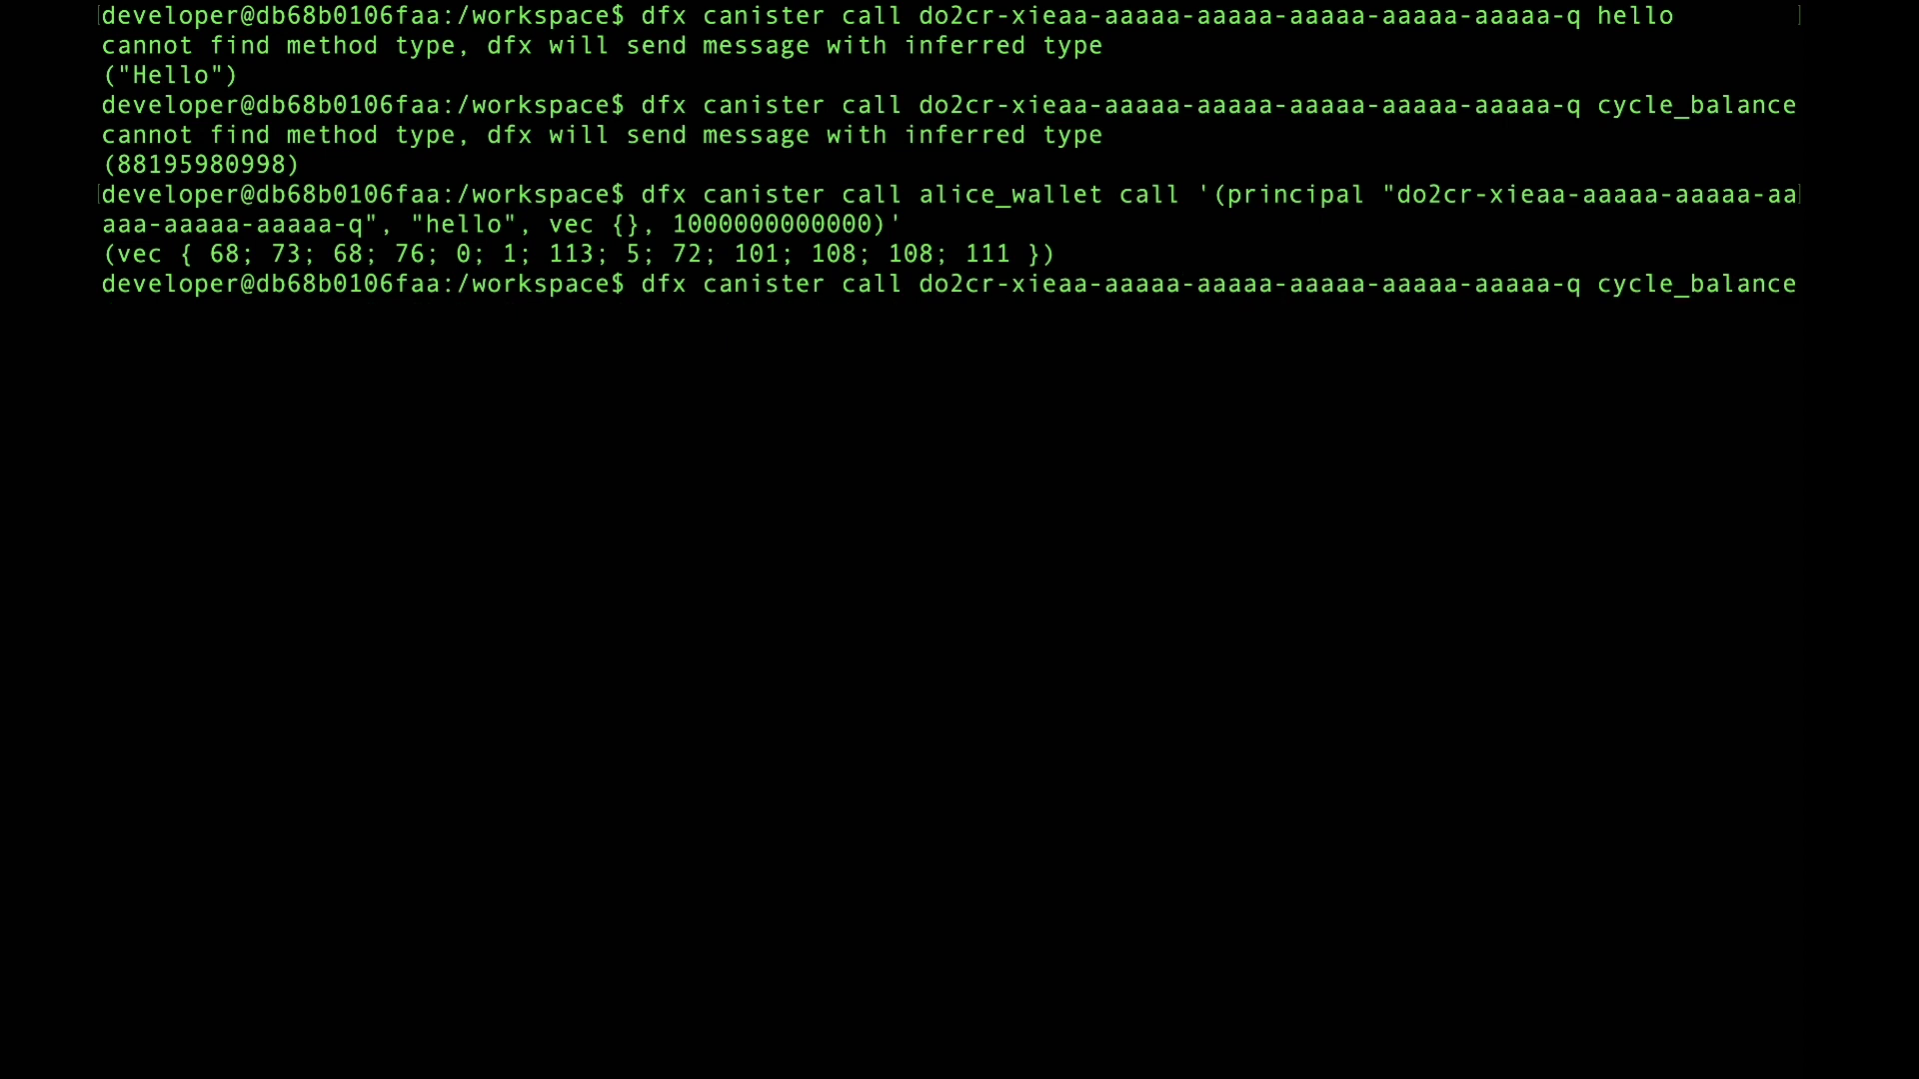
pyautogui.press('Return')
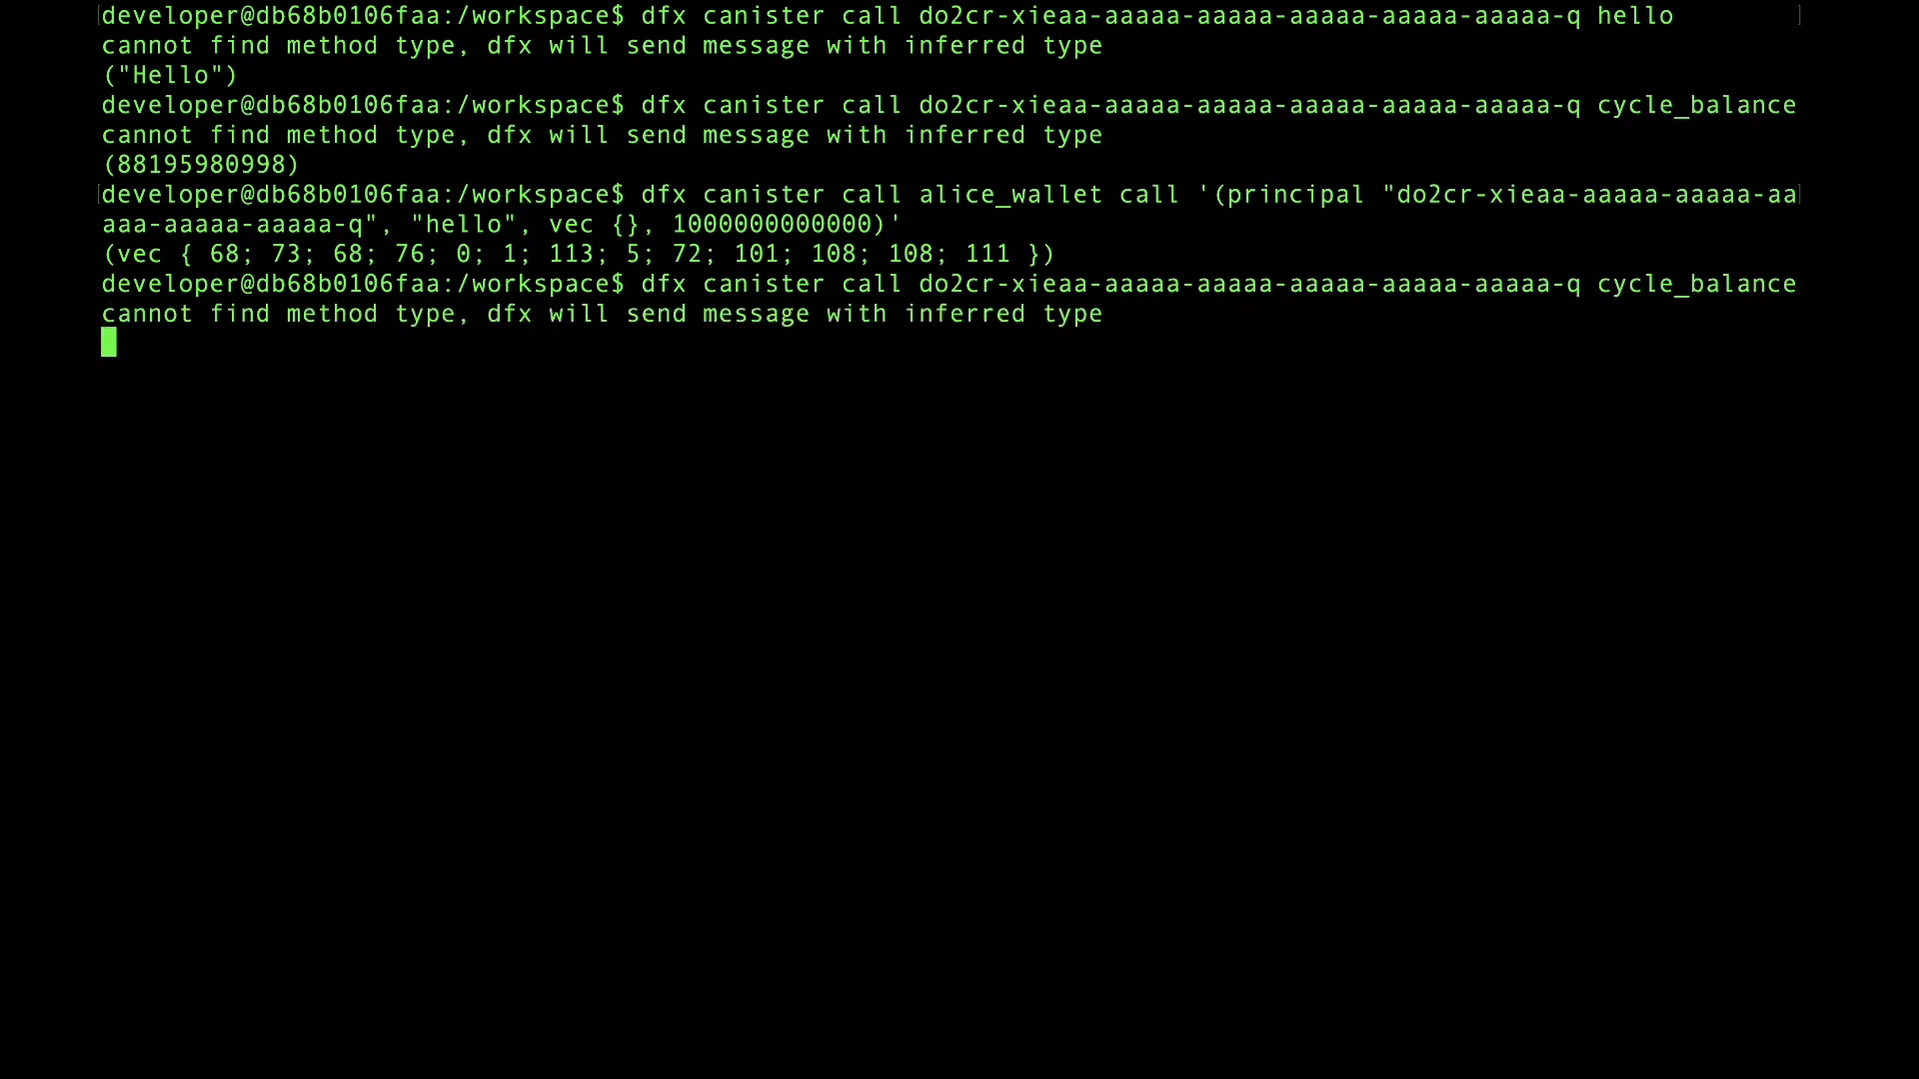
pyautogui.press('Return')
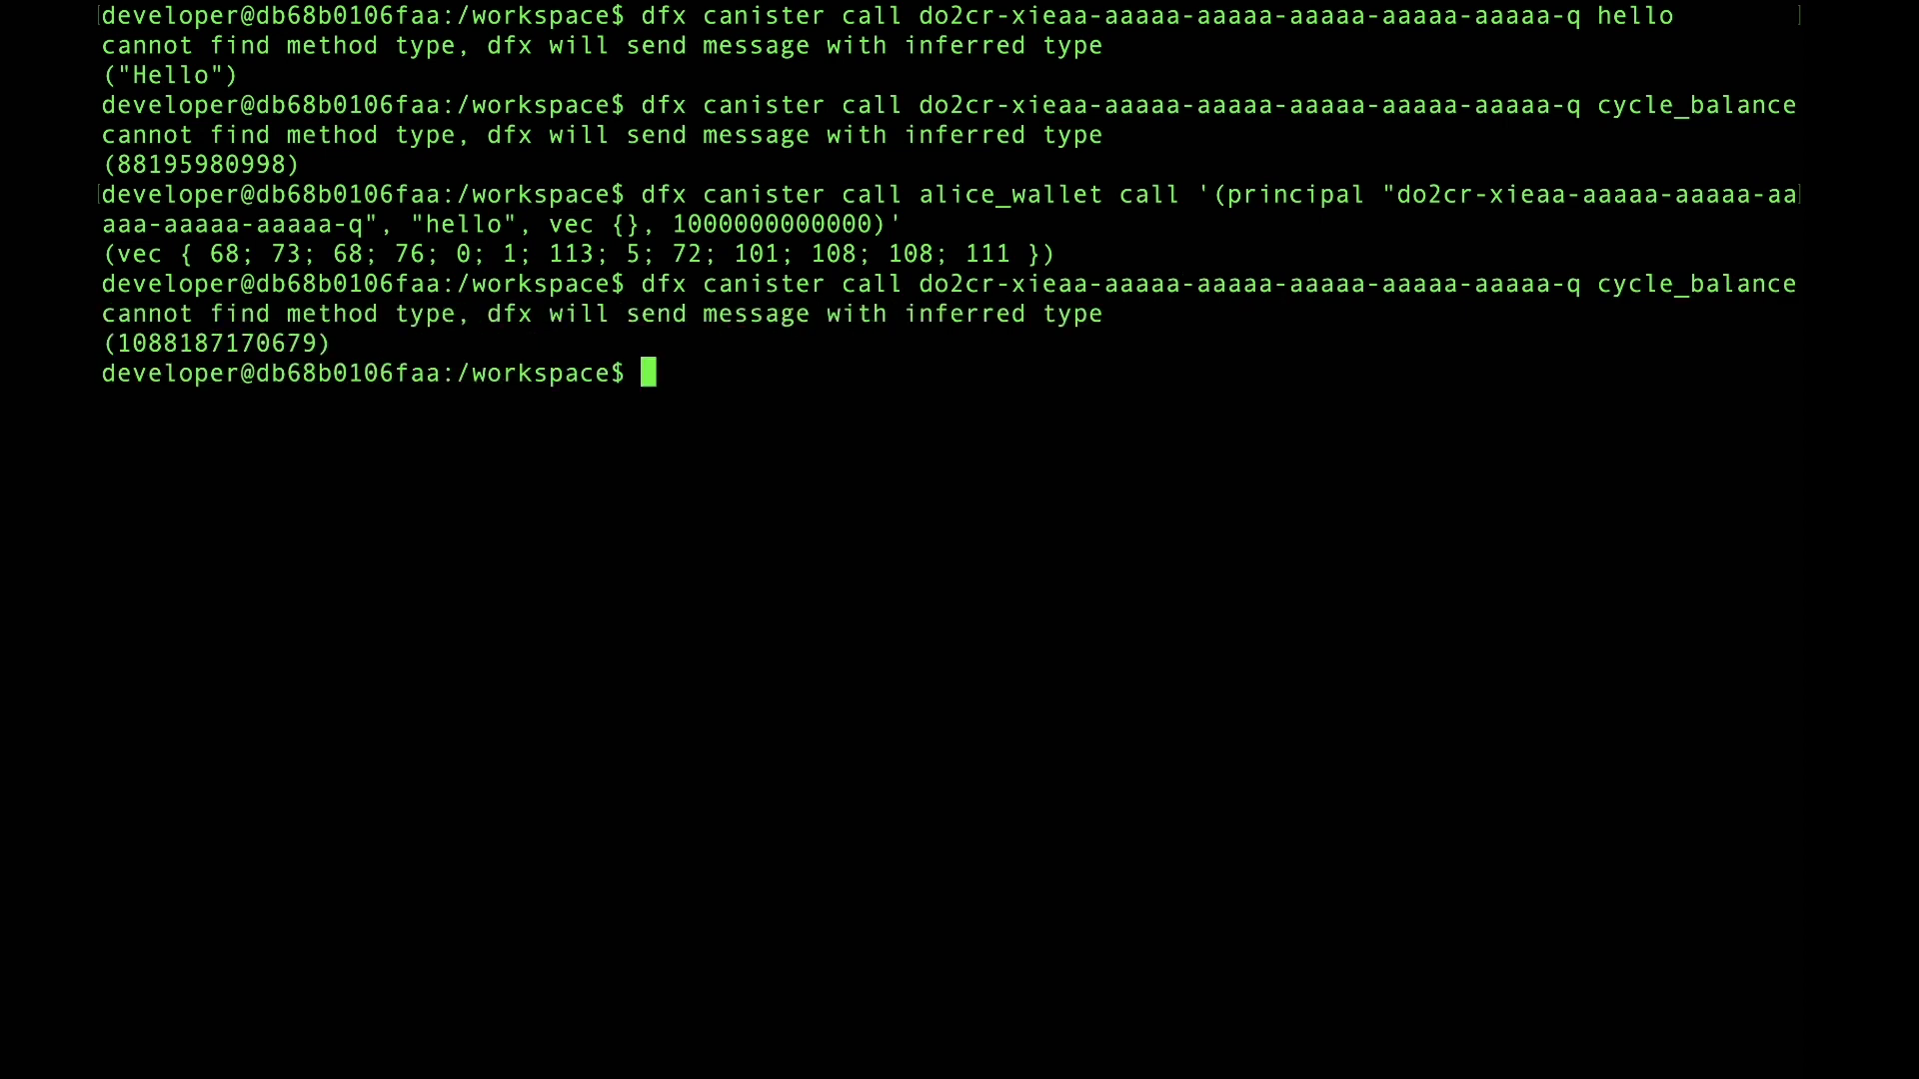